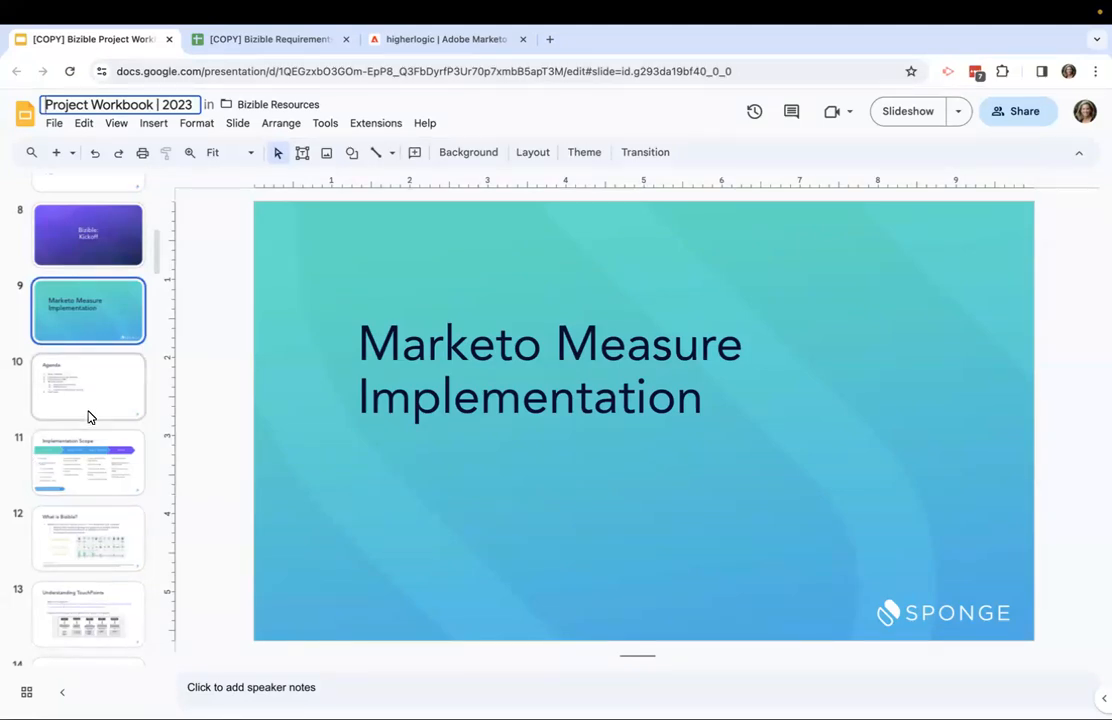
- Bring up the Agenda slide from the filmstrip
{"action": "left_click", "coordinate": [88, 387]}
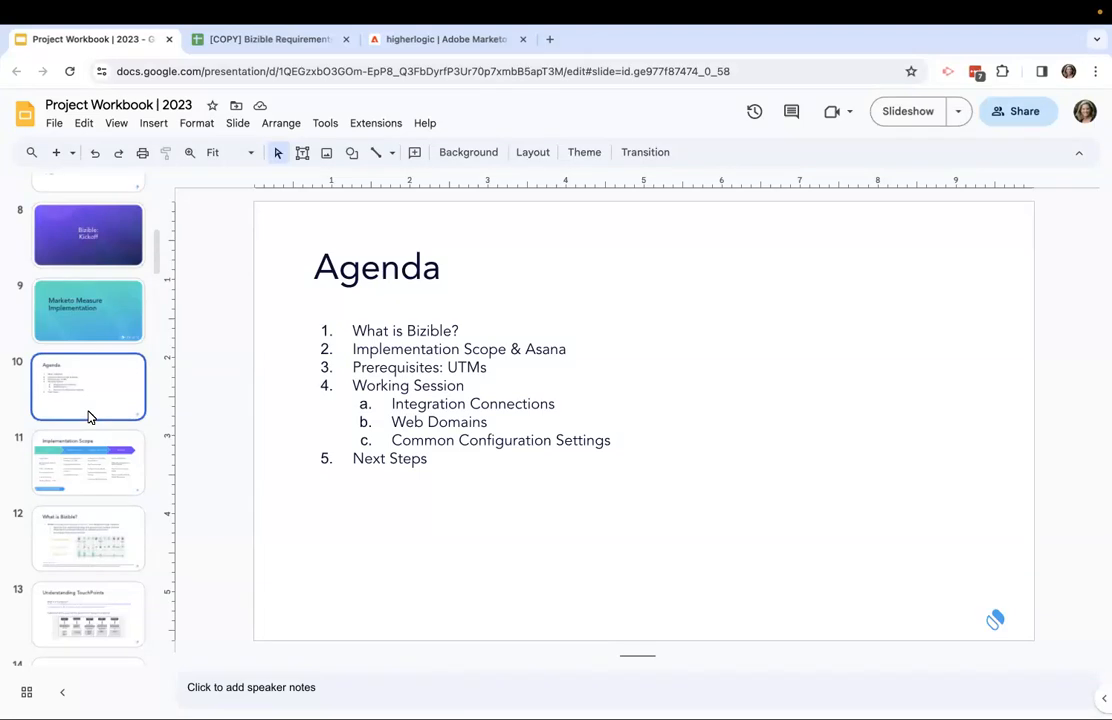
- Move to the Implementation Scope slide with its Kickoff-to-Handoff stages
{"action": "left_click", "coordinate": [88, 462]}
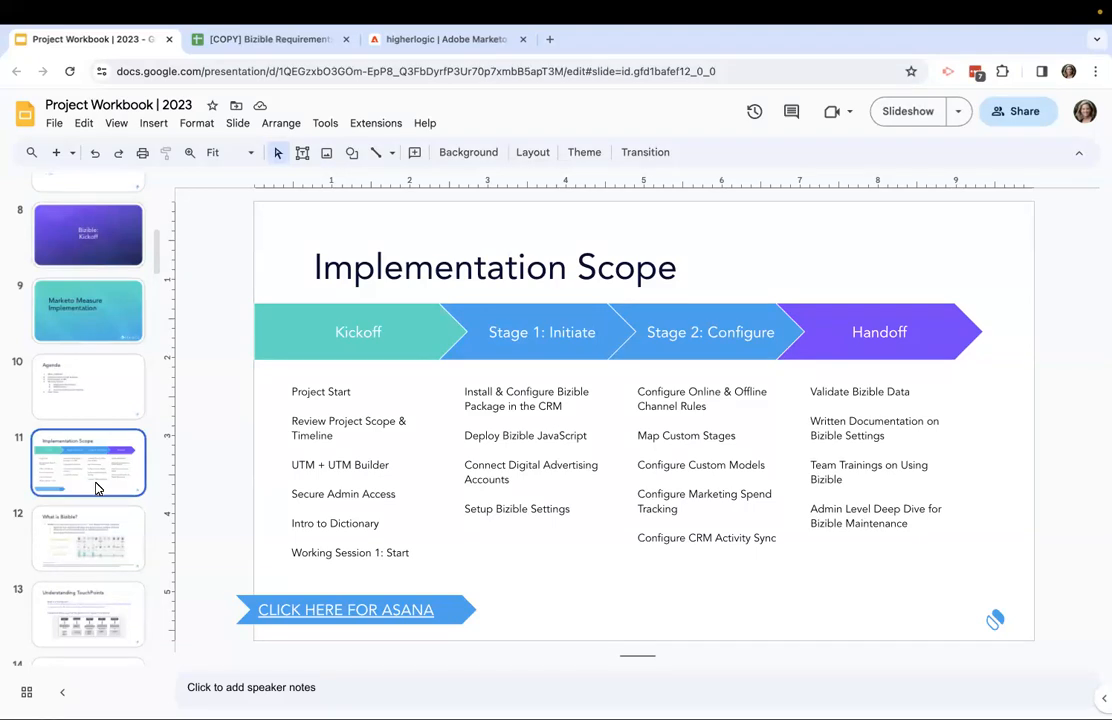
- Show the 'What is Bizible?' multi-touch attribution slide
{"action": "left_click", "coordinate": [88, 538]}
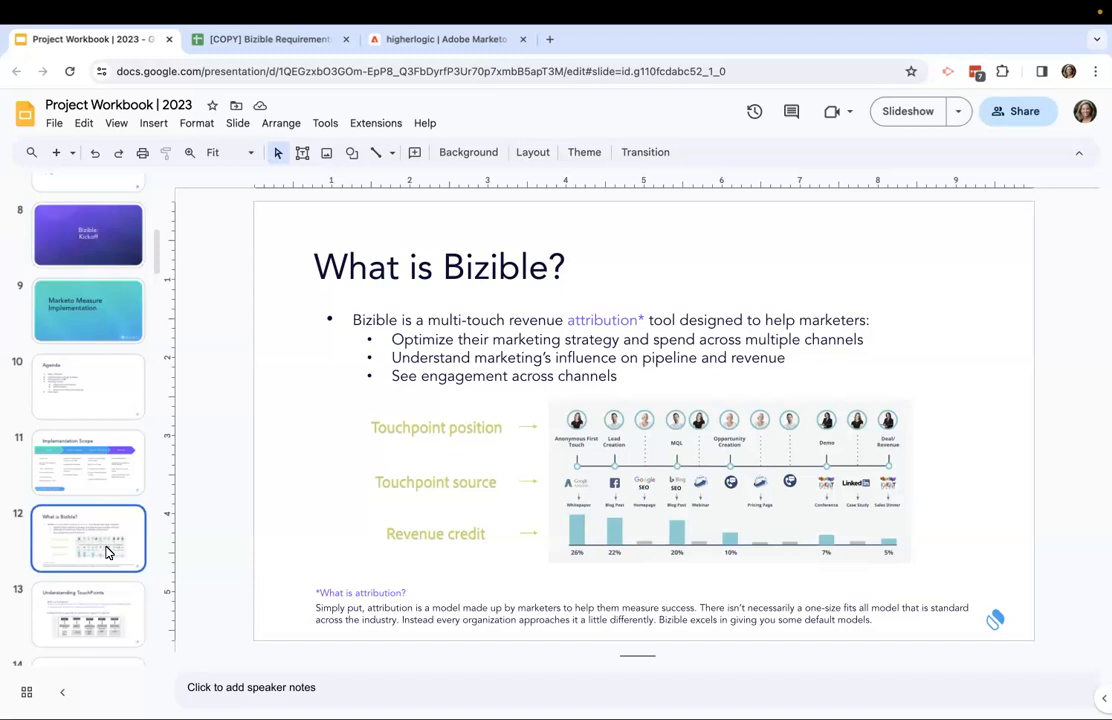
{"action": "mouse_move", "coordinate": [103, 616]}
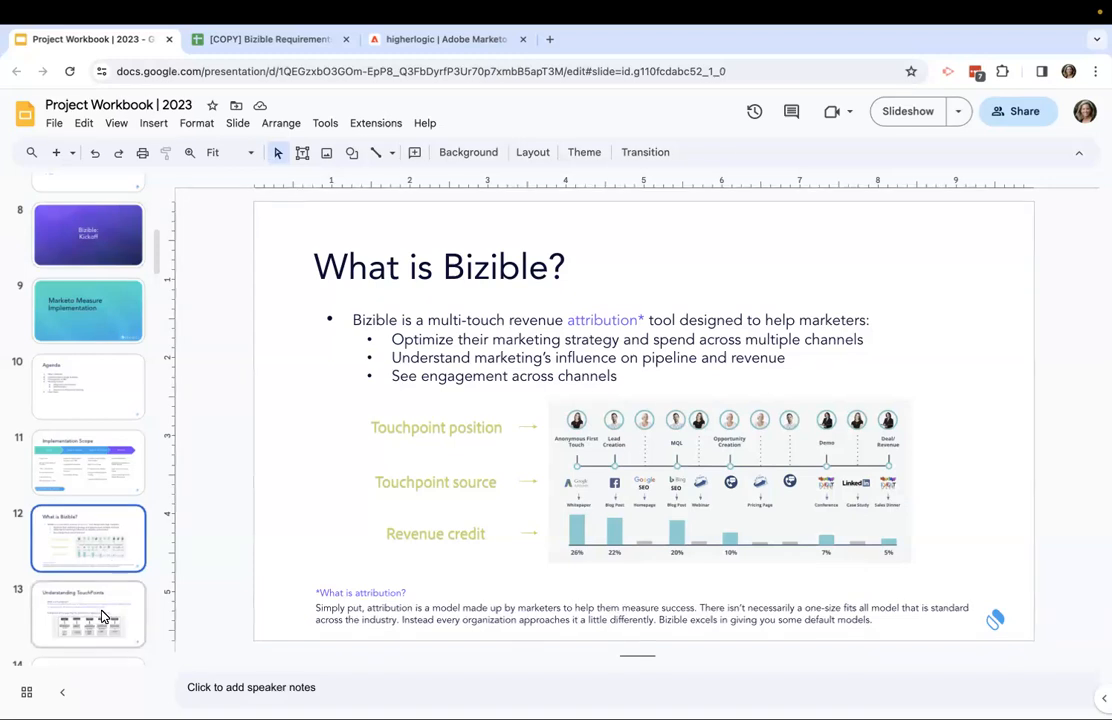
- Bring up the Understanding TouchPoints slide
{"action": "left_click", "coordinate": [88, 612]}
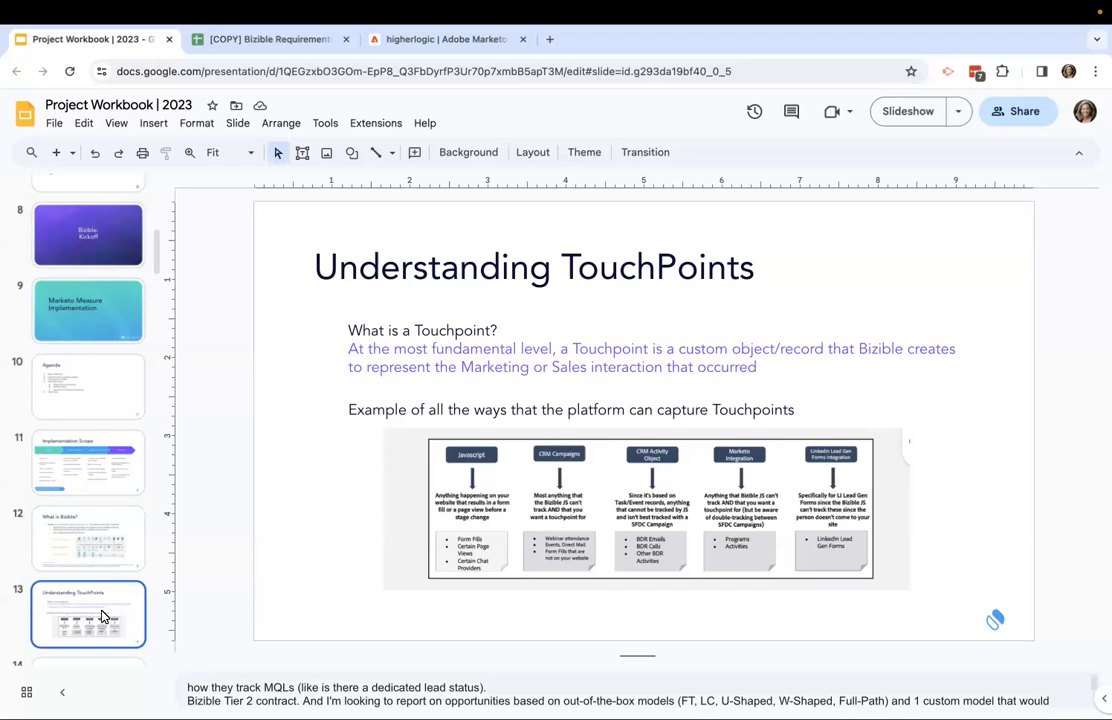
{"action": "mouse_move", "coordinate": [389, 539]}
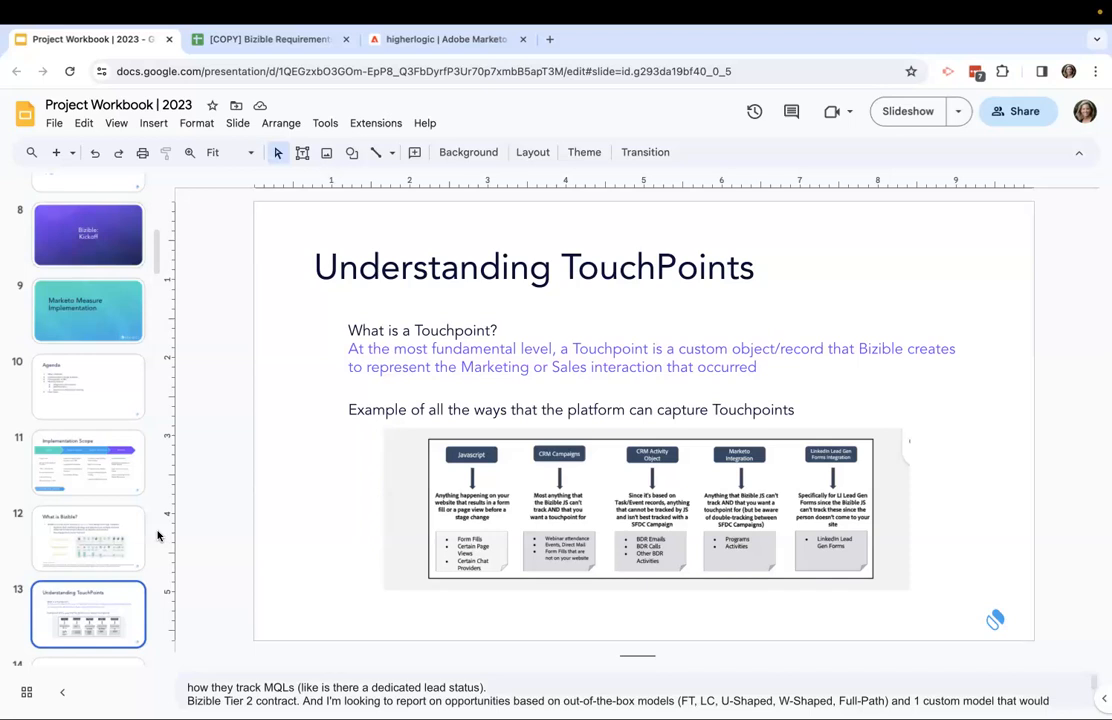
{"action": "mouse_move", "coordinate": [120, 565]}
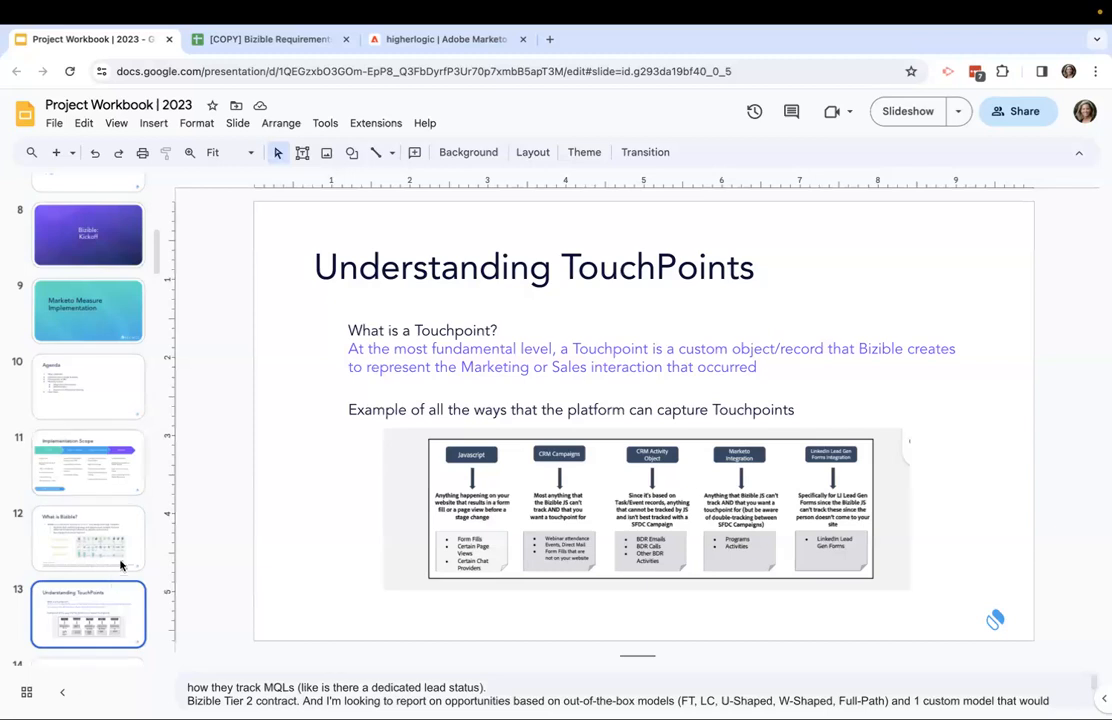
- Advance to the 'Working Session 1: Connections' slide about ads platforms
{"action": "left_click", "coordinate": [90, 617]}
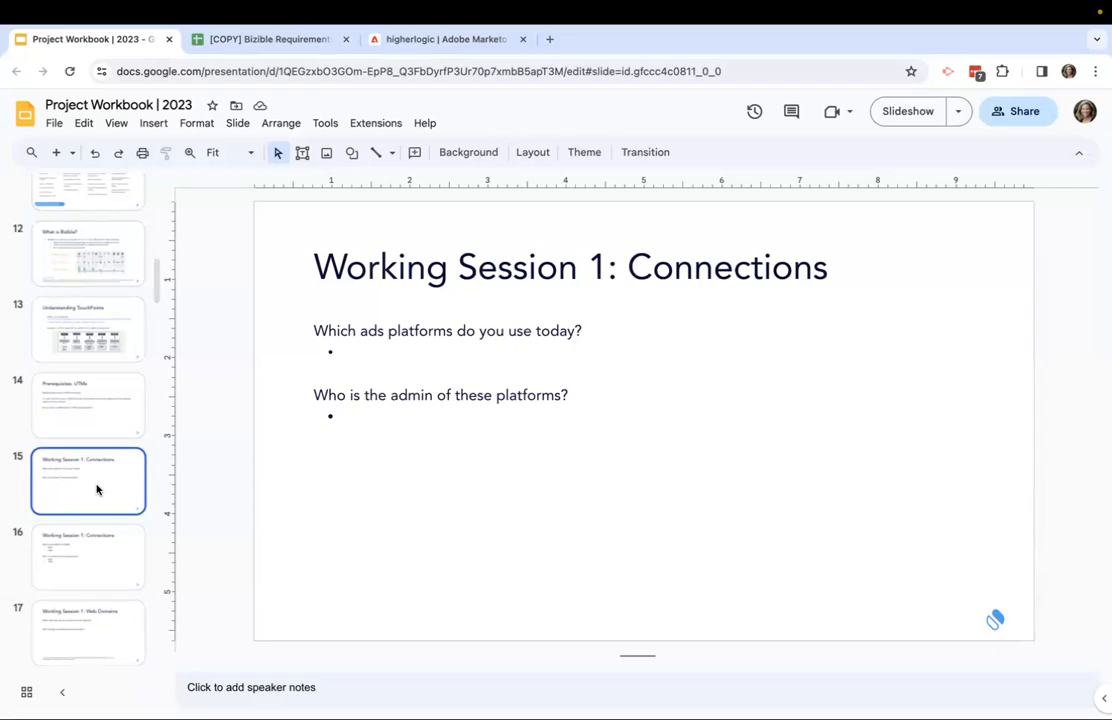
{"action": "mouse_move", "coordinate": [107, 574]}
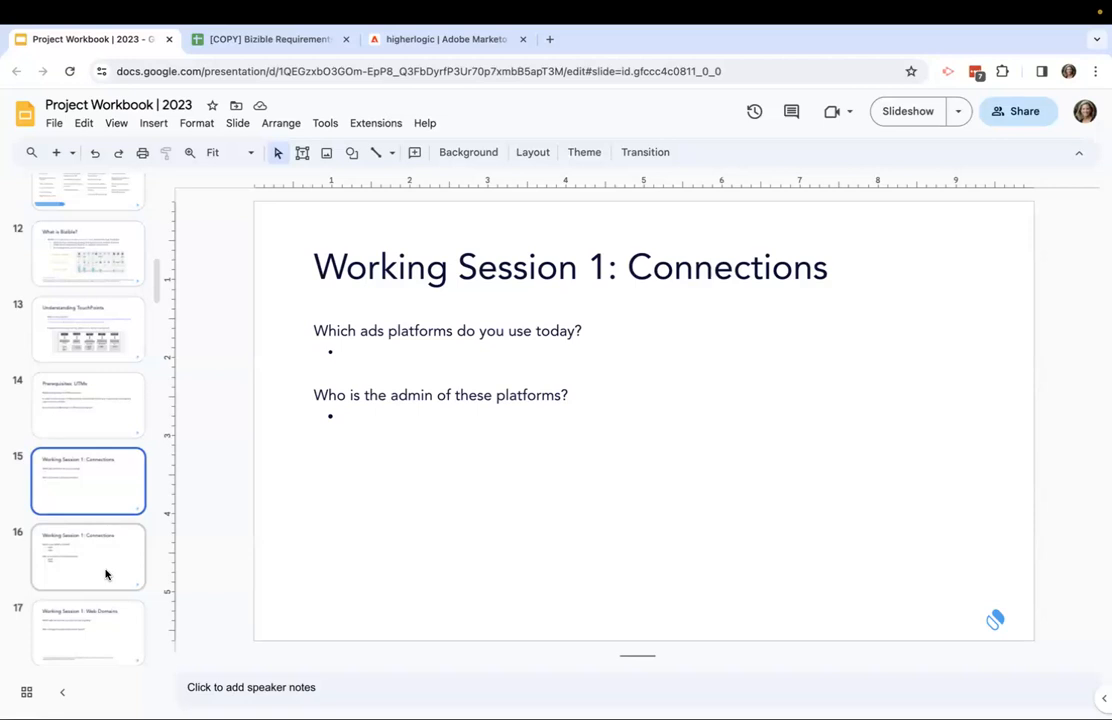
- Review the MAP and CRM connections slide, then continue to the Web Domains slide
{"action": "left_click", "coordinate": [88, 557]}
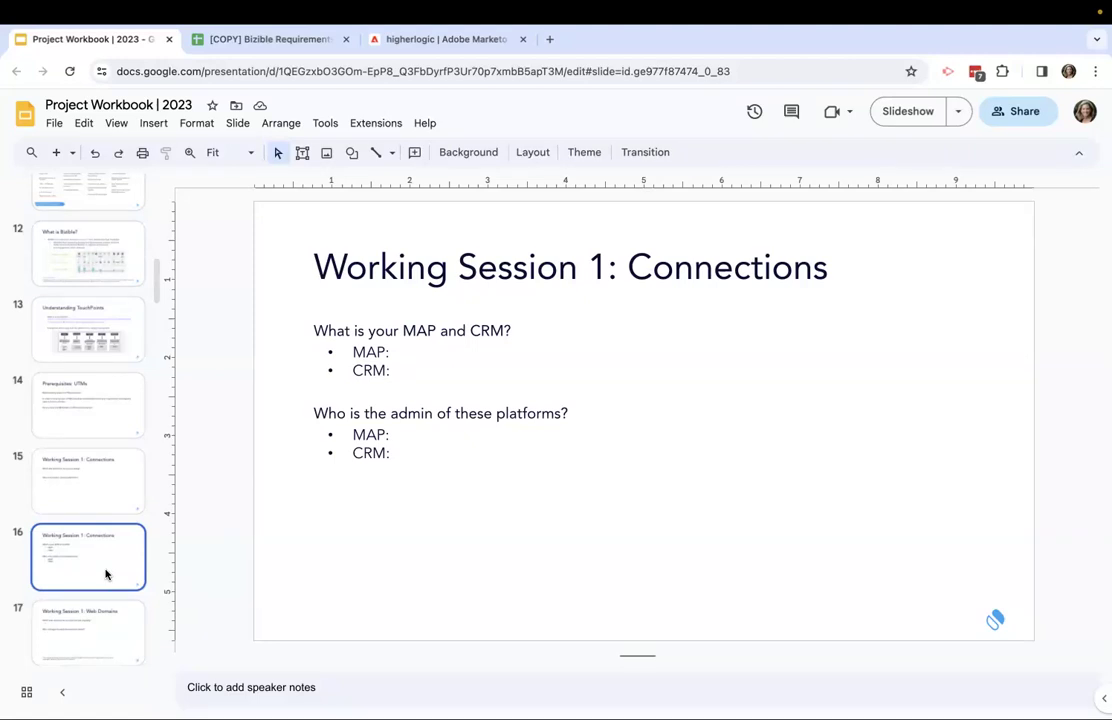
{"action": "left_click", "coordinate": [88, 631]}
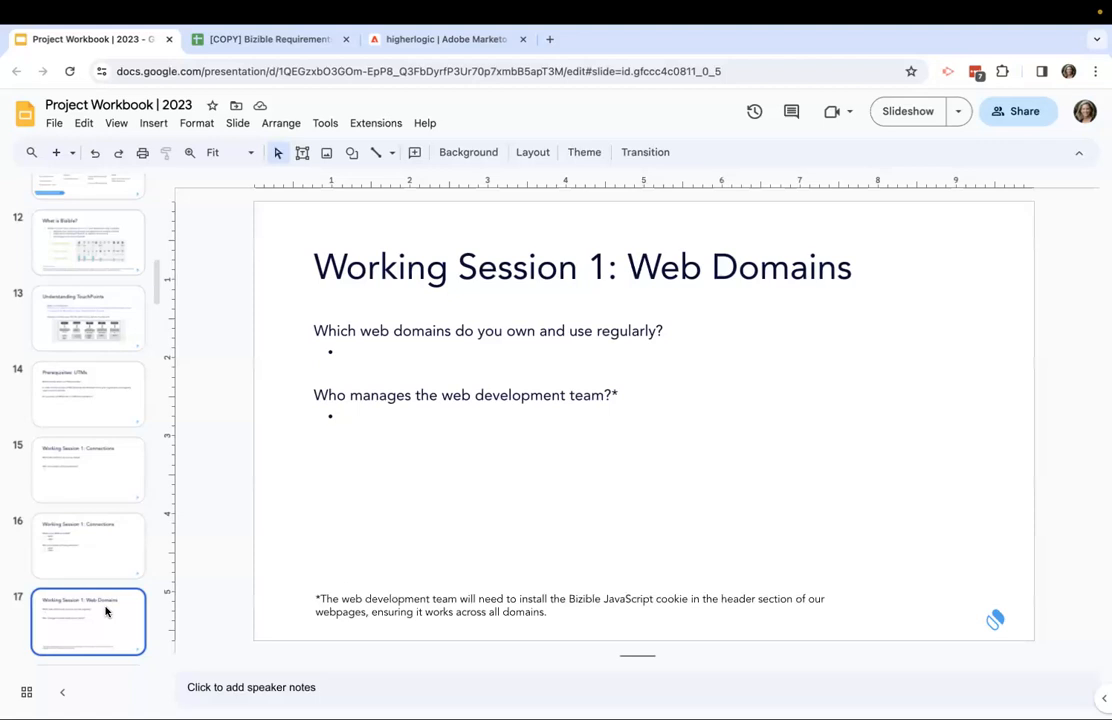
{"action": "scroll", "scroll_direction": "down", "scroll_amount": 3}
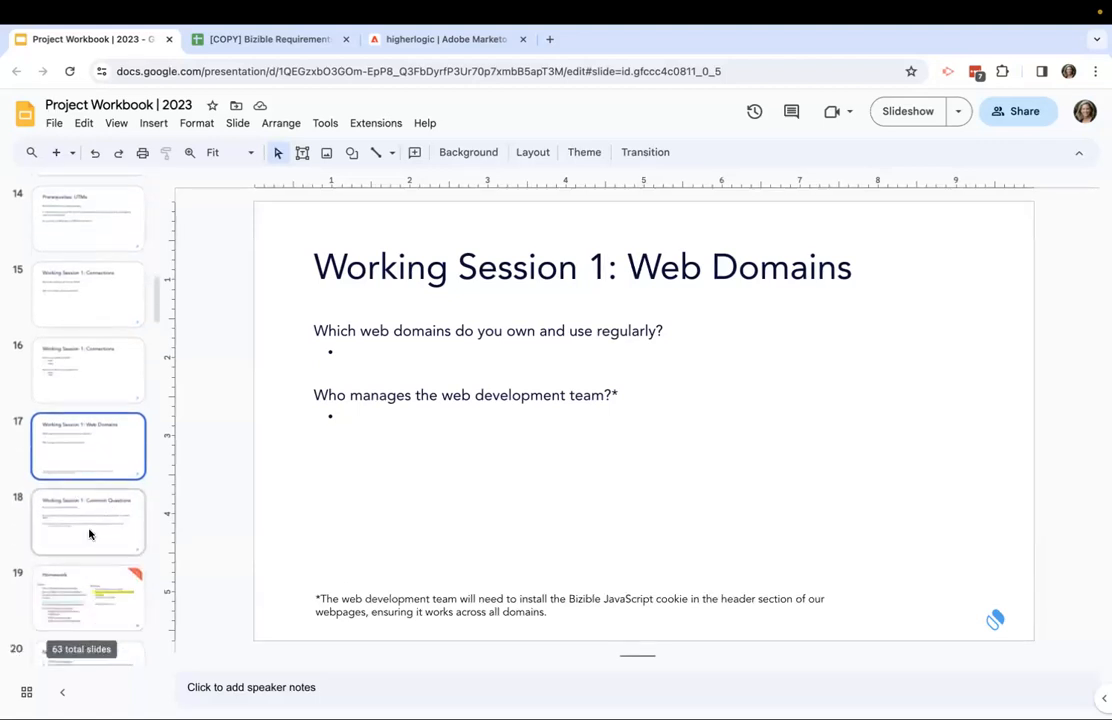
- Review the Common Questions slide, then move on to the Homework slide
{"action": "left_click", "coordinate": [89, 523]}
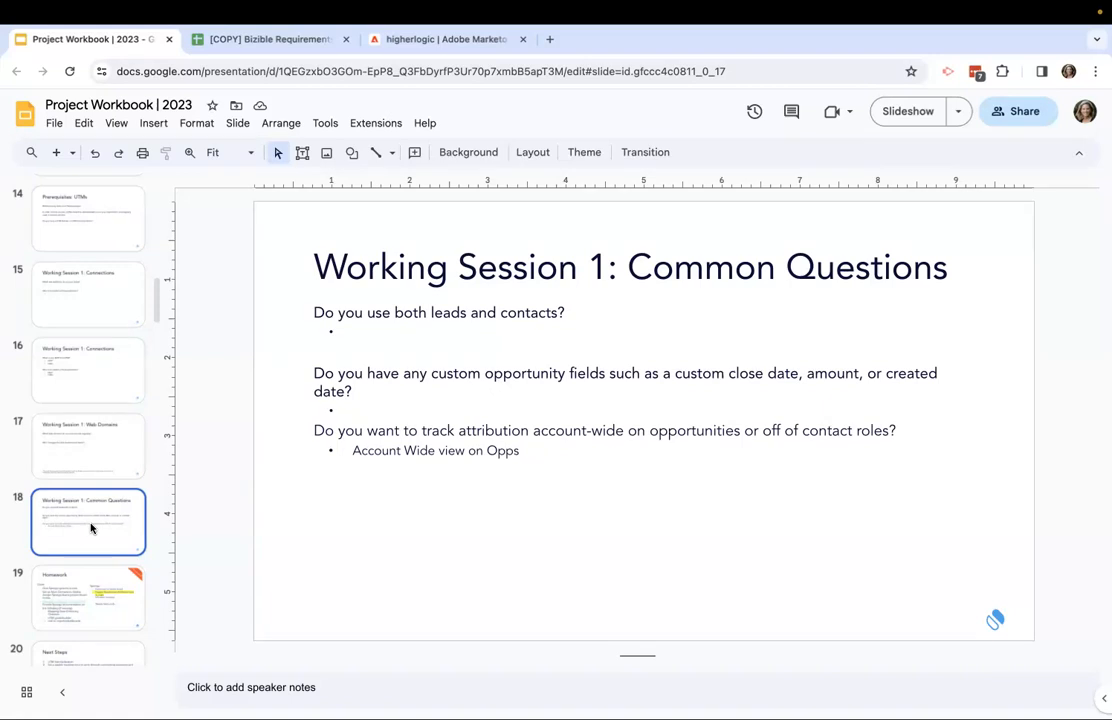
{"action": "mouse_move", "coordinate": [87, 585]}
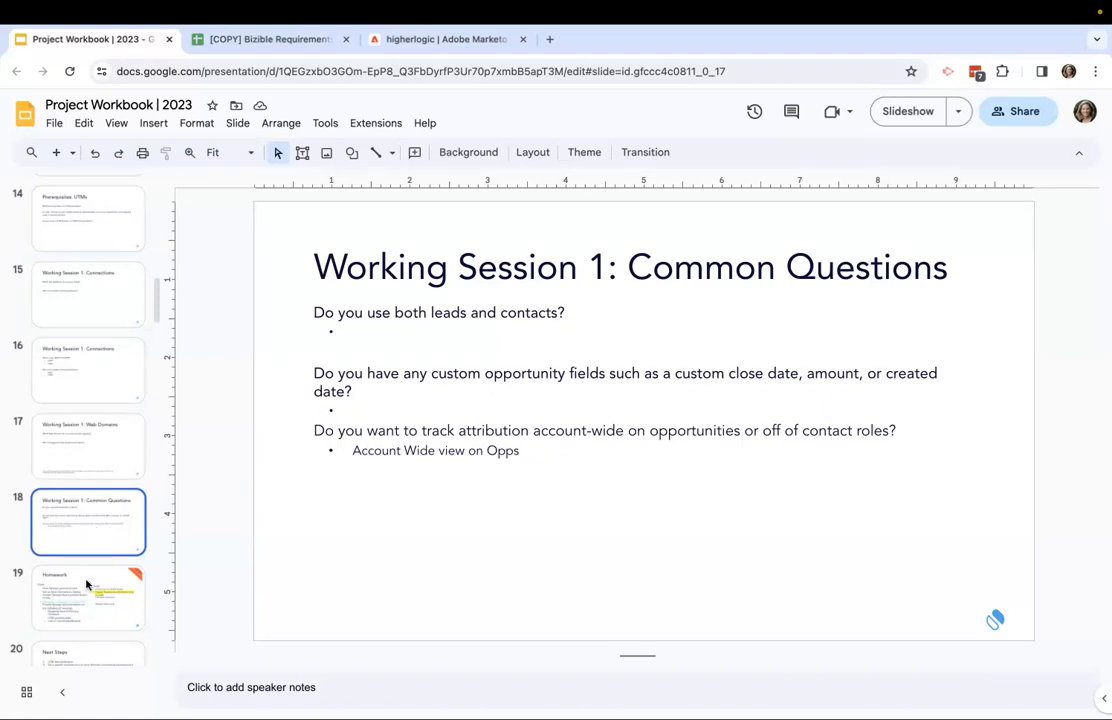
{"action": "left_click", "coordinate": [88, 597]}
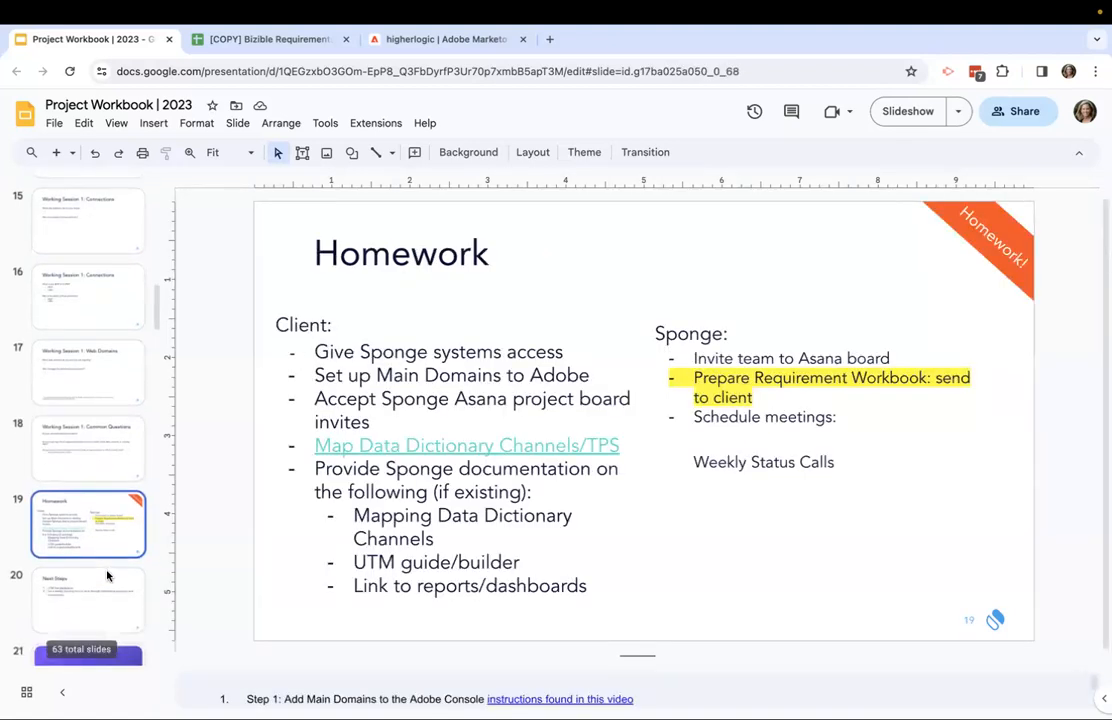
{"action": "scroll", "scroll_direction": "down", "scroll_amount": 3}
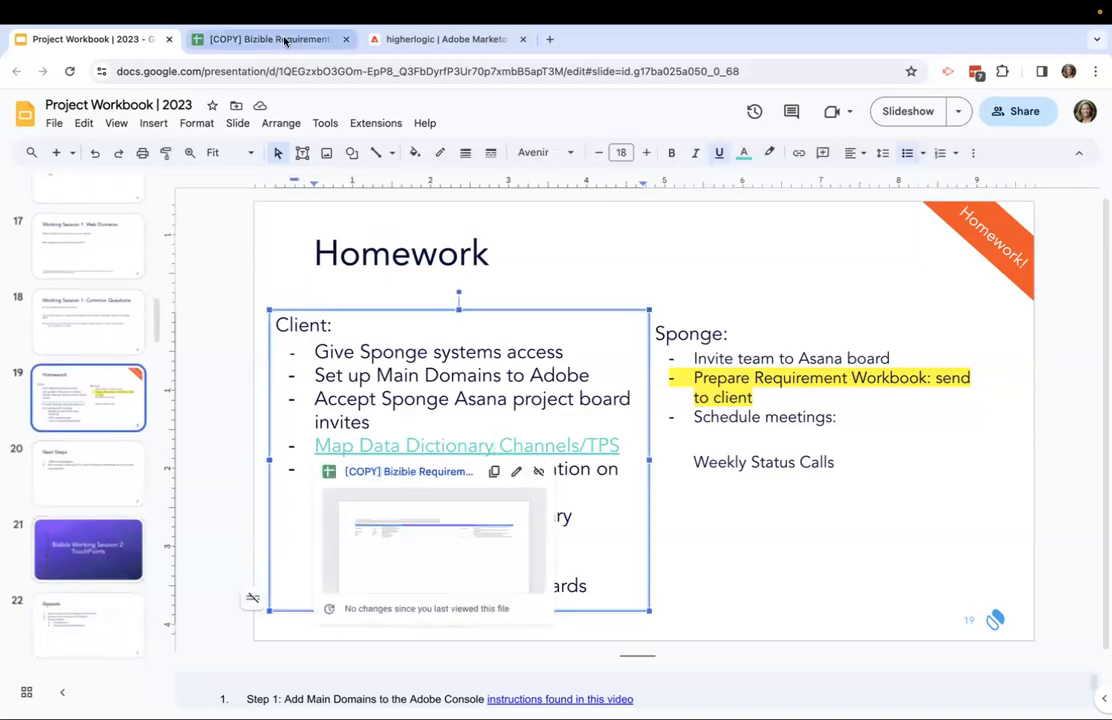
- Switch to the Bizible Requirements workbook and pick out the Sales/SDR entry and the touchpoint-creation header
{"action": "left_click", "coordinate": [283, 38]}
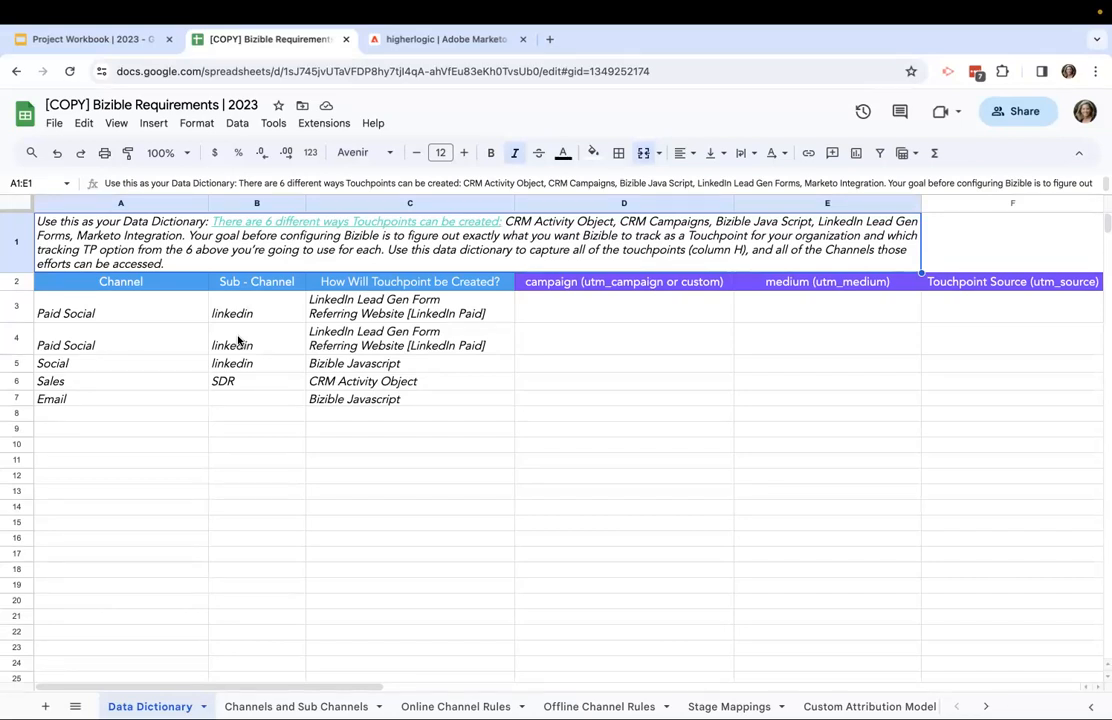
{"action": "mouse_move", "coordinate": [604, 420]}
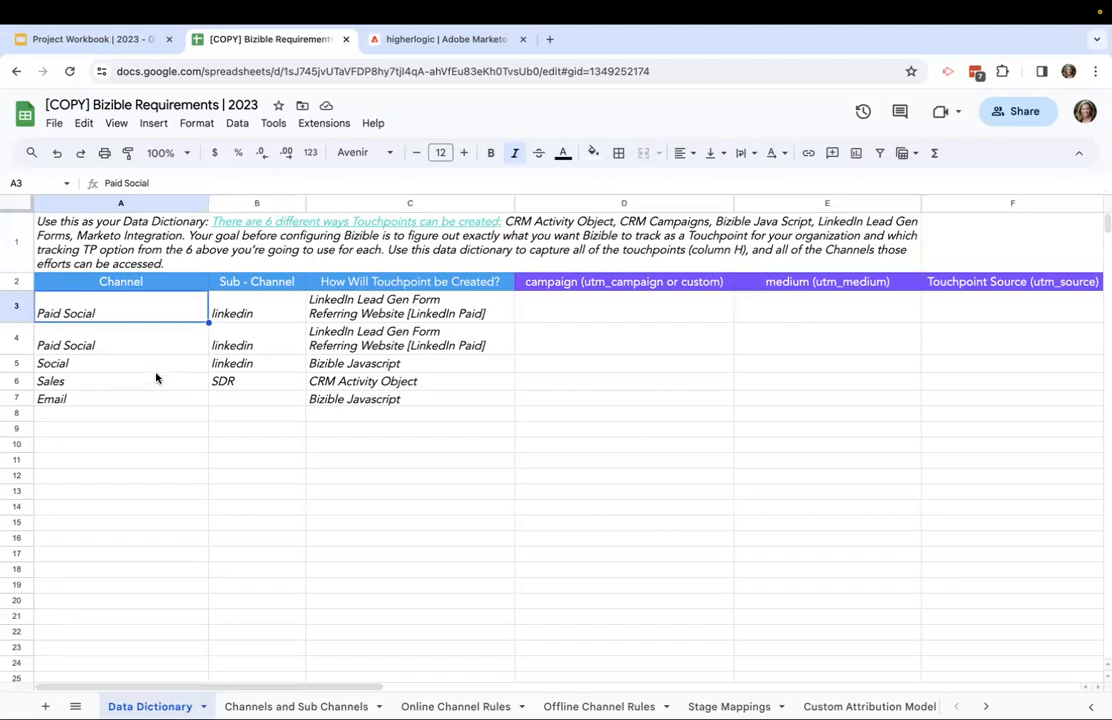
{"action": "mouse_move", "coordinate": [152, 400]}
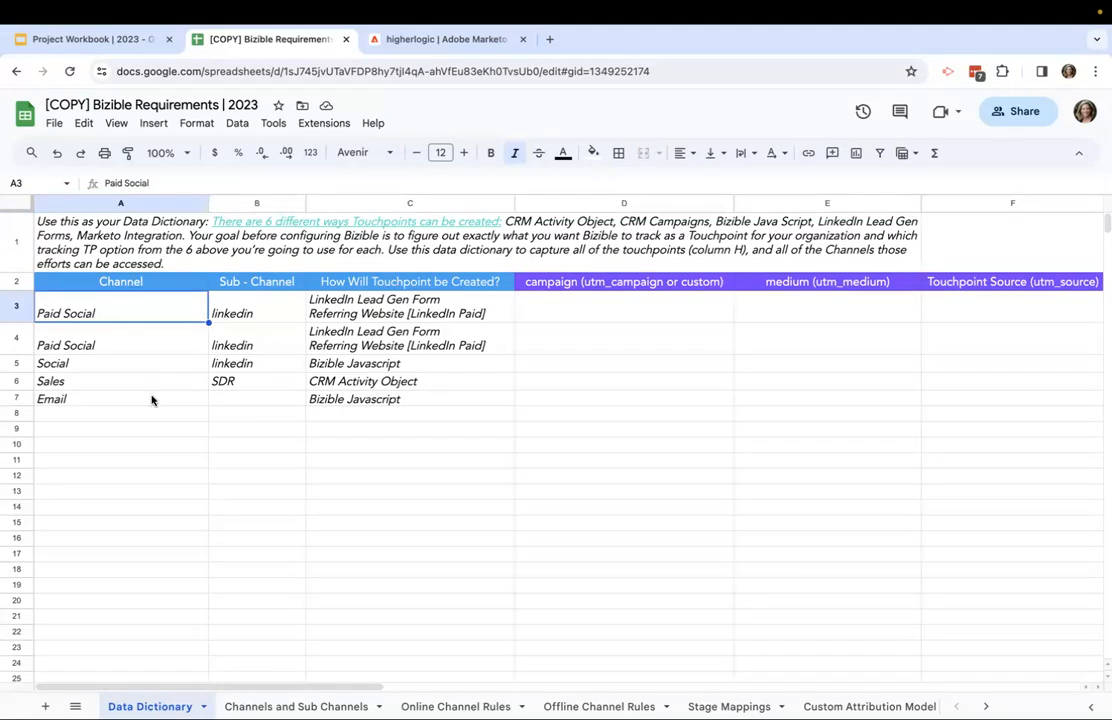
{"action": "left_click", "coordinate": [90, 381]}
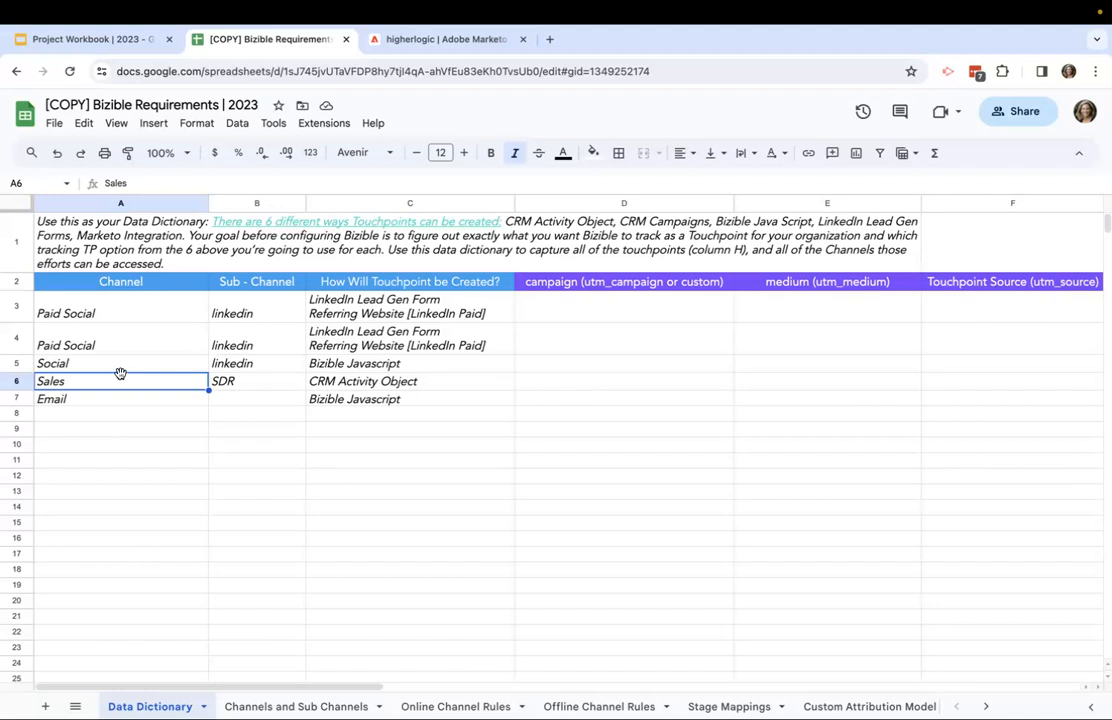
{"action": "left_click", "coordinate": [256, 381]}
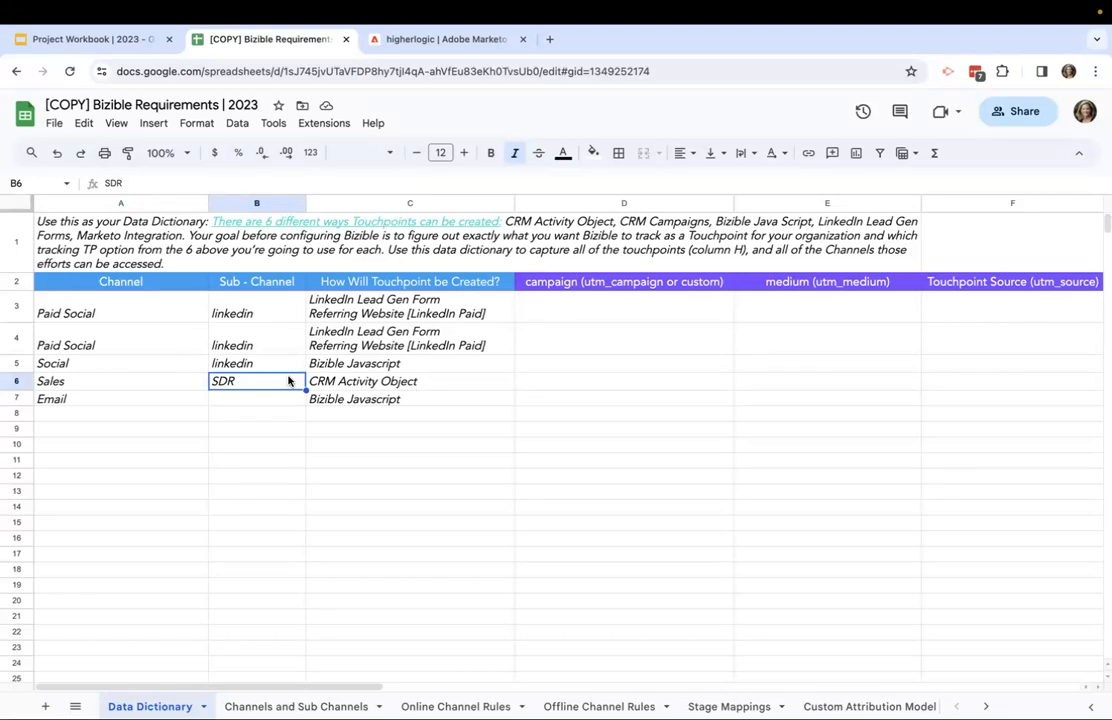
{"action": "left_click", "coordinate": [410, 281]}
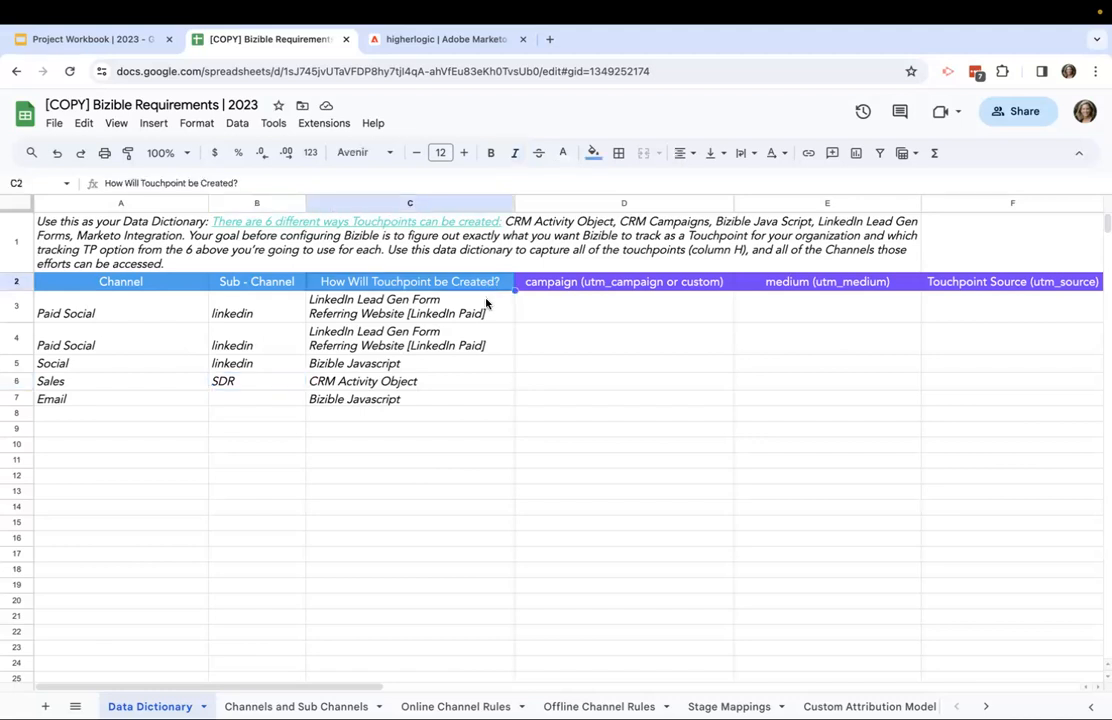
{"action": "left_click", "coordinate": [409, 306]}
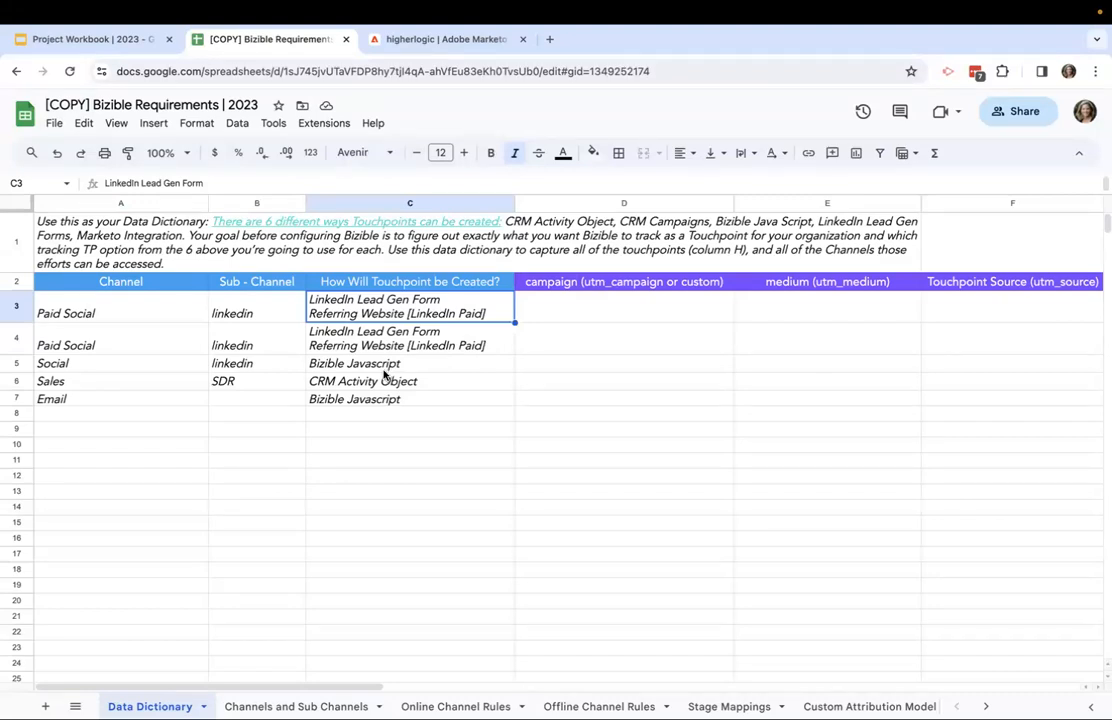
{"action": "left_click", "coordinate": [362, 381]}
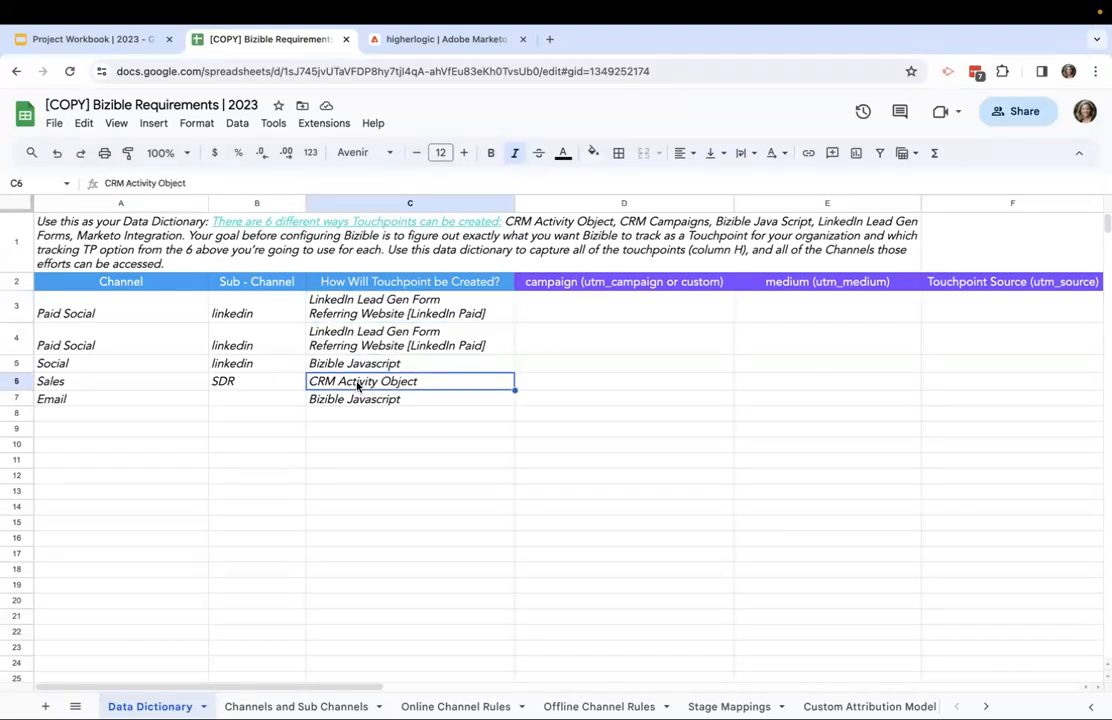
{"action": "left_click", "coordinate": [256, 381]}
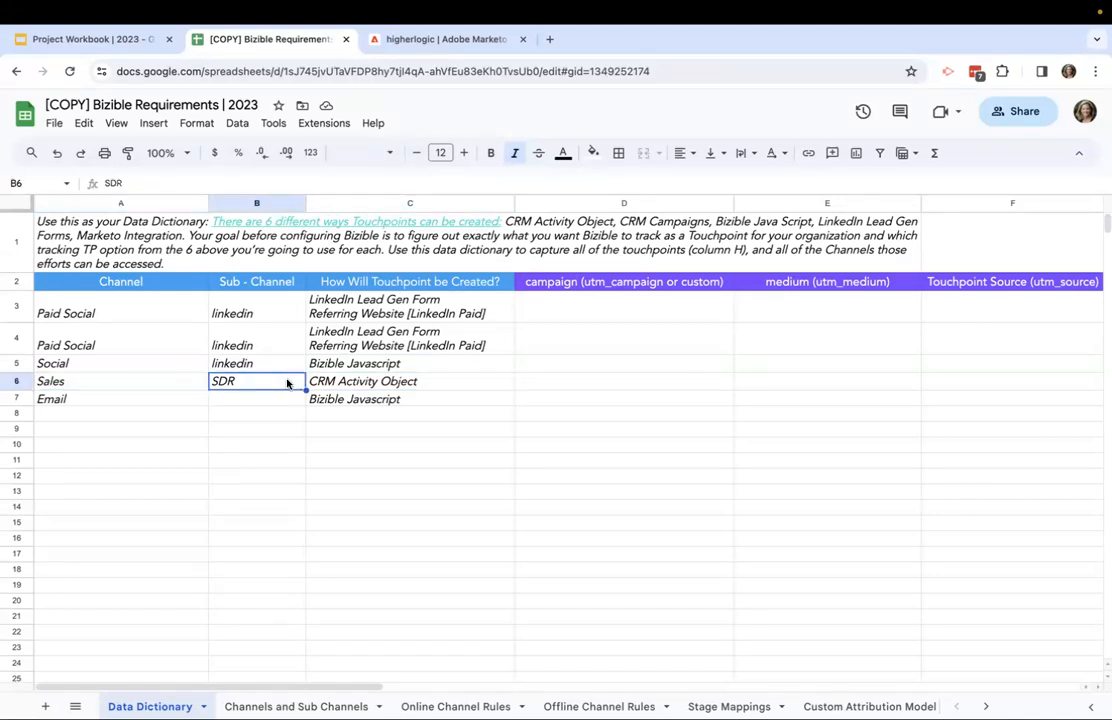
{"action": "left_click", "coordinate": [410, 381]}
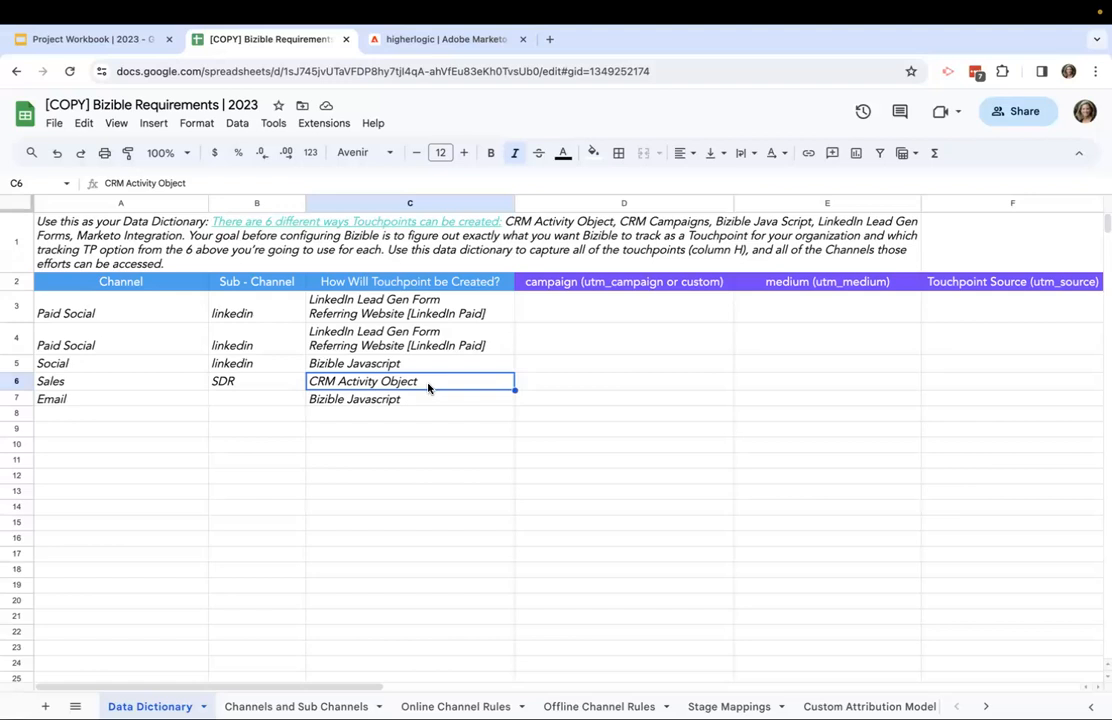
{"action": "mouse_move", "coordinate": [447, 406]}
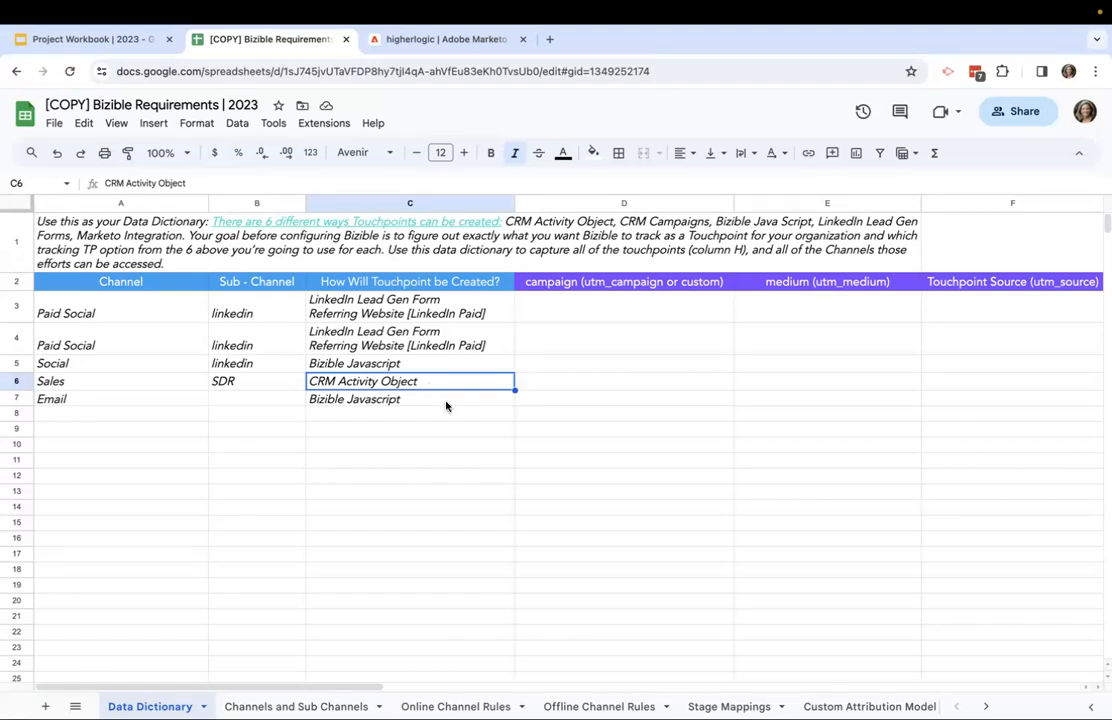
{"action": "left_click", "coordinate": [409, 399]}
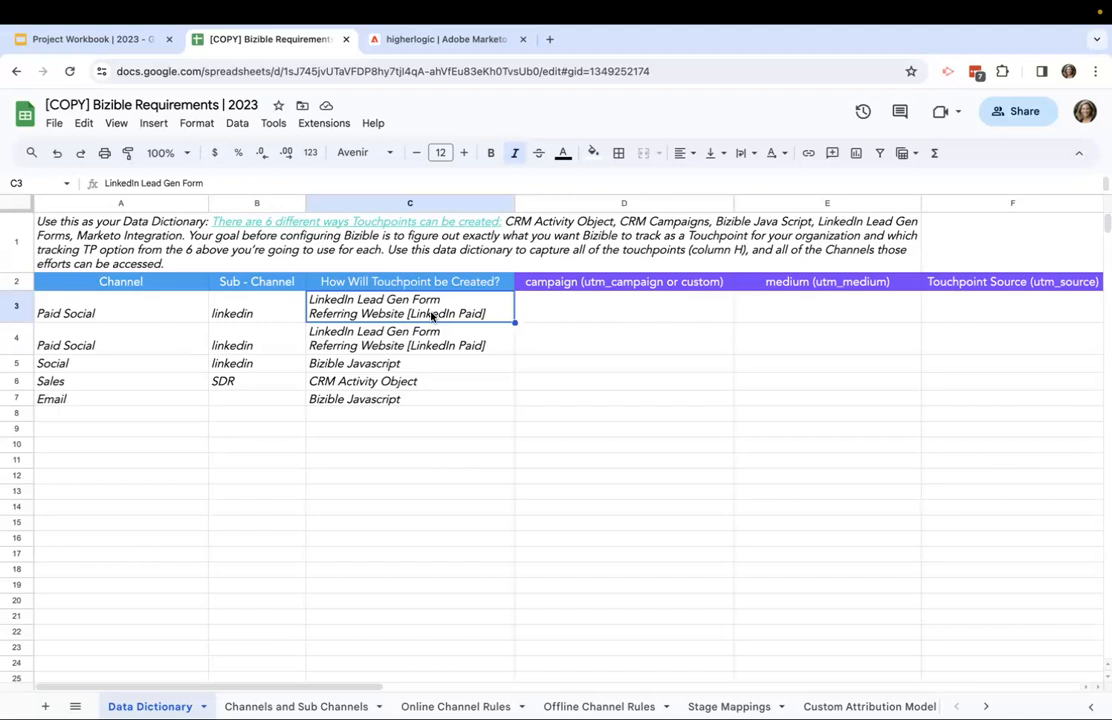
{"action": "left_click", "coordinate": [120, 313]}
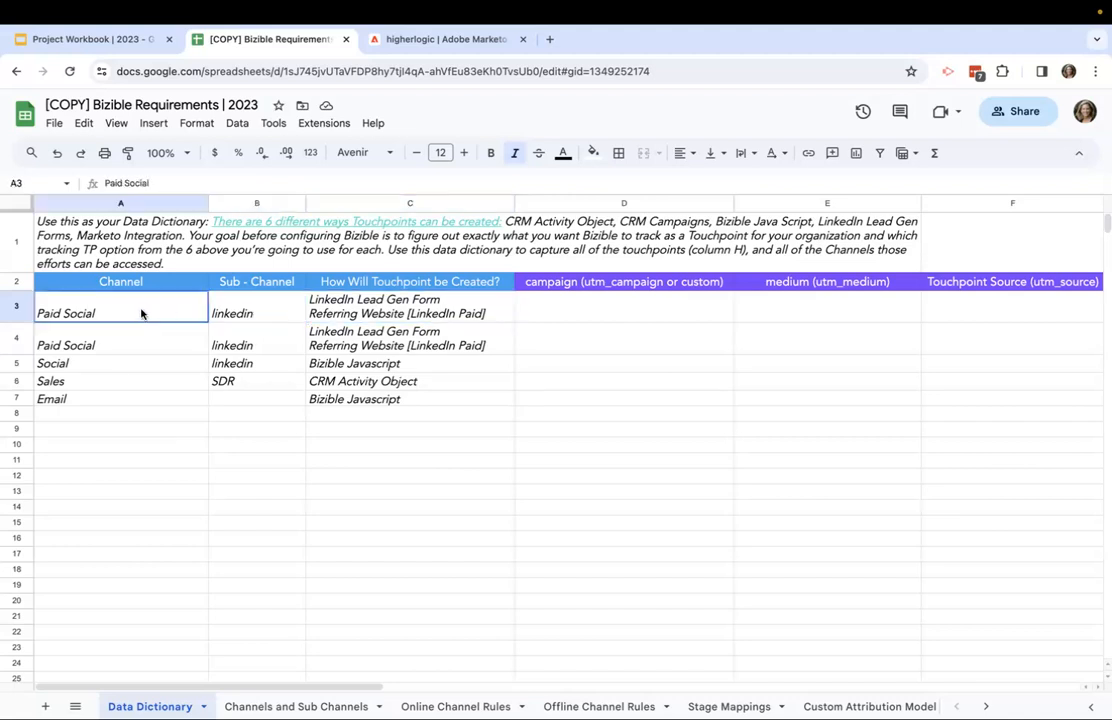
{"action": "left_click", "coordinate": [409, 306]}
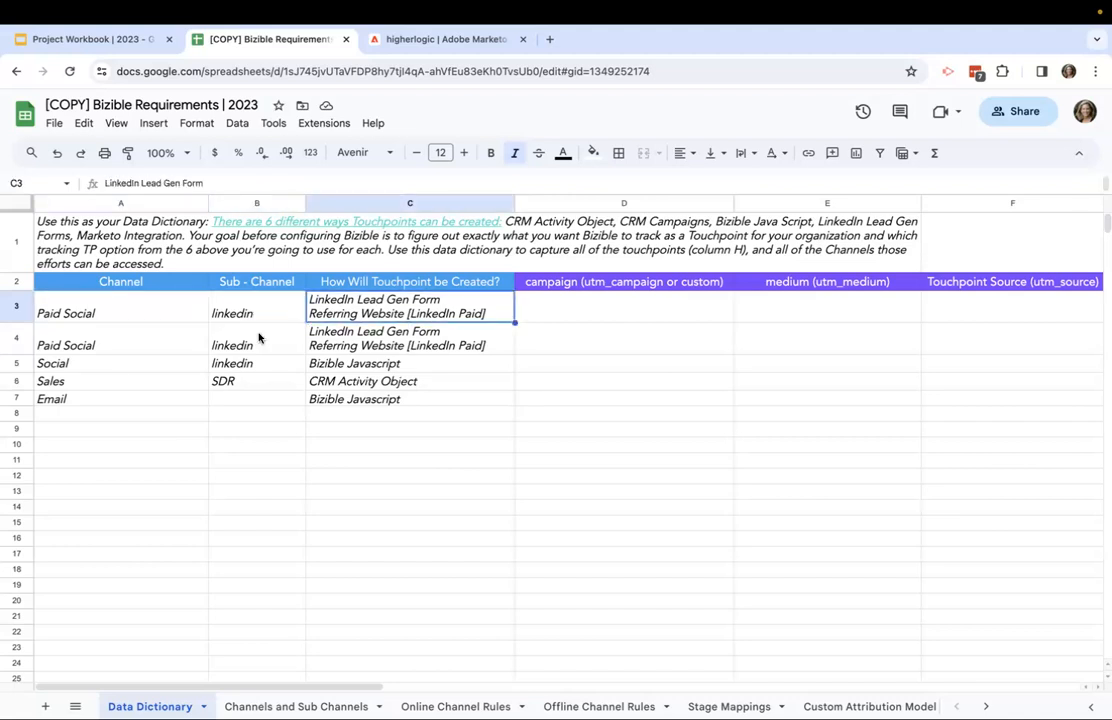
{"action": "left_click", "coordinate": [410, 338]}
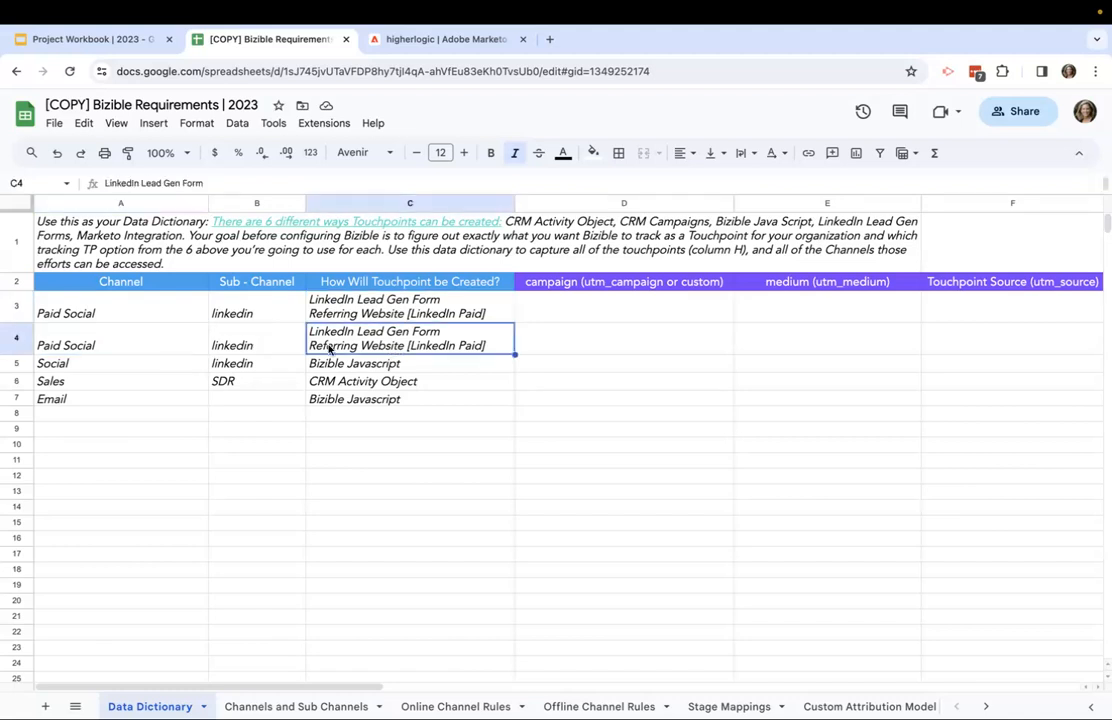
{"action": "left_click", "coordinate": [256, 345]}
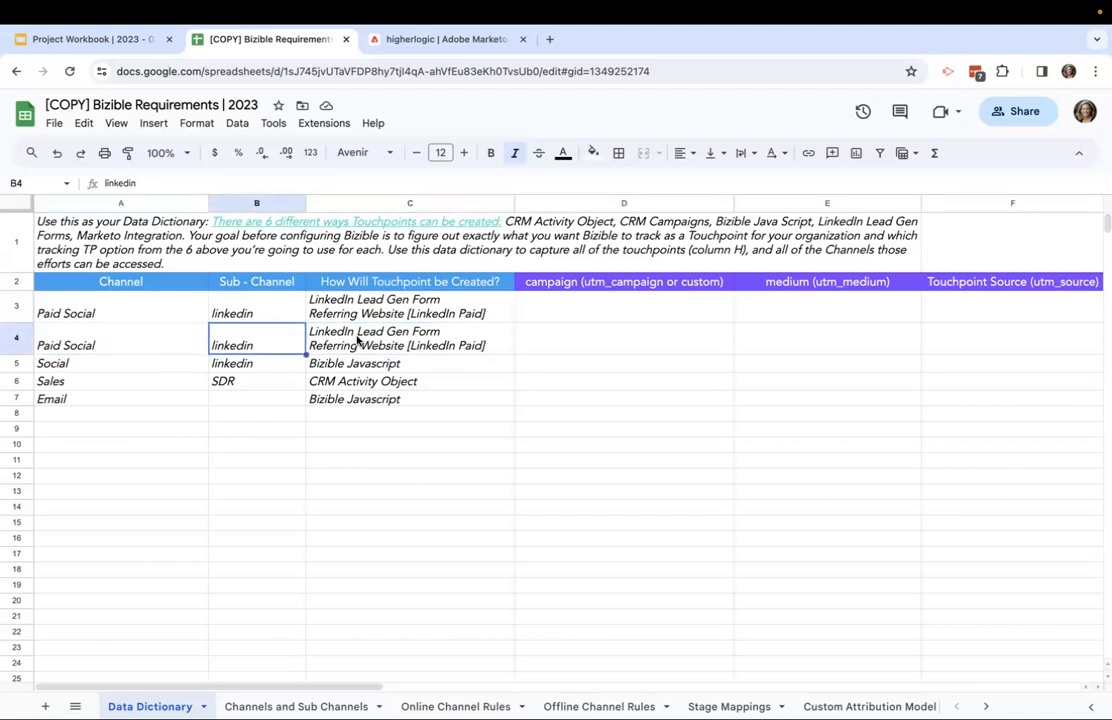
{"action": "left_click", "coordinate": [410, 381]}
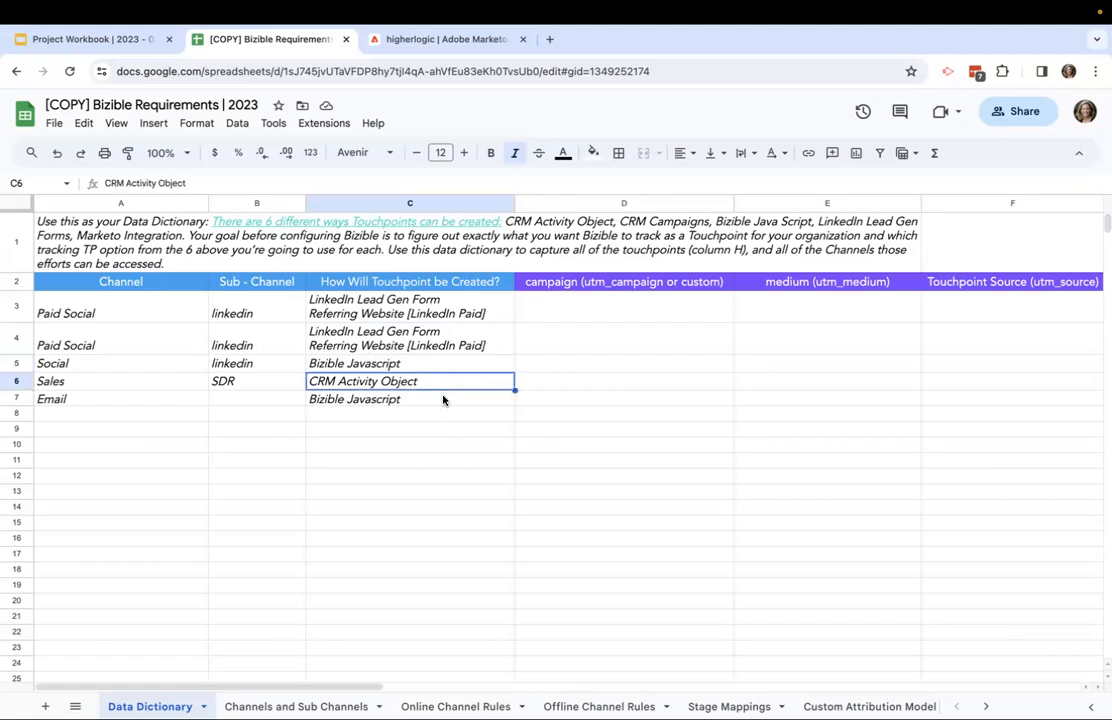
{"action": "left_click", "coordinate": [81, 423]}
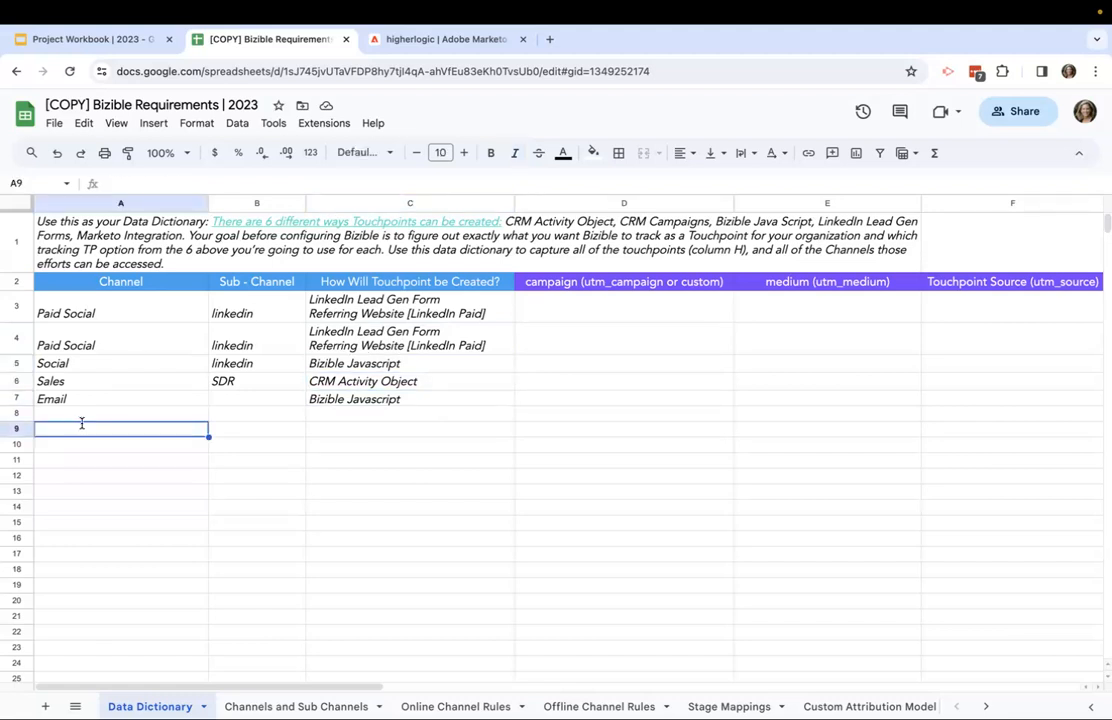
- Enter an Events channel in A9 with Webinars as its sub-channel
{"action": "type", "text": "Event\\\\"}
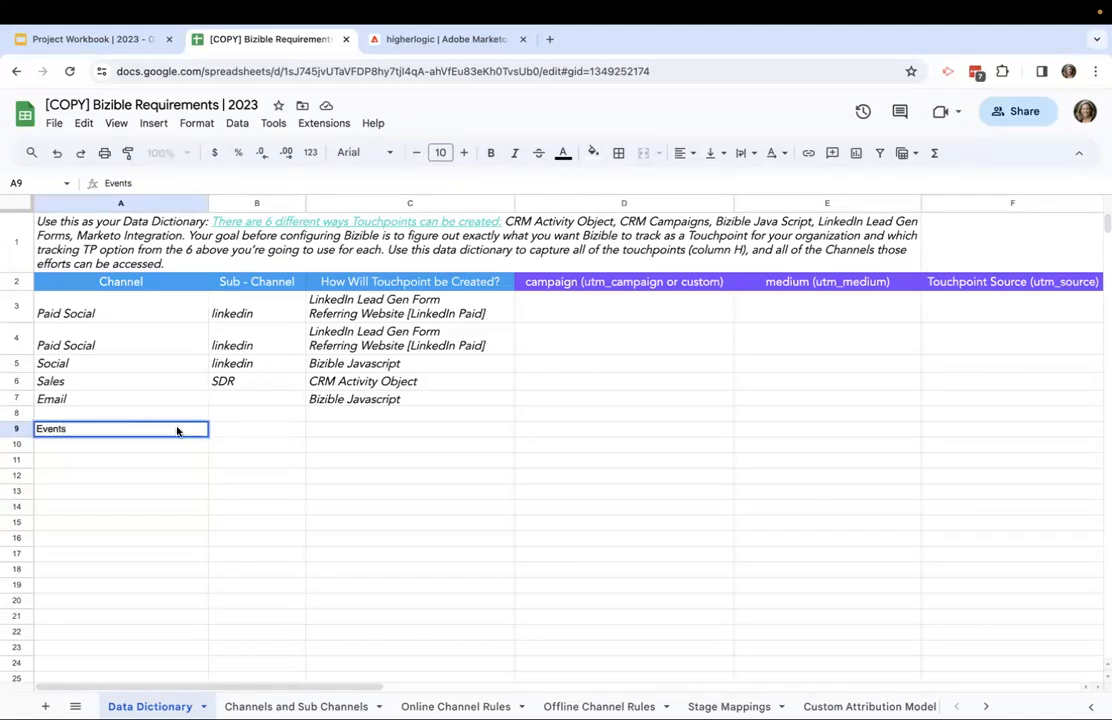
{"action": "left_click", "coordinate": [256, 429]}
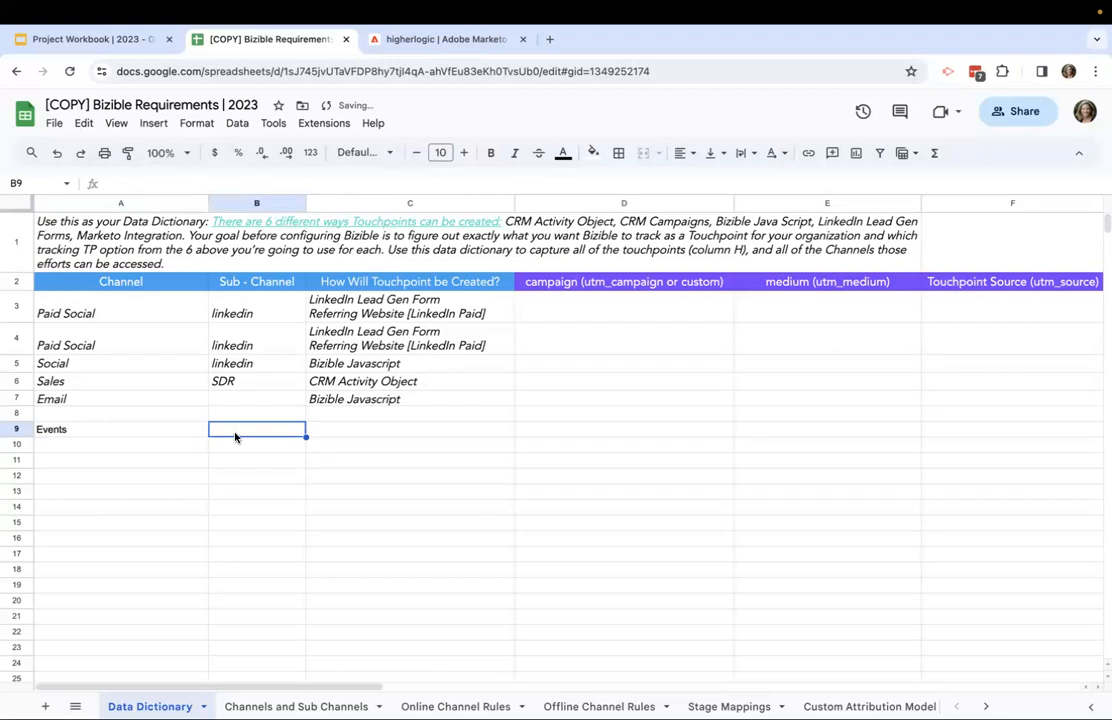
{"action": "type", "text": "WEbinar"}
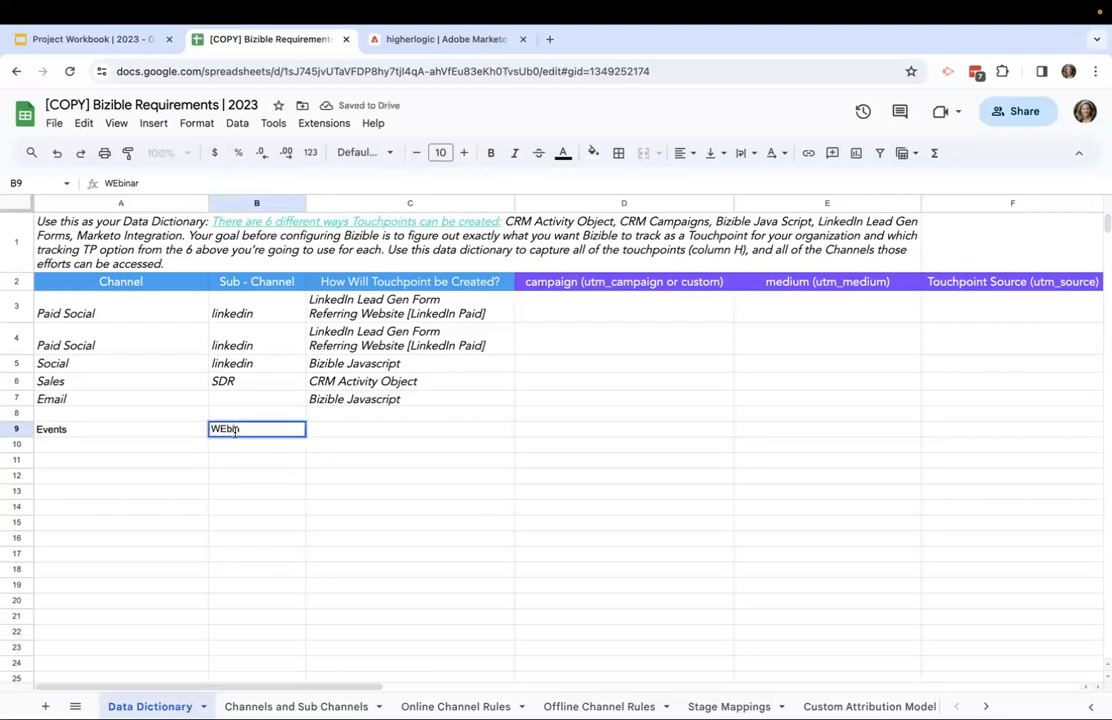
{"action": "type", "text": "Webinars"}
{"action": "left_click", "coordinate": [257, 444]}
{"action": "type", "text": "In person"}
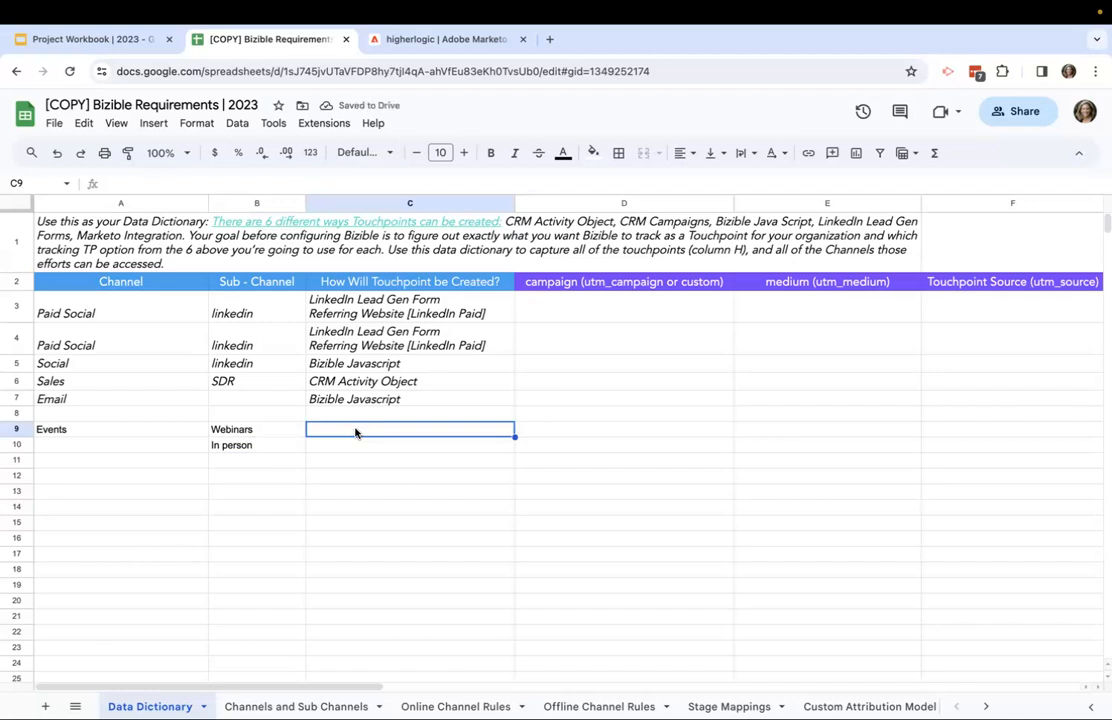
- Fill in the touchpoint methods CRM Campaign, Marketo rule and Bizible script
{"action": "type", "text": "CRM Campaign"}
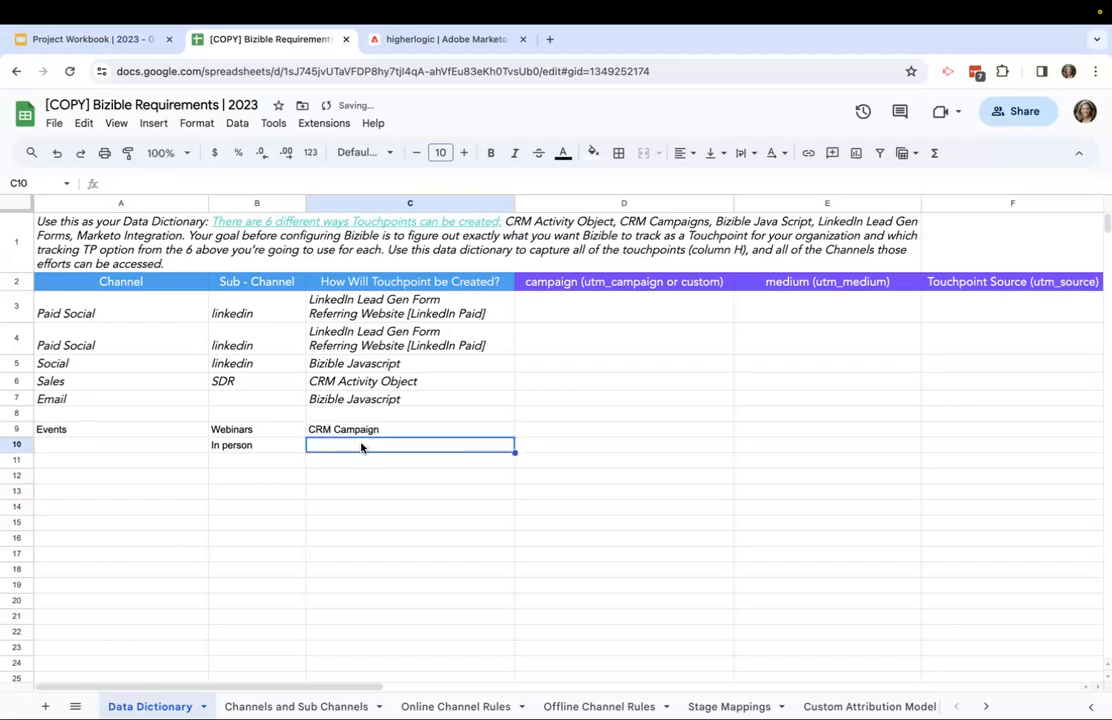
{"action": "type", "text": "MMark"}
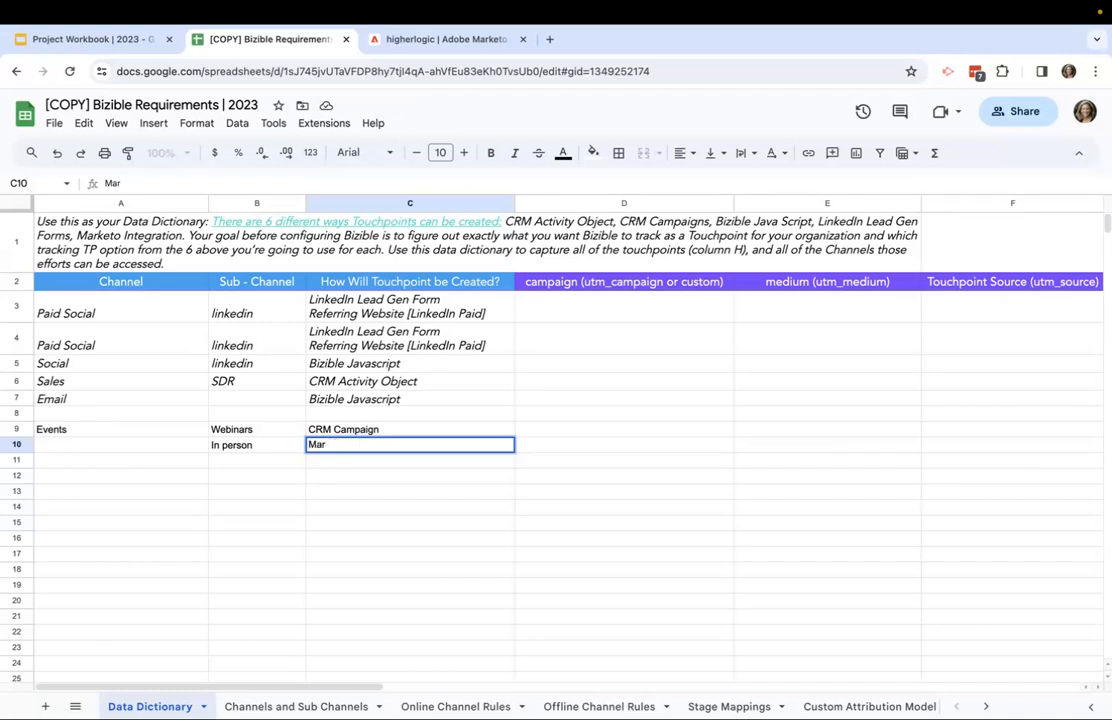
{"action": "type", "text": "Marketo rule"}
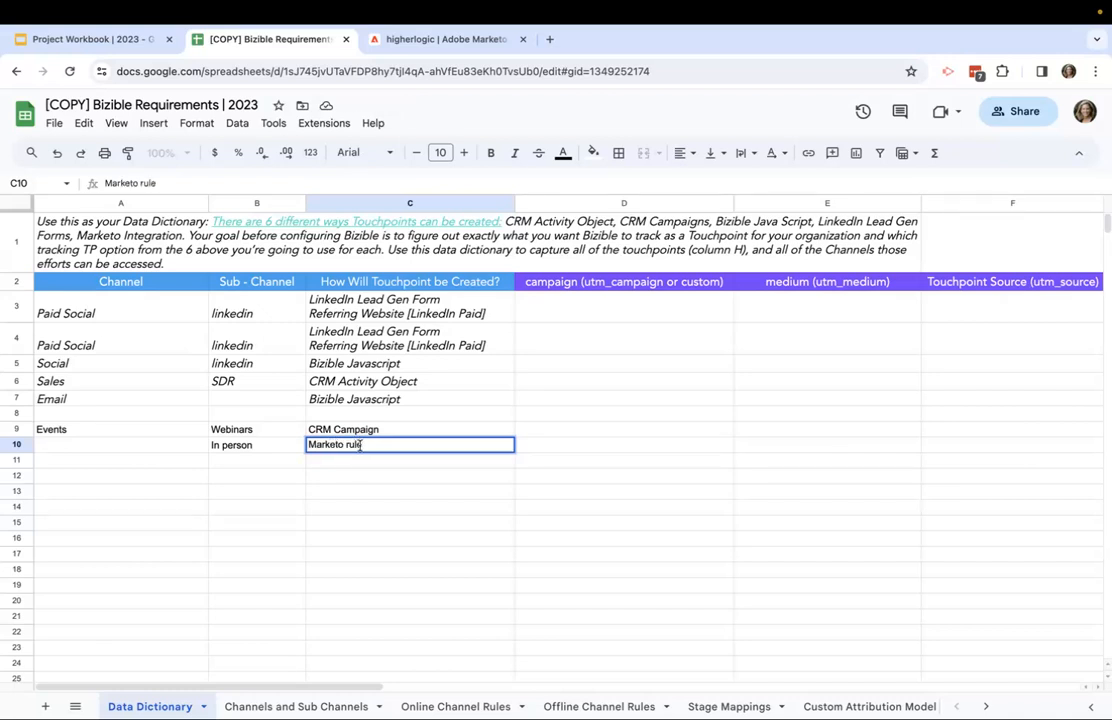
{"action": "key", "text": "Enter"}
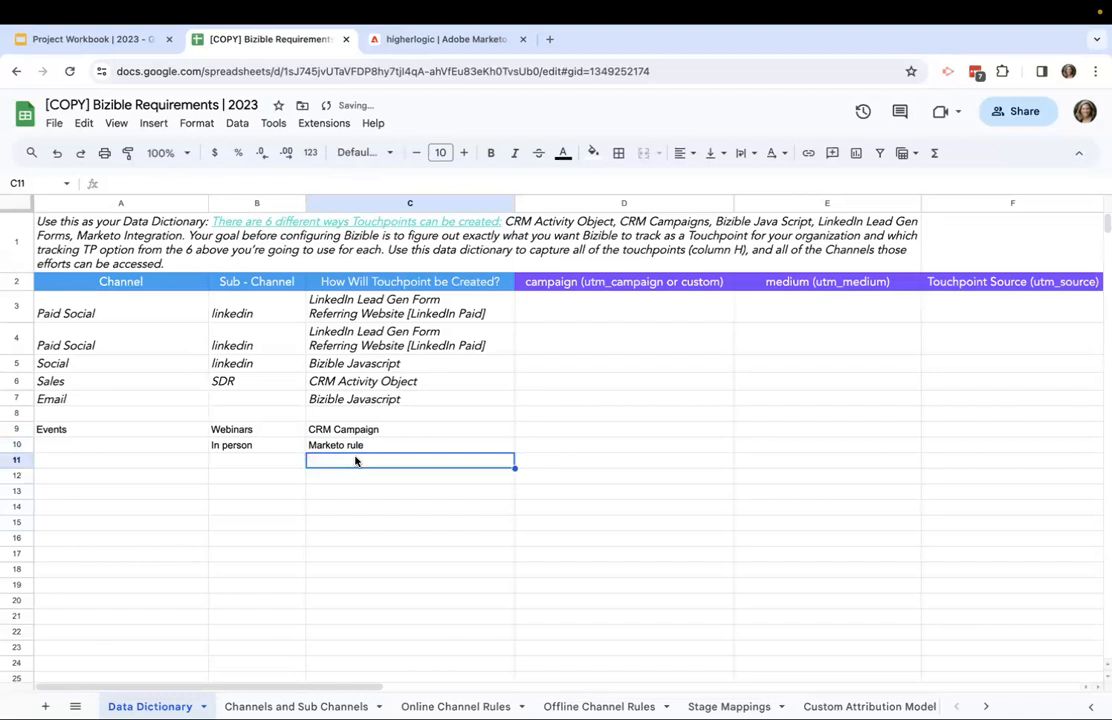
{"action": "type", "text": "Bizible script."}
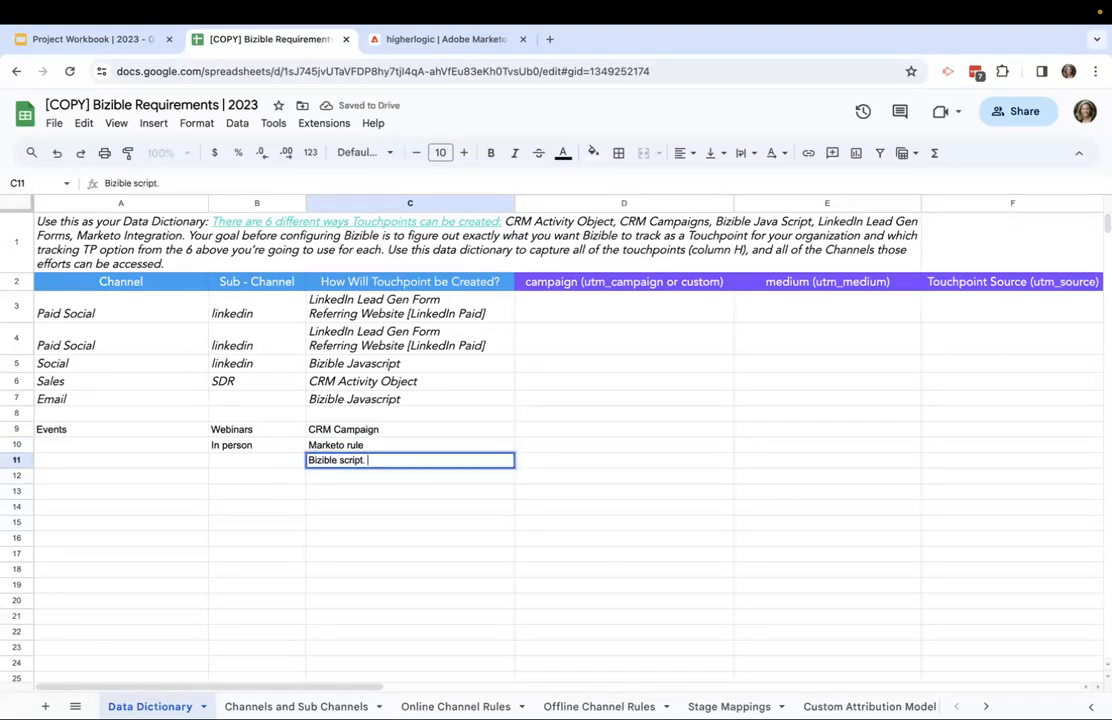
{"action": "left_click", "coordinate": [256, 460]}
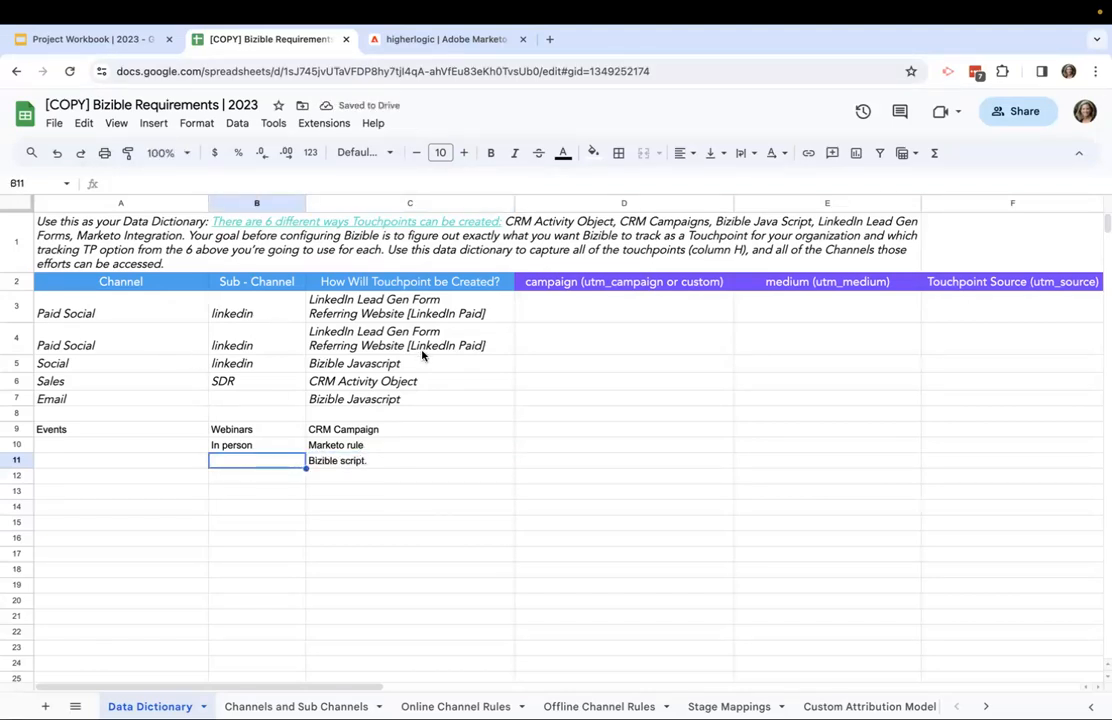
{"action": "mouse_move", "coordinate": [303, 313]}
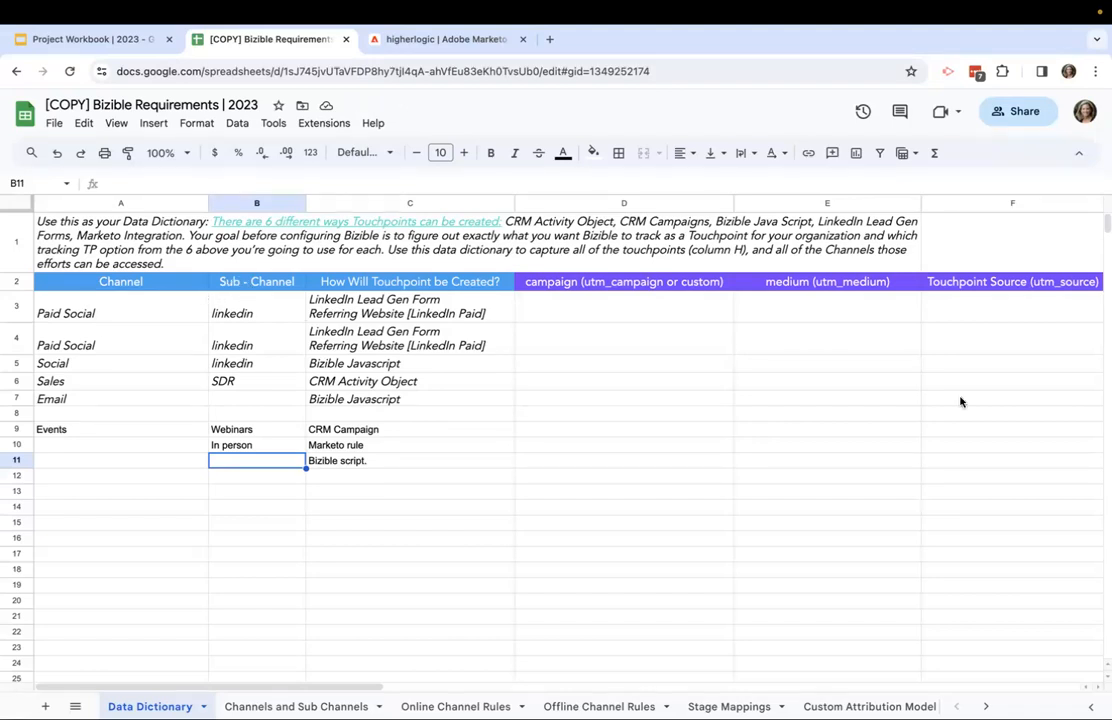
{"action": "mouse_move", "coordinate": [351, 382]}
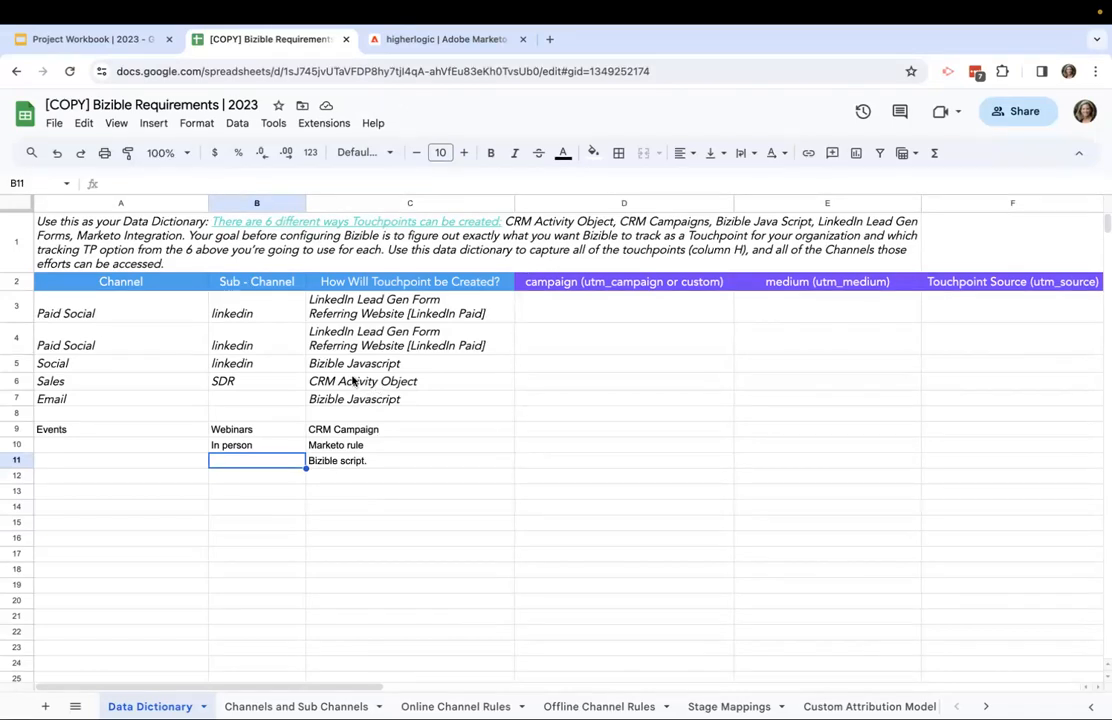
{"action": "scroll", "scroll_direction": "right", "scroll_amount": 3}
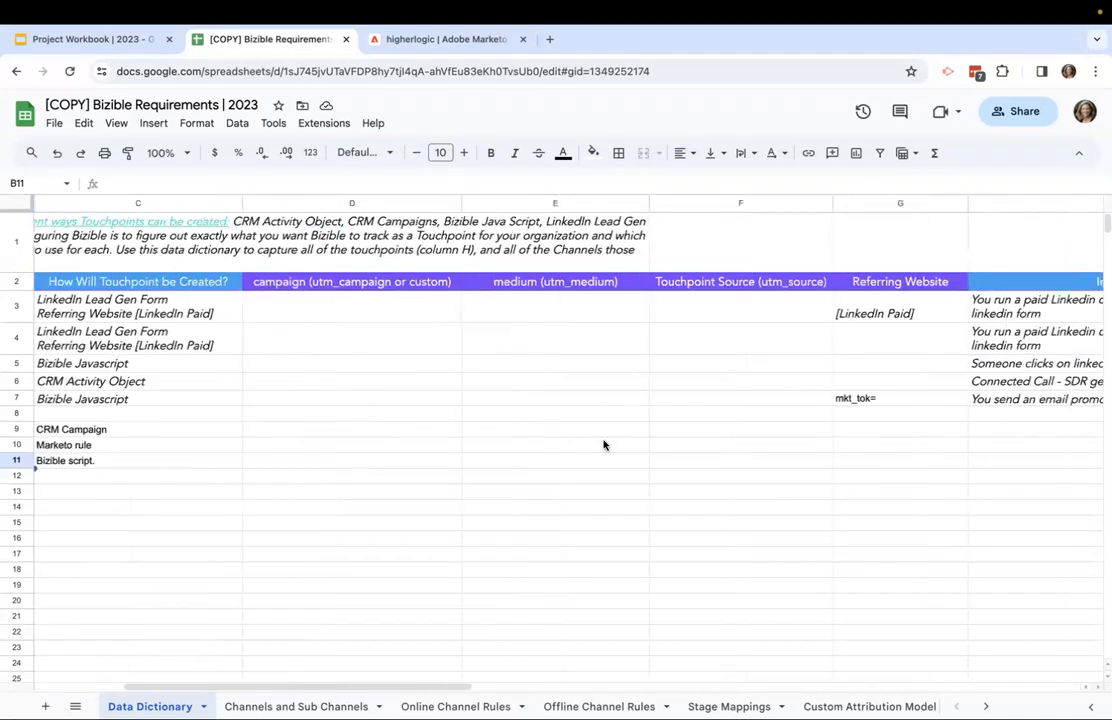
{"action": "left_click", "coordinate": [555, 312]}
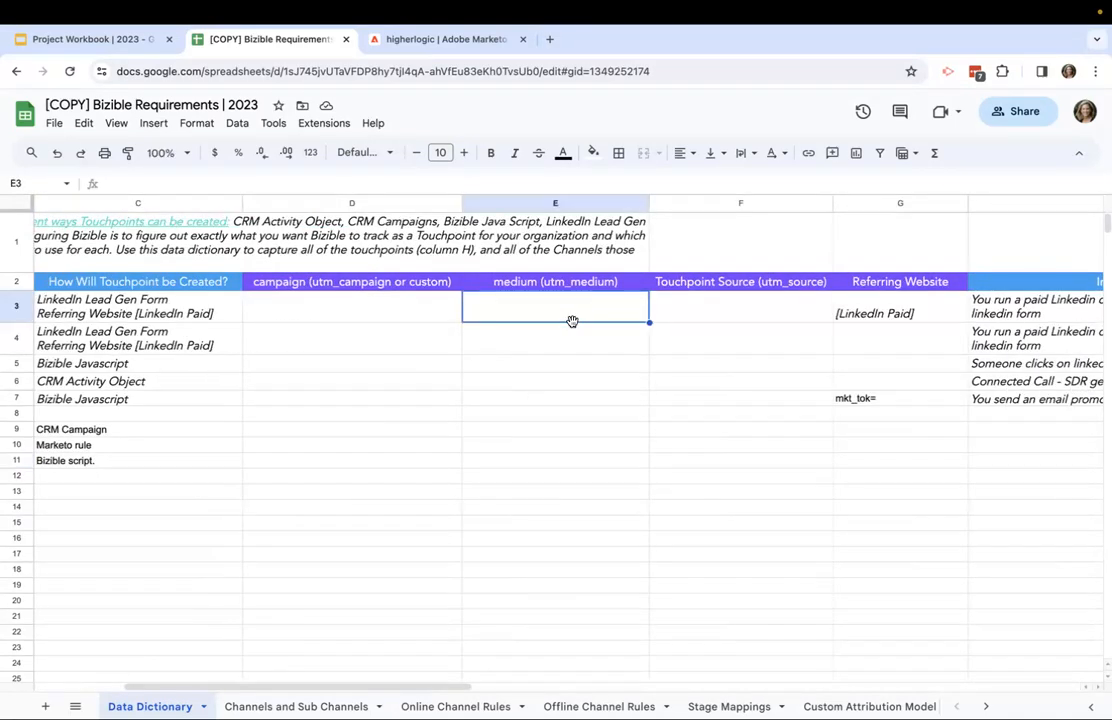
{"action": "left_click", "coordinate": [555, 338]}
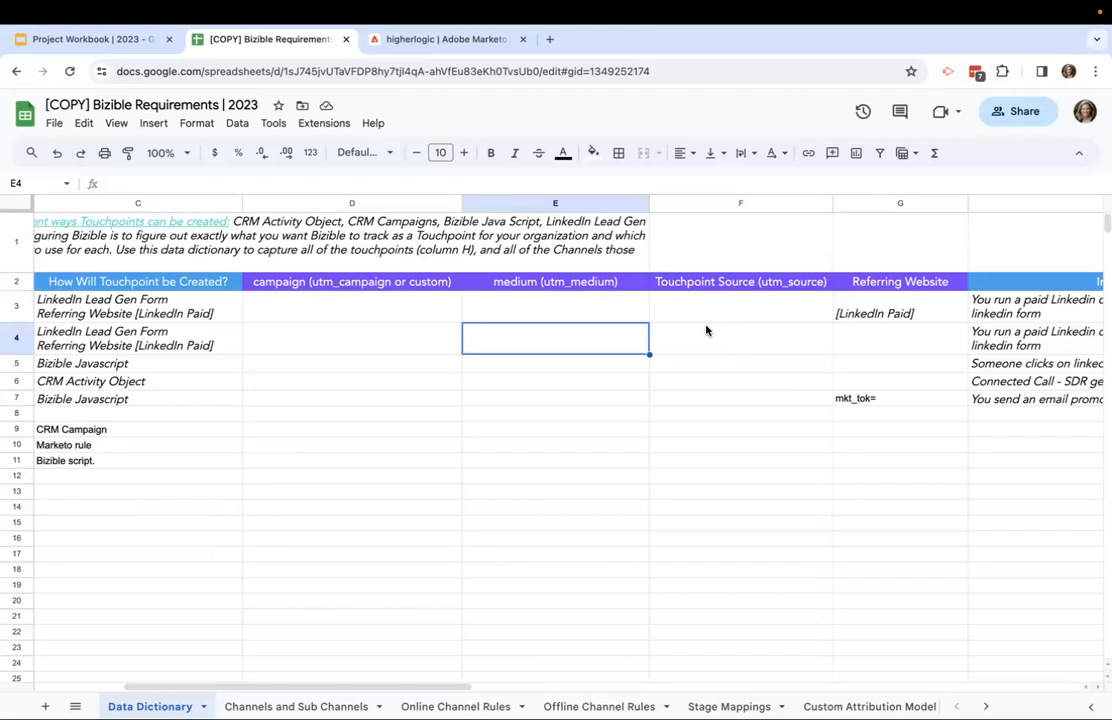
{"action": "left_click", "coordinate": [740, 305]}
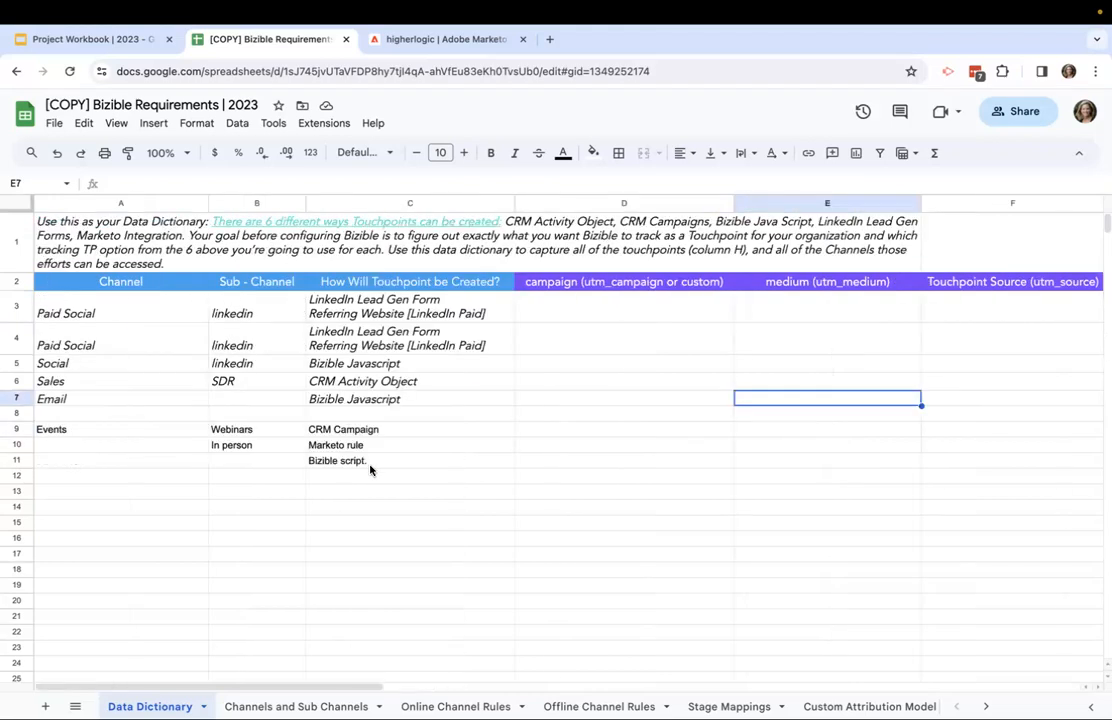
{"action": "left_click_drag", "start_coordinate": [121, 313], "coordinate": [121, 490]}
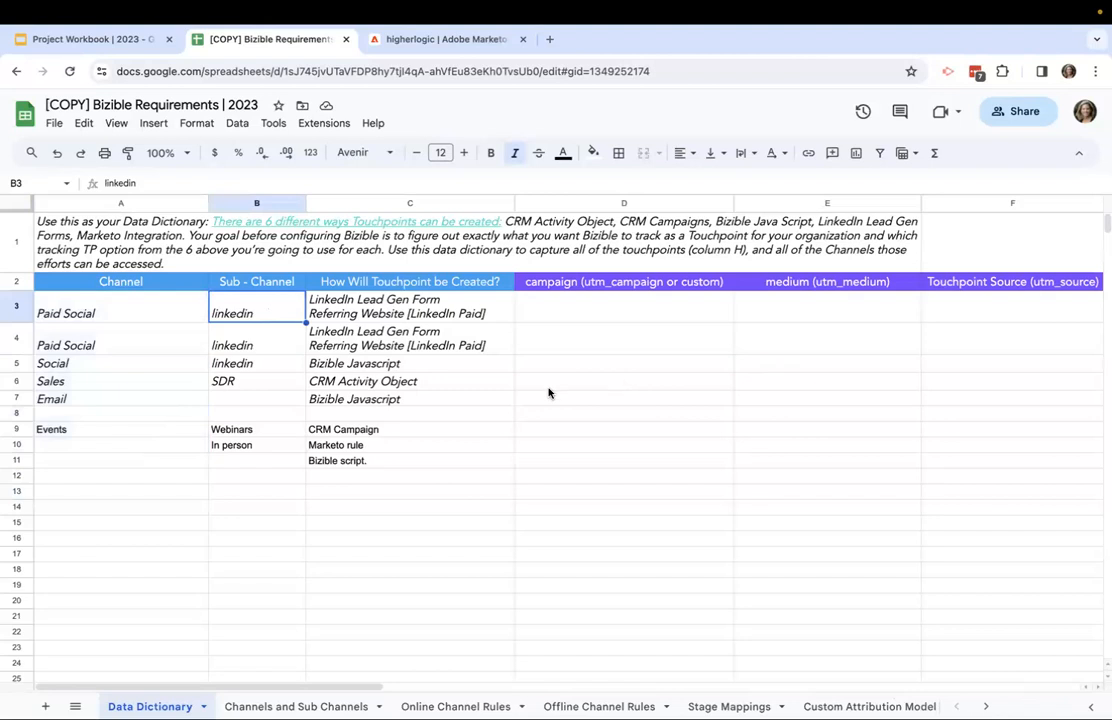
{"action": "left_click", "coordinate": [256, 413]}
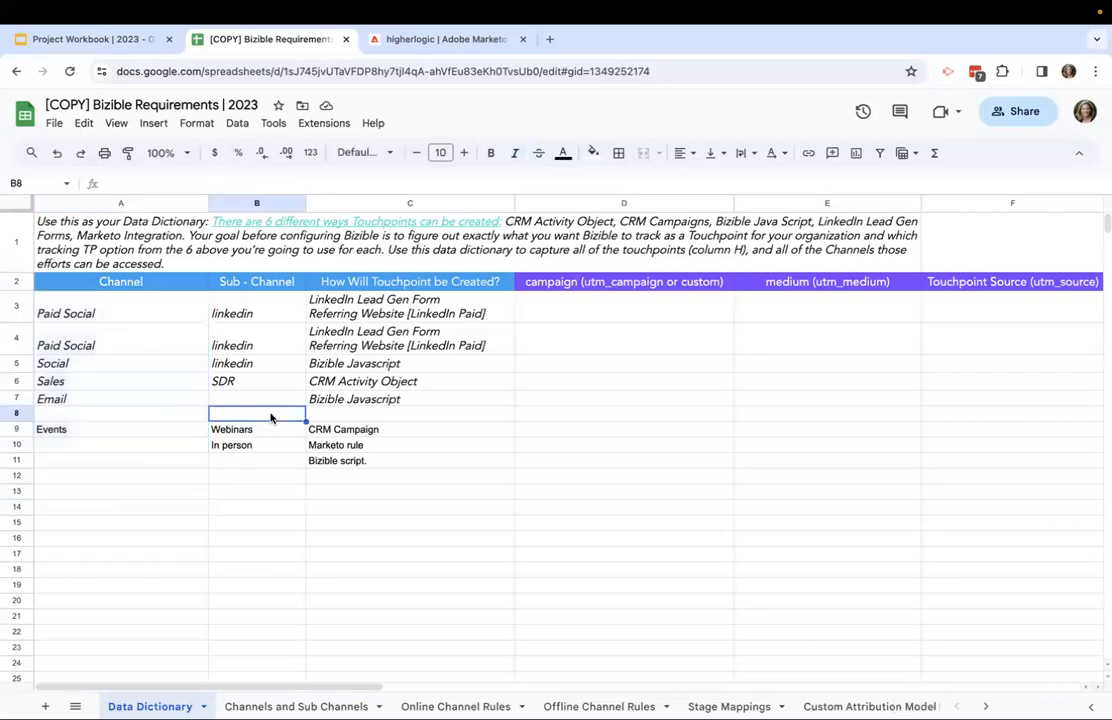
{"action": "mouse_move", "coordinate": [654, 470]}
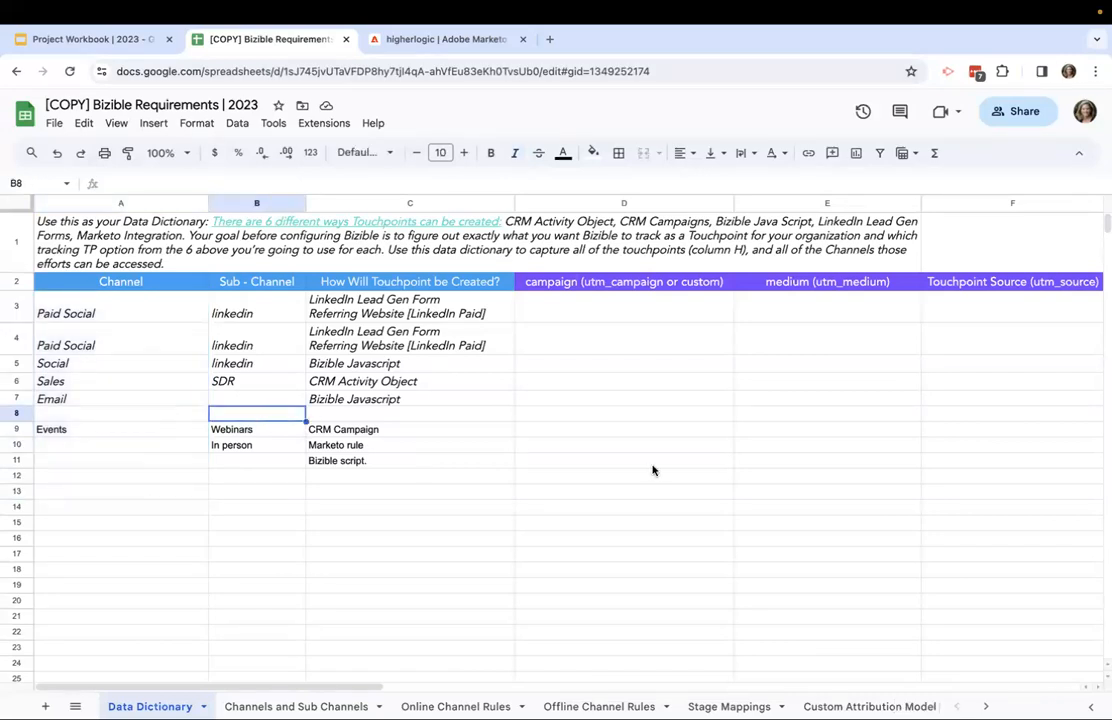
{"action": "scroll", "scroll_direction": "right", "scroll_amount": 3}
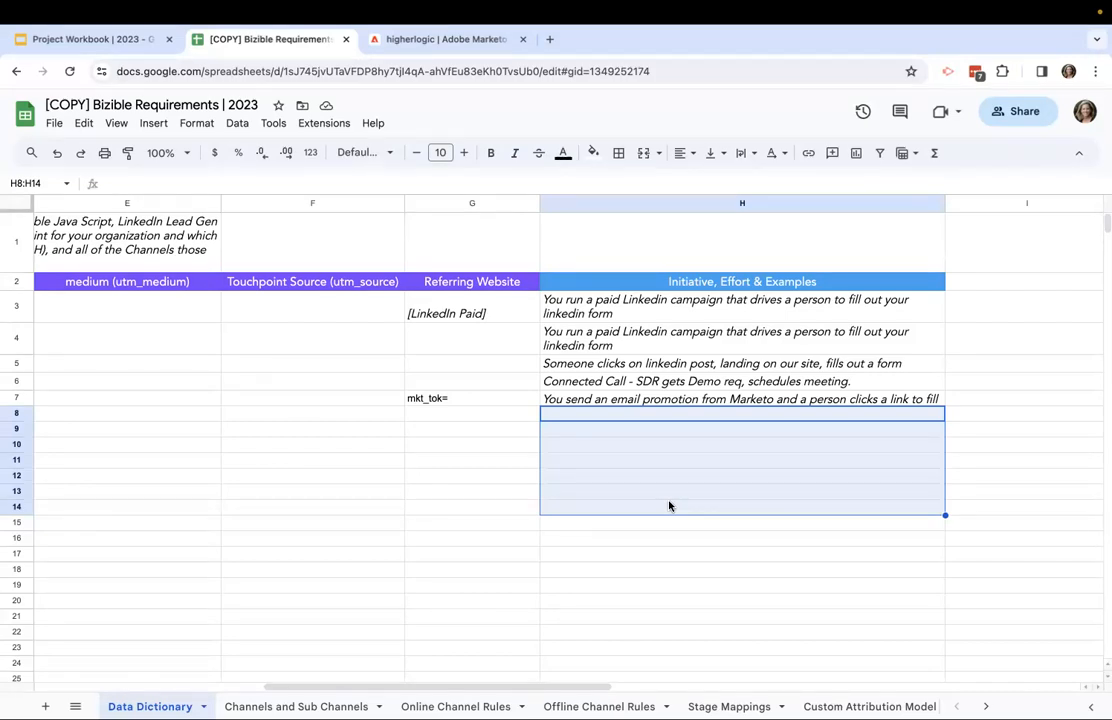
{"action": "mouse_move", "coordinate": [428, 577]}
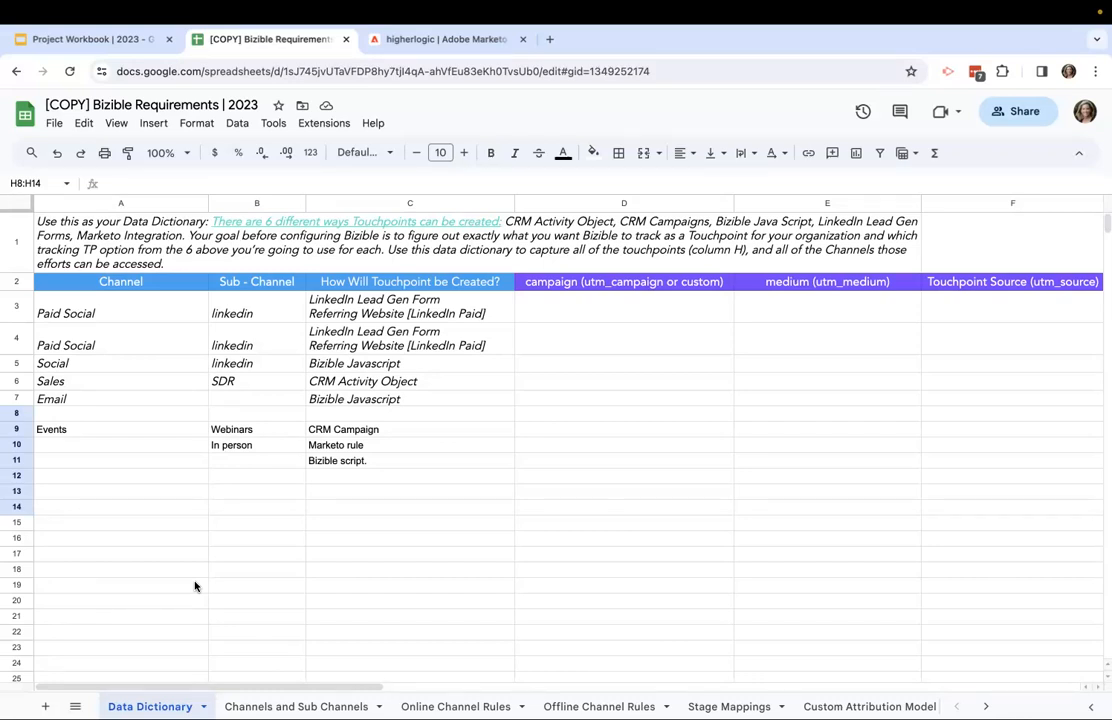
- Leave the Data Dictionary examples and switch to the Channels and Sub Channels sheet
{"action": "left_click", "coordinate": [120, 476]}
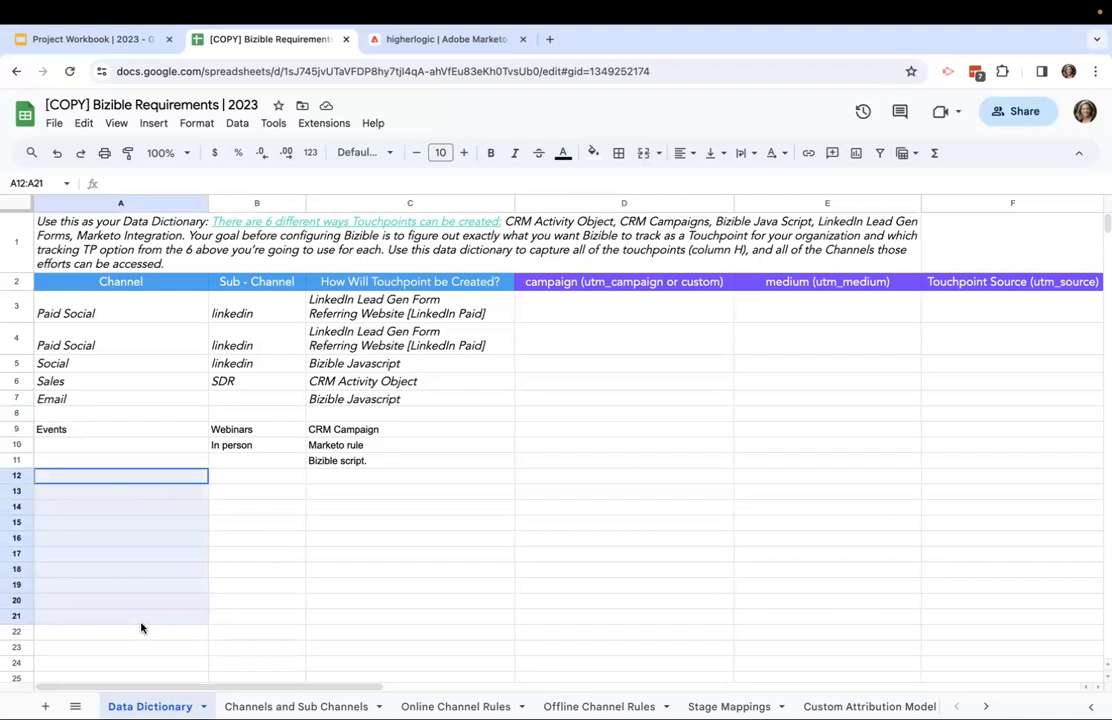
{"action": "left_click", "coordinate": [411, 617]}
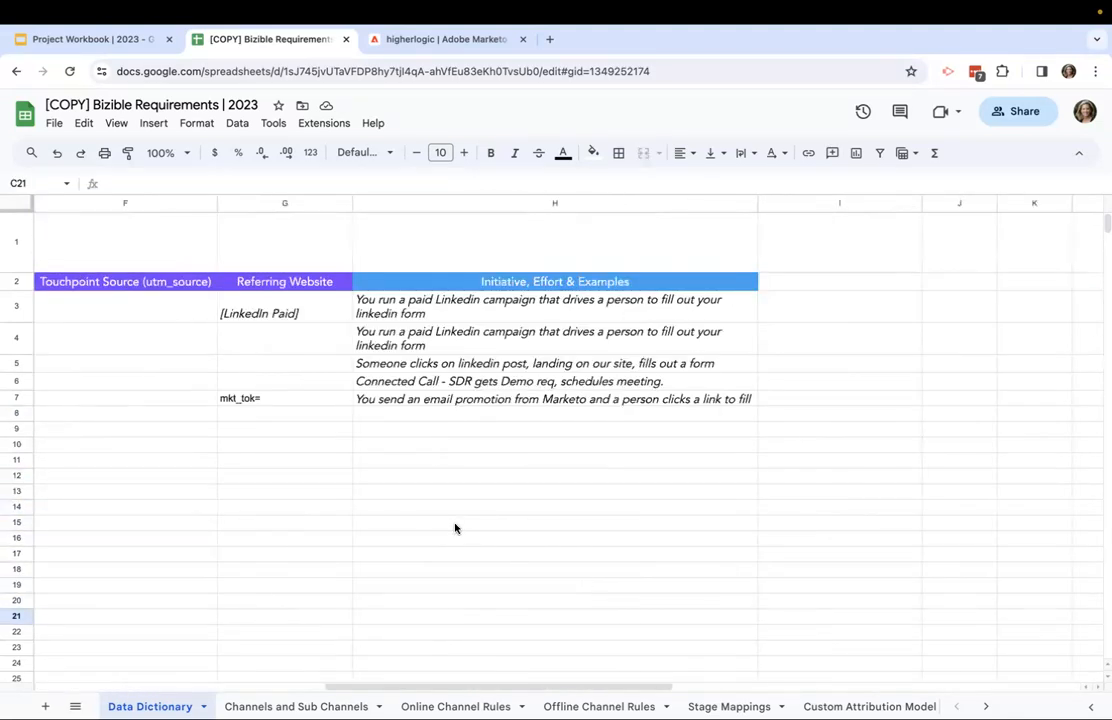
{"action": "scroll", "scroll_direction": "left", "scroll_amount": 3}
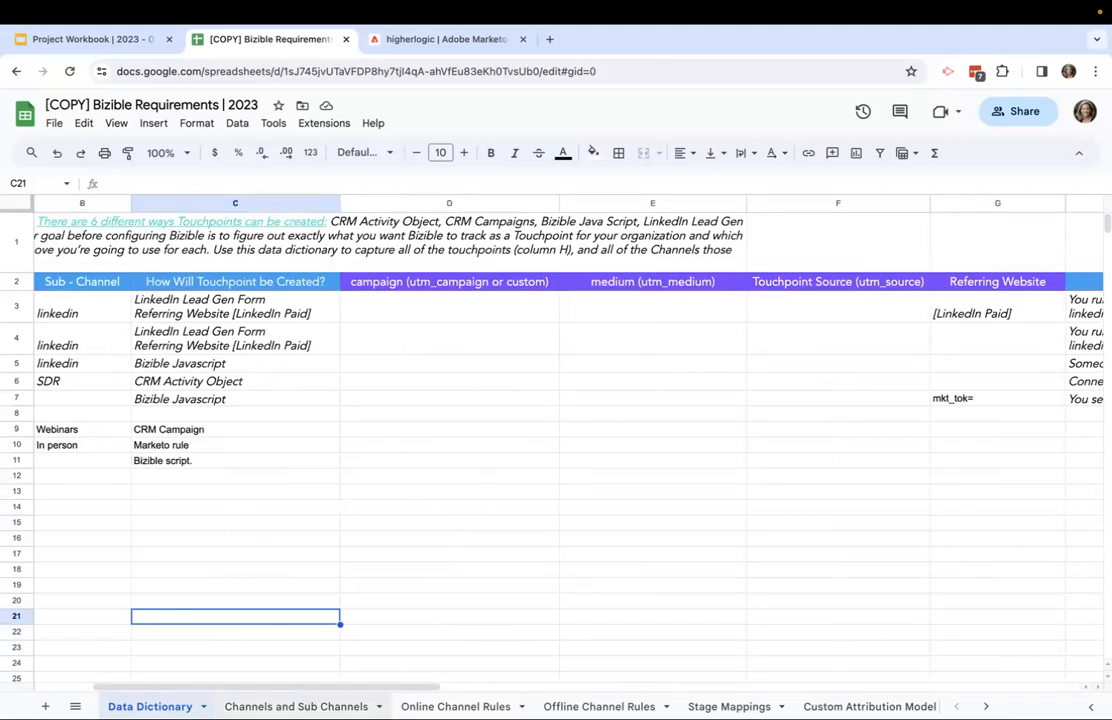
{"action": "left_click", "coordinate": [296, 706]}
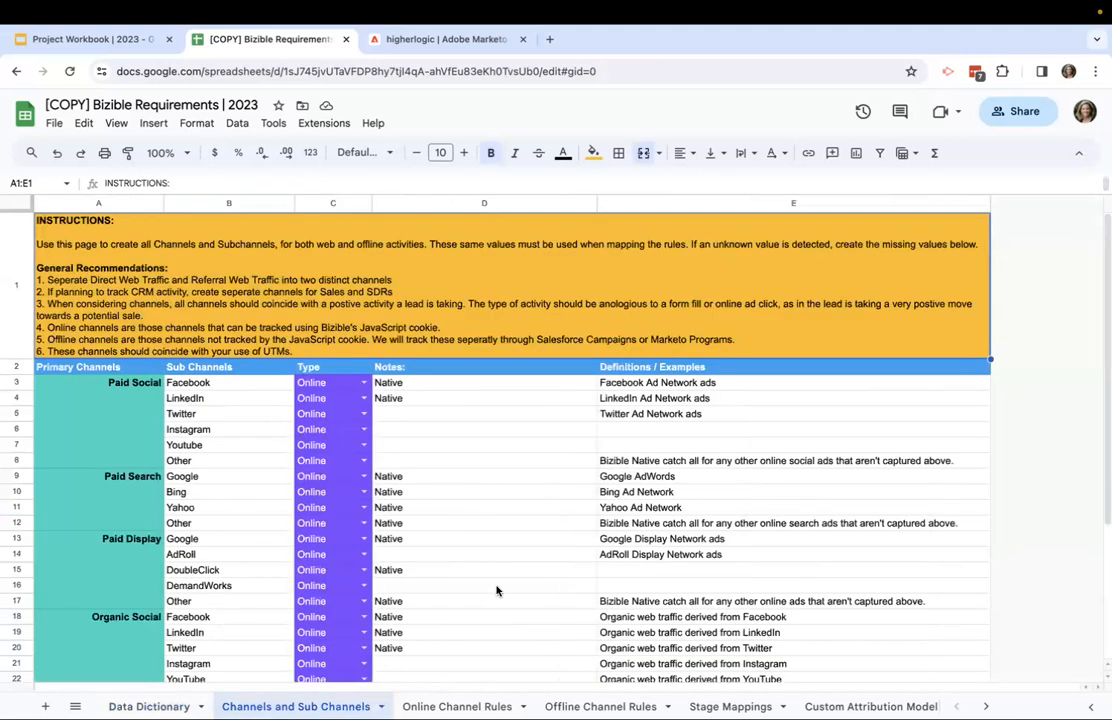
{"action": "mouse_move", "coordinate": [494, 565]}
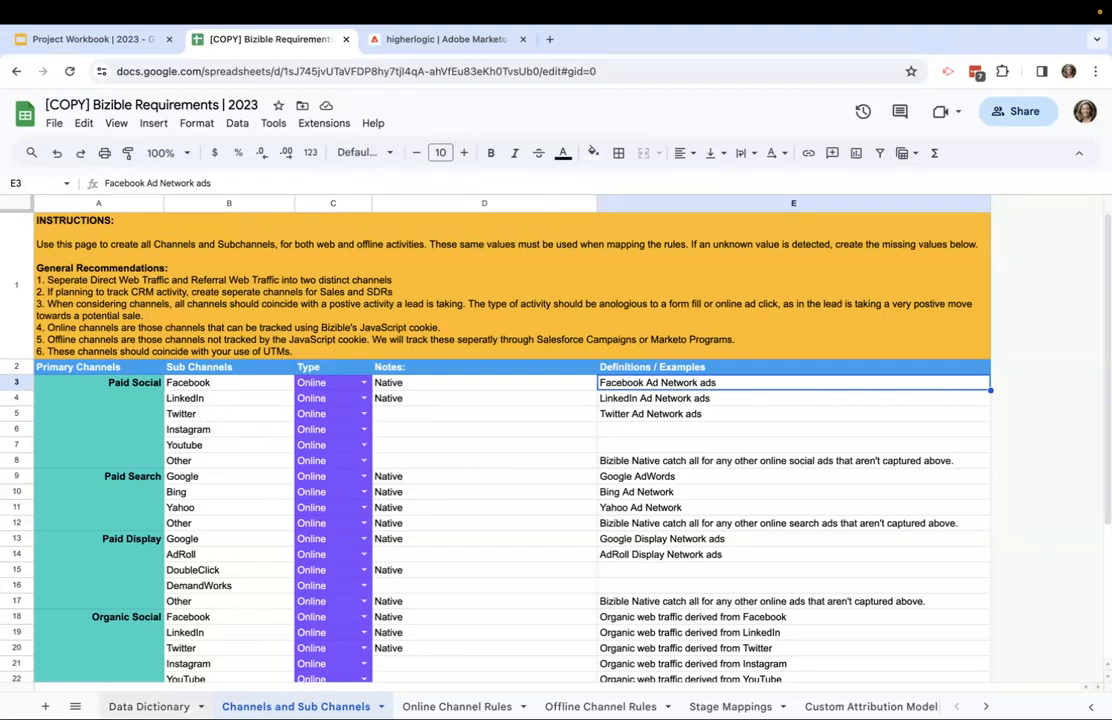
- Point out the organic LinkedIn sub channel, then bring up the Marketo Measure CMO dashboard
{"action": "left_click", "coordinate": [142, 706]}
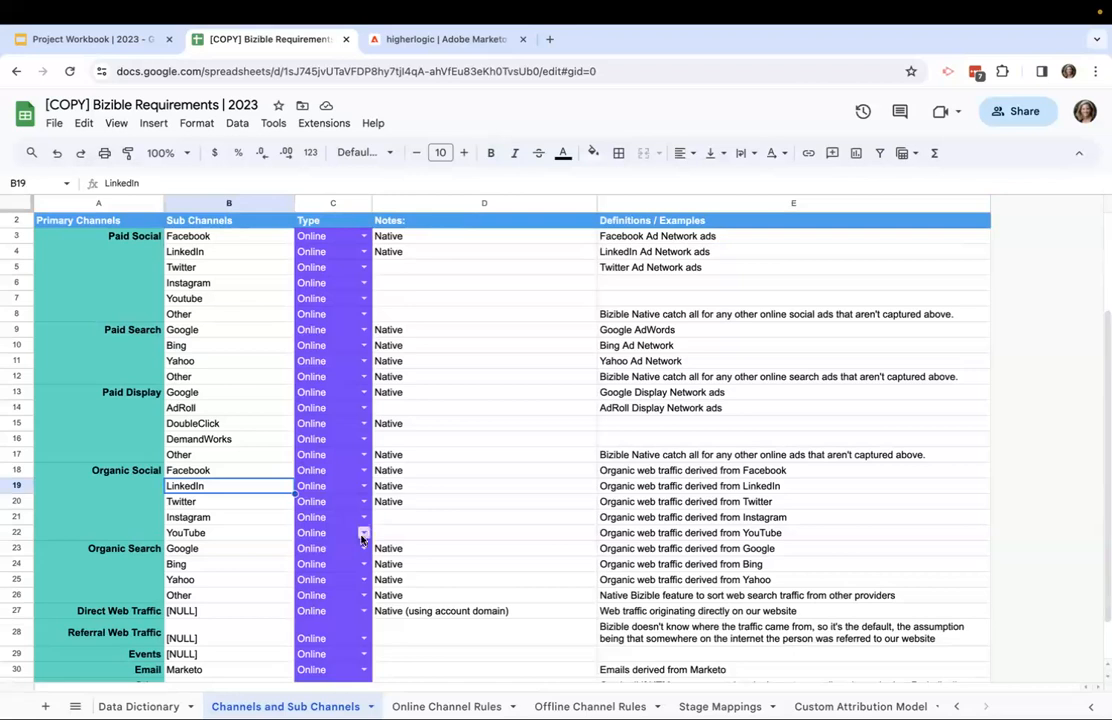
{"action": "mouse_move", "coordinate": [362, 439]}
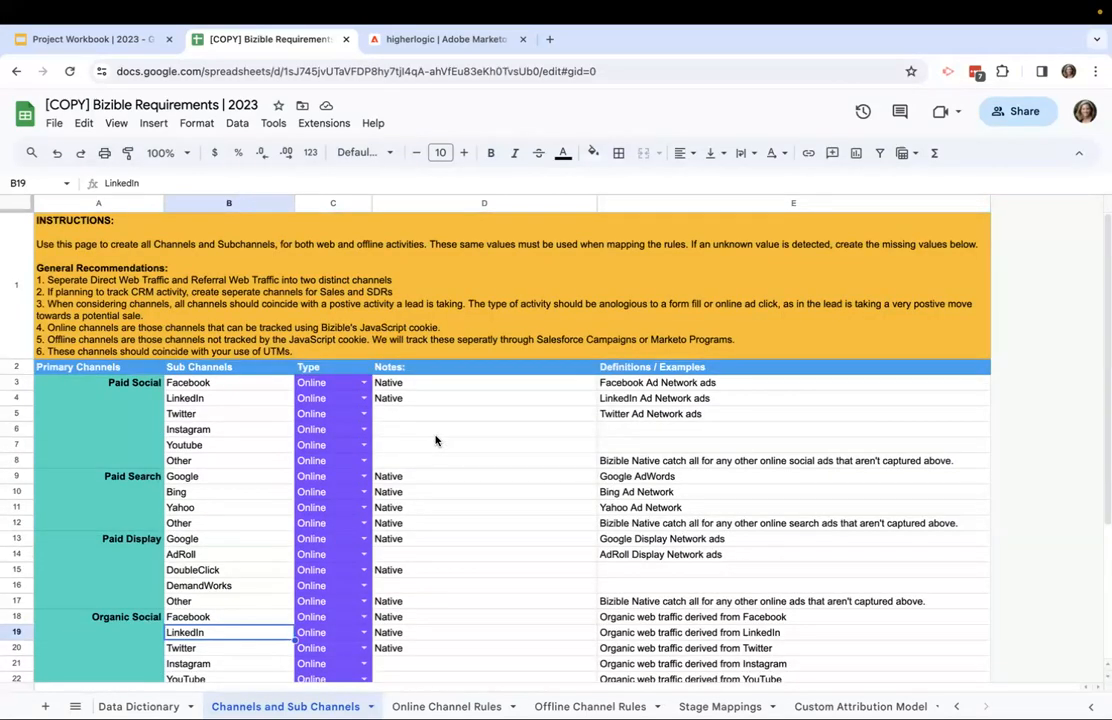
{"action": "left_click", "coordinate": [444, 39]}
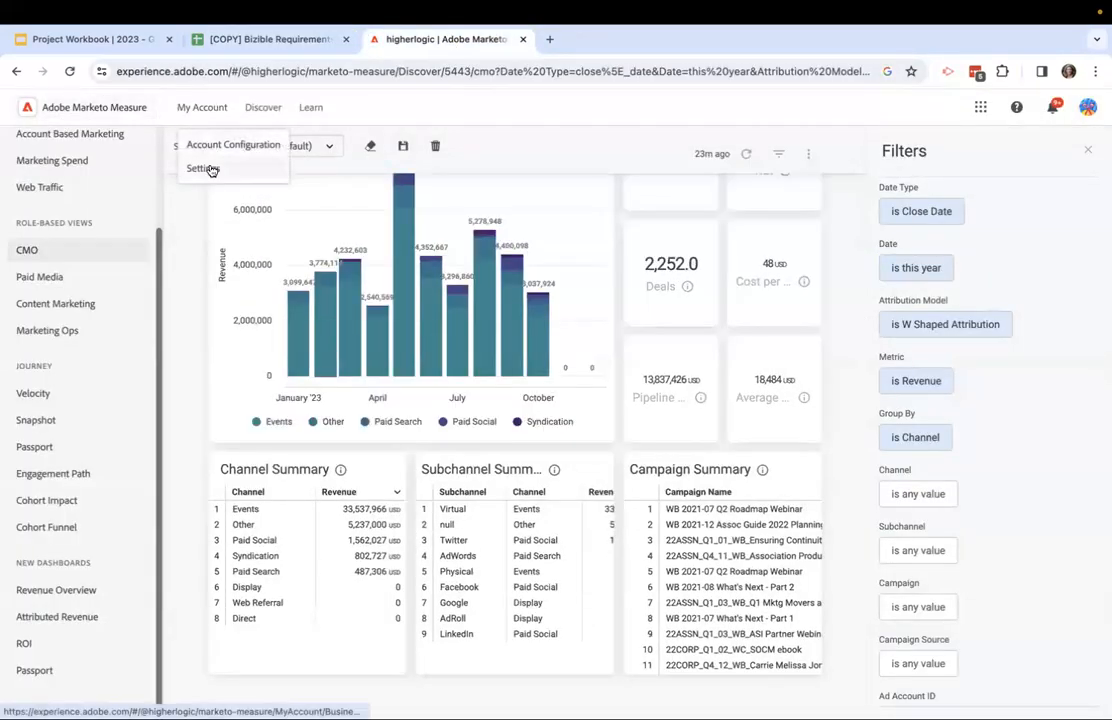
- Go to My Account > Settings and view the Online Channels rules list
{"action": "left_click", "coordinate": [201, 168]}
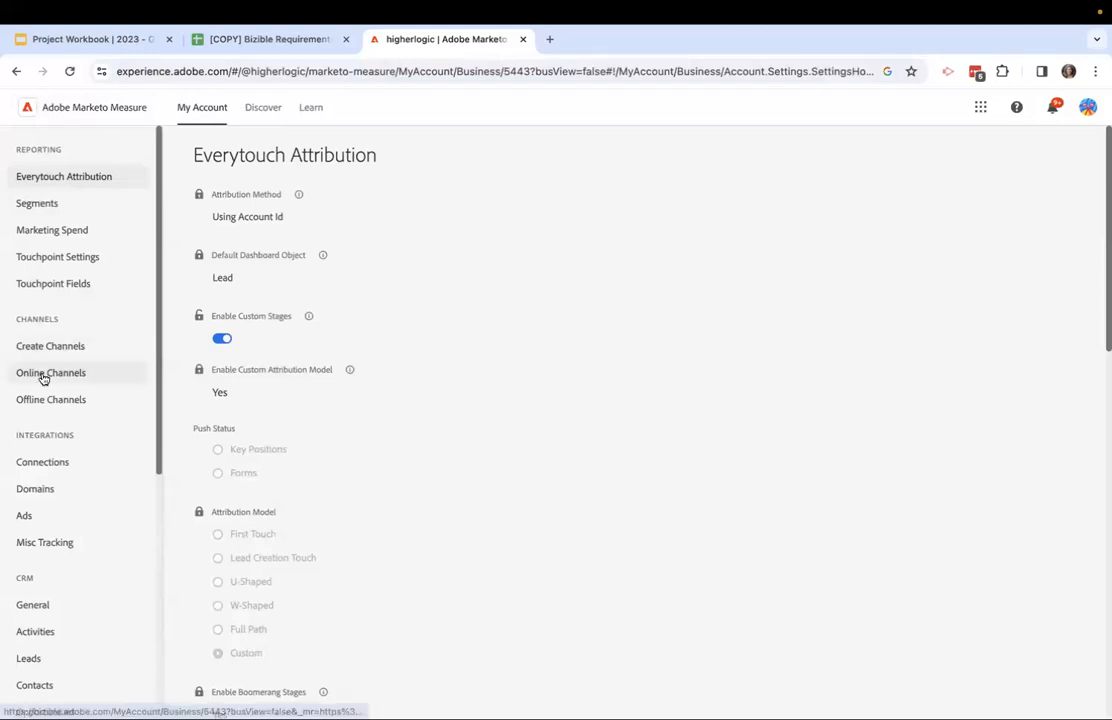
{"action": "left_click", "coordinate": [50, 372]}
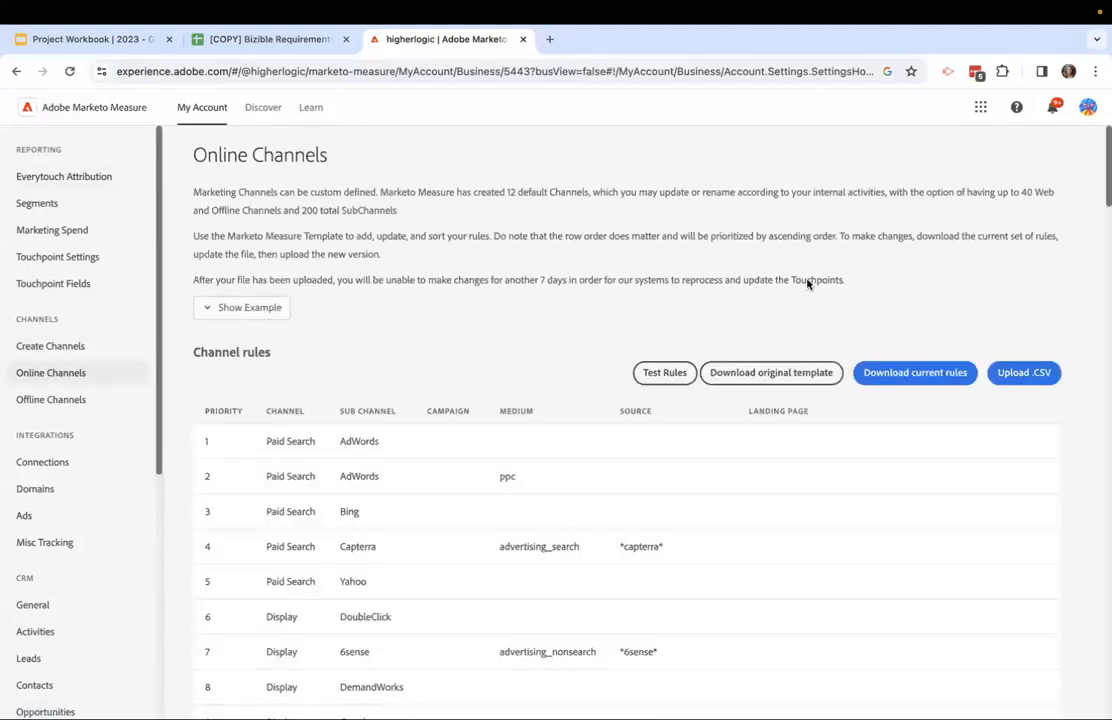
{"action": "mouse_move", "coordinate": [927, 373]}
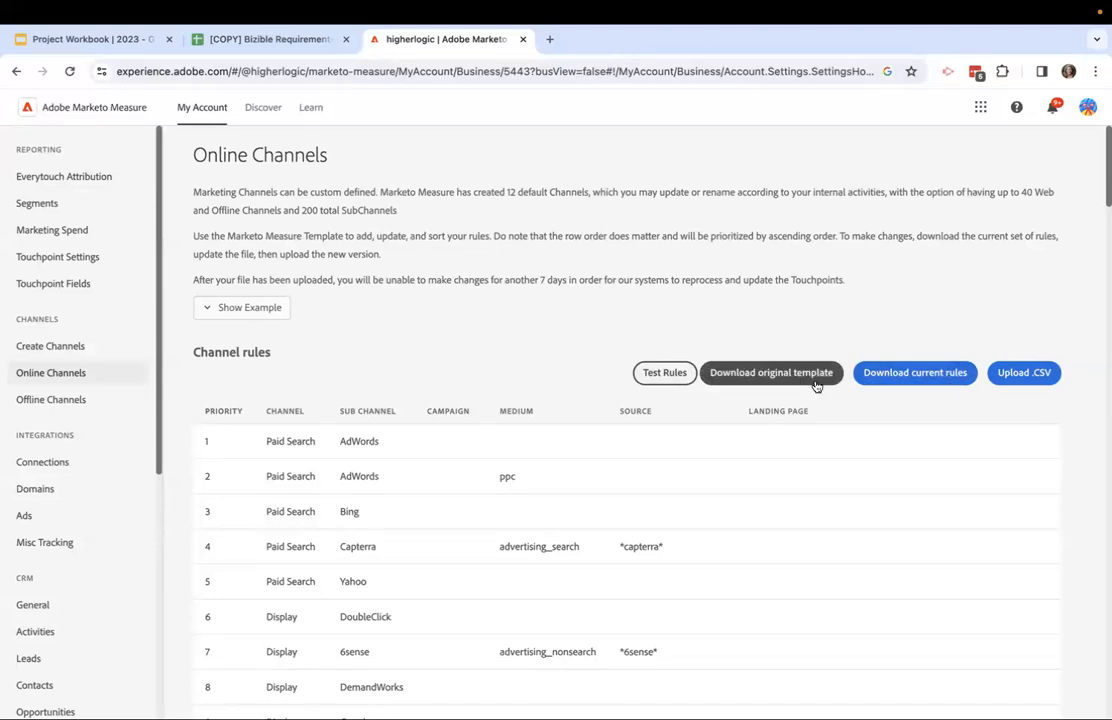
{"action": "mouse_move", "coordinate": [68, 349]}
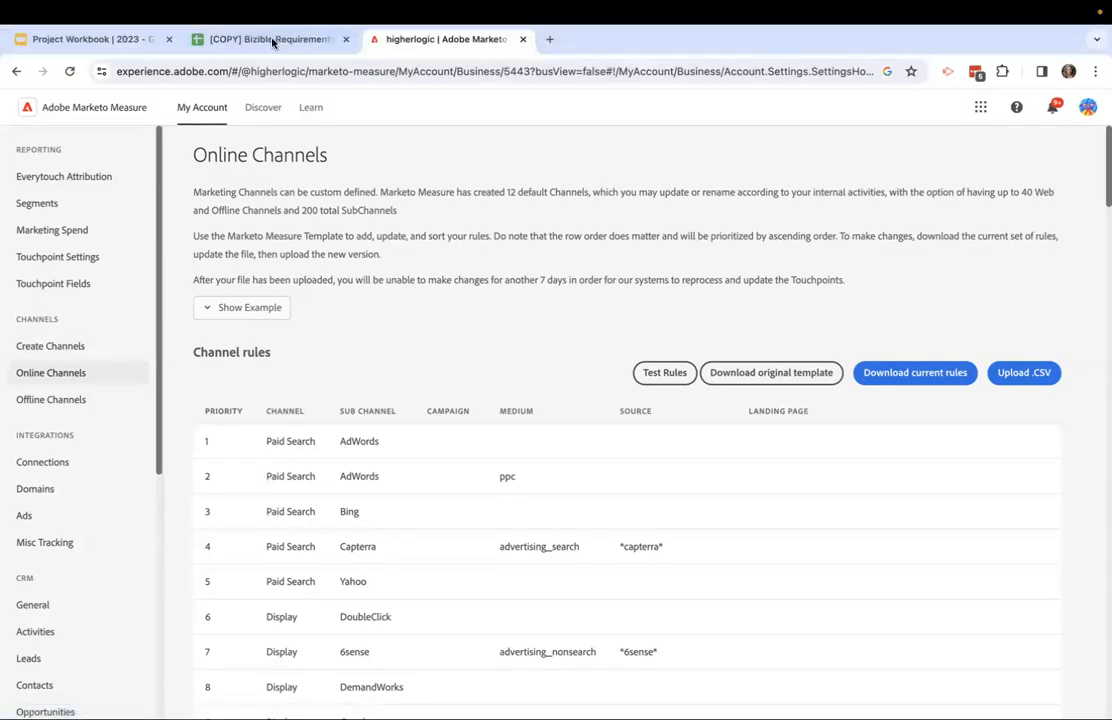
- Return to the requirements sheet, show Facebook's Online/Offline Type choices, then visit the Data Dictionary
{"action": "left_click", "coordinate": [270, 39]}
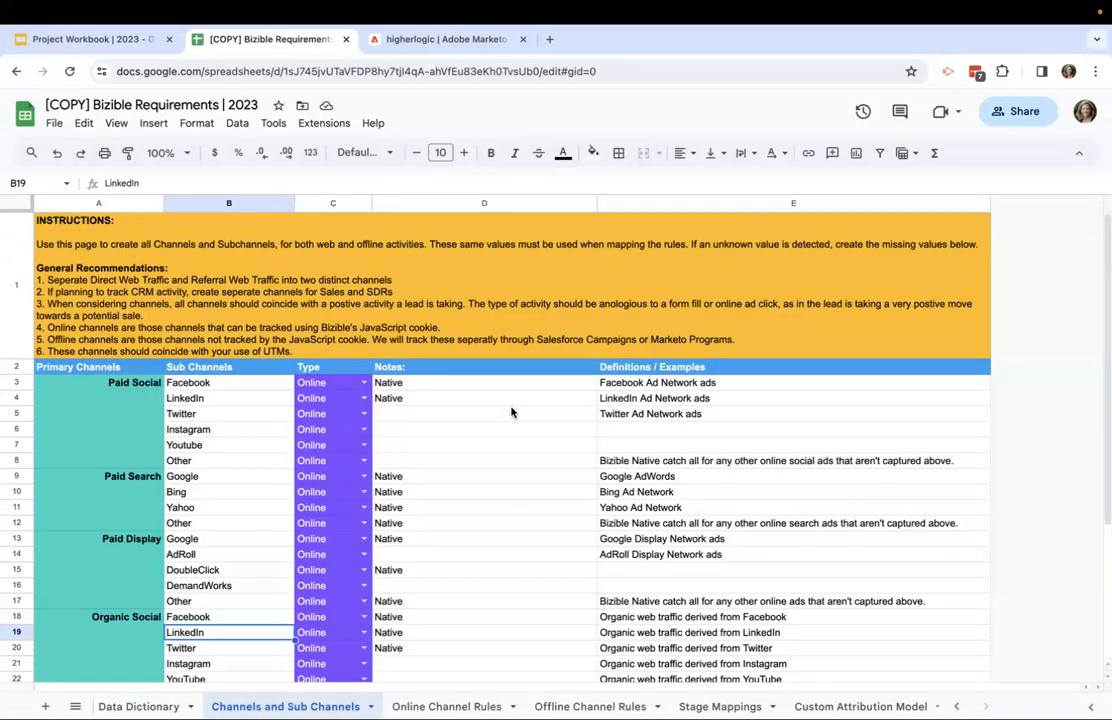
{"action": "mouse_move", "coordinate": [442, 396]}
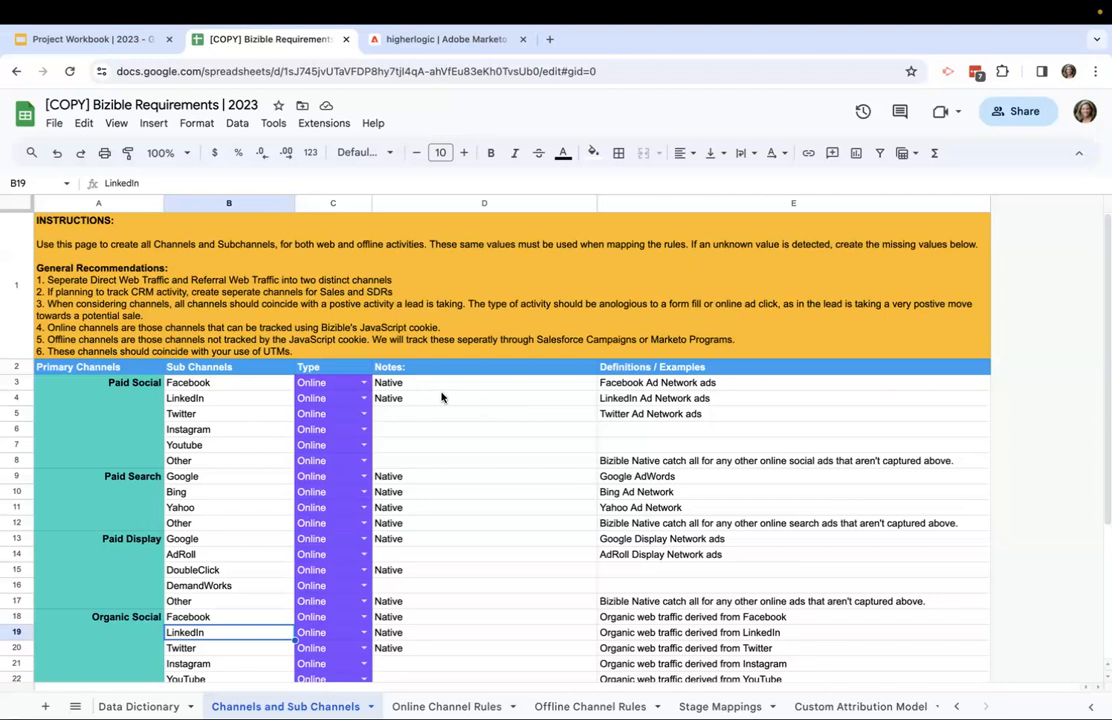
{"action": "left_click", "coordinate": [358, 382]}
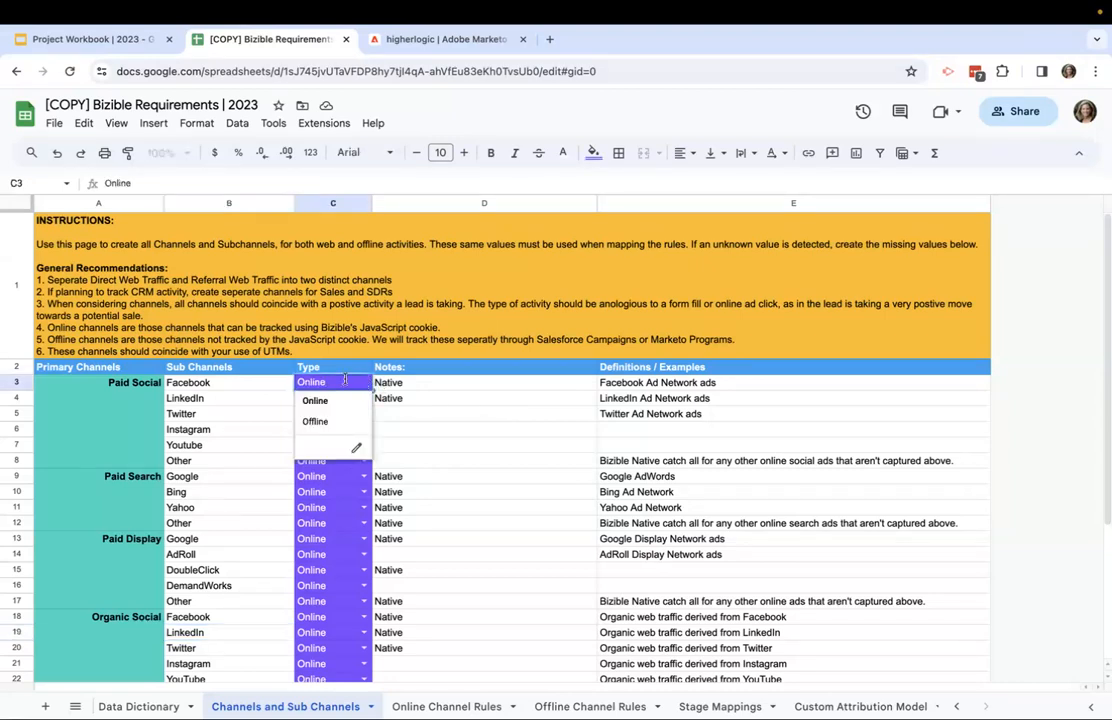
{"action": "mouse_move", "coordinate": [339, 402]}
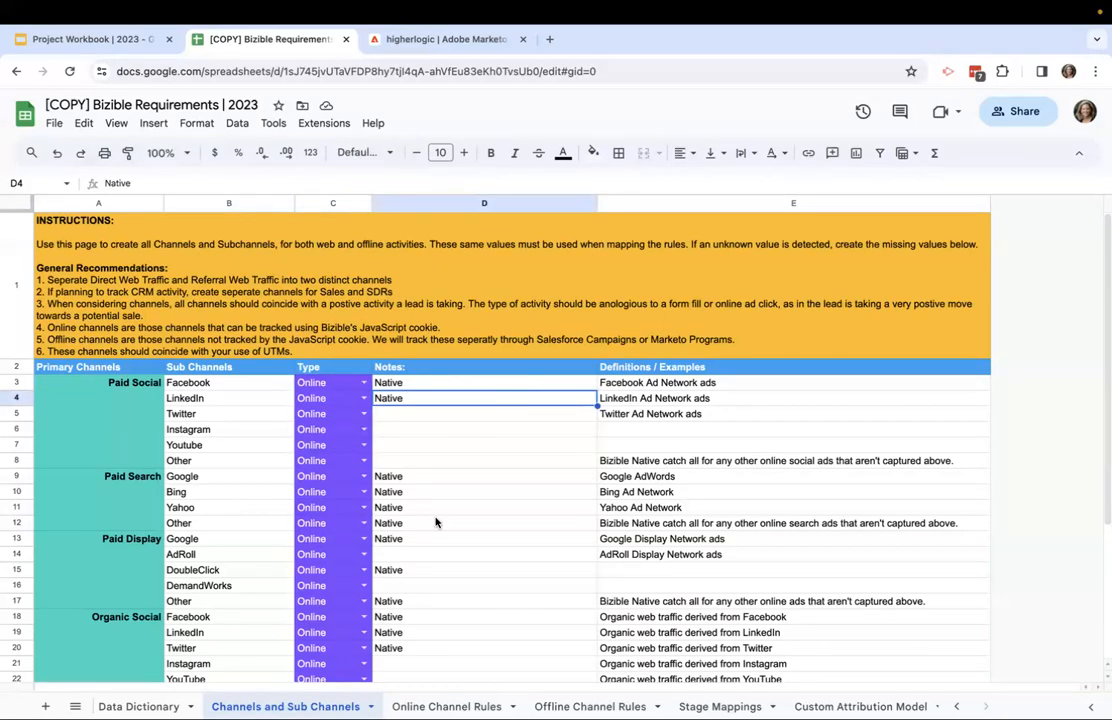
{"action": "left_click", "coordinate": [484, 492]}
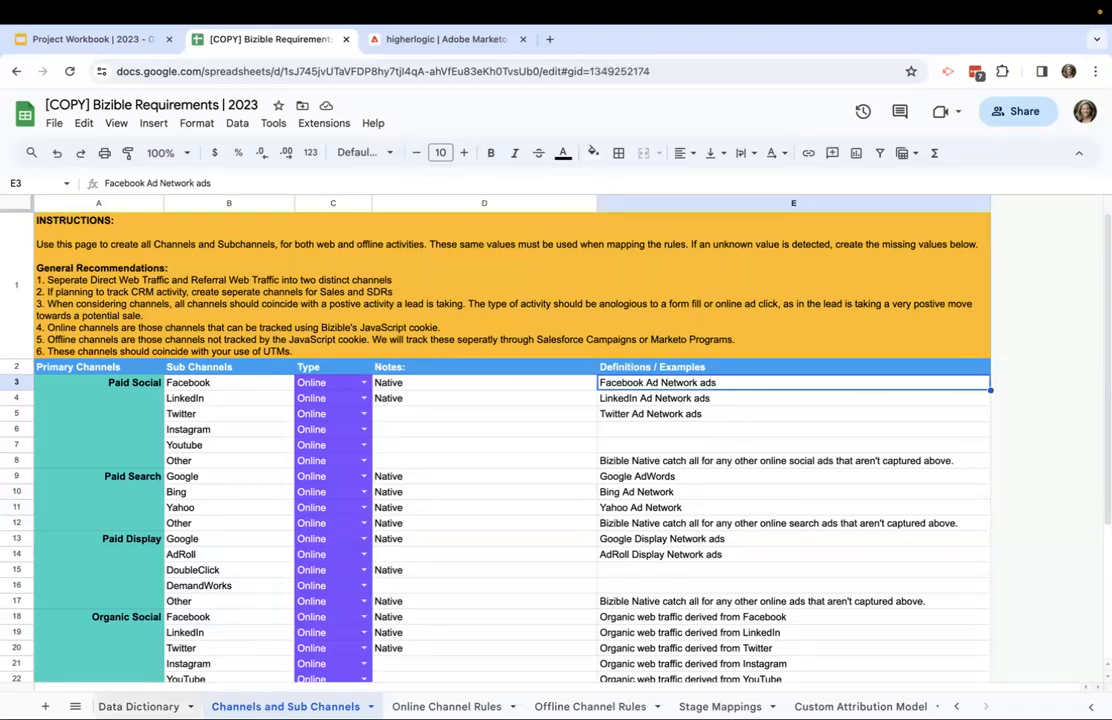
- Highlight the Initiative, Effort & Examples entries, then return to Channels and Sub Channels and review rows through Other
{"action": "left_click", "coordinate": [137, 706]}
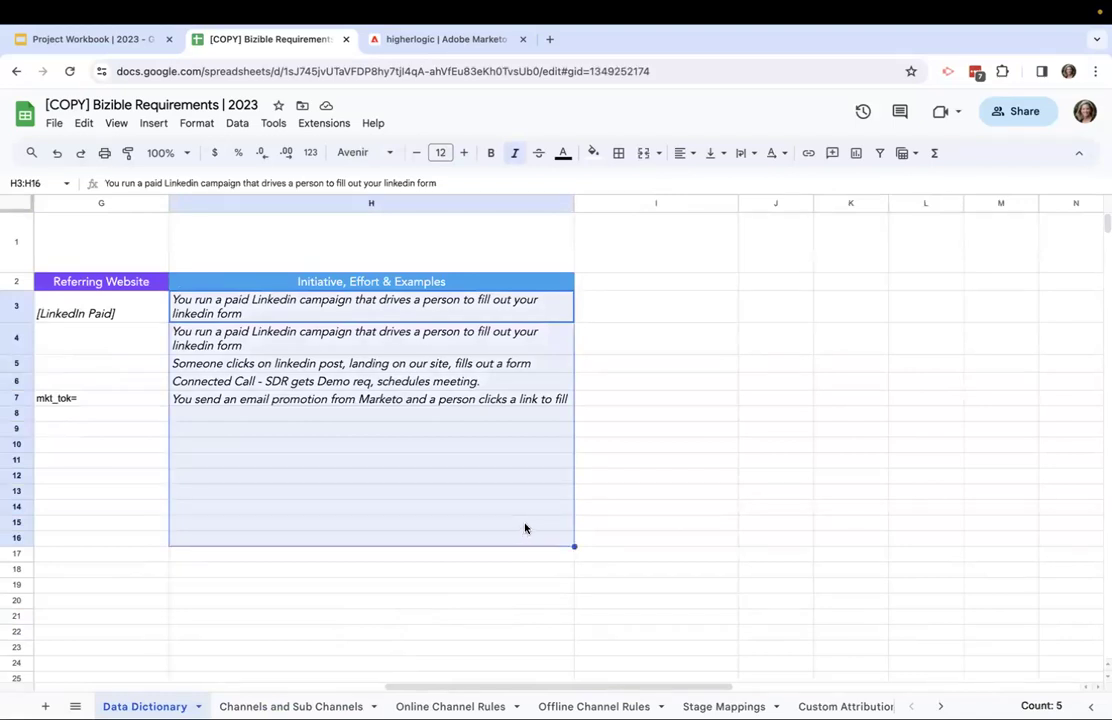
{"action": "mouse_move", "coordinate": [567, 500]}
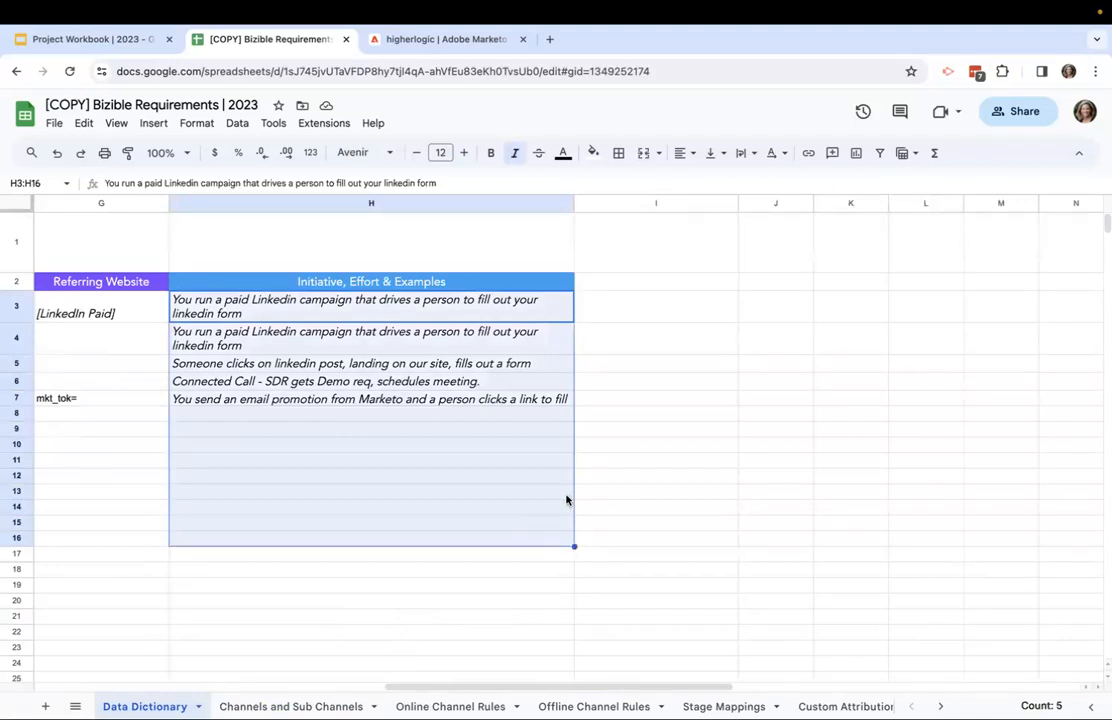
{"action": "left_click", "coordinate": [297, 706]}
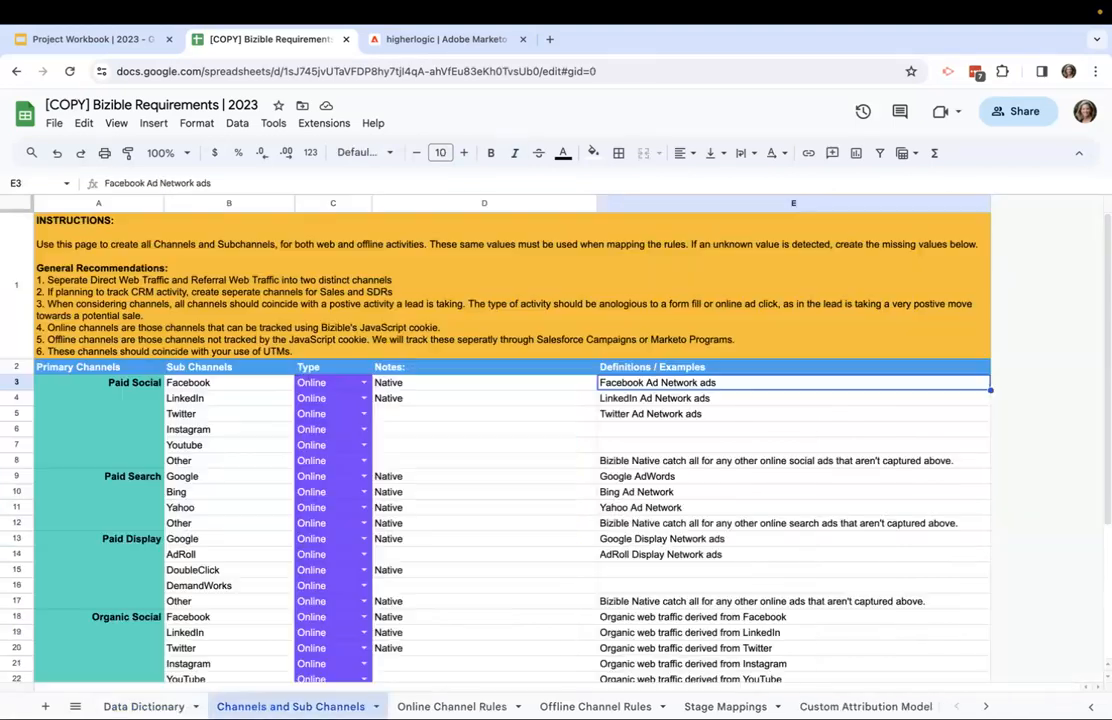
{"action": "scroll", "scroll_direction": "down", "scroll_amount": 3}
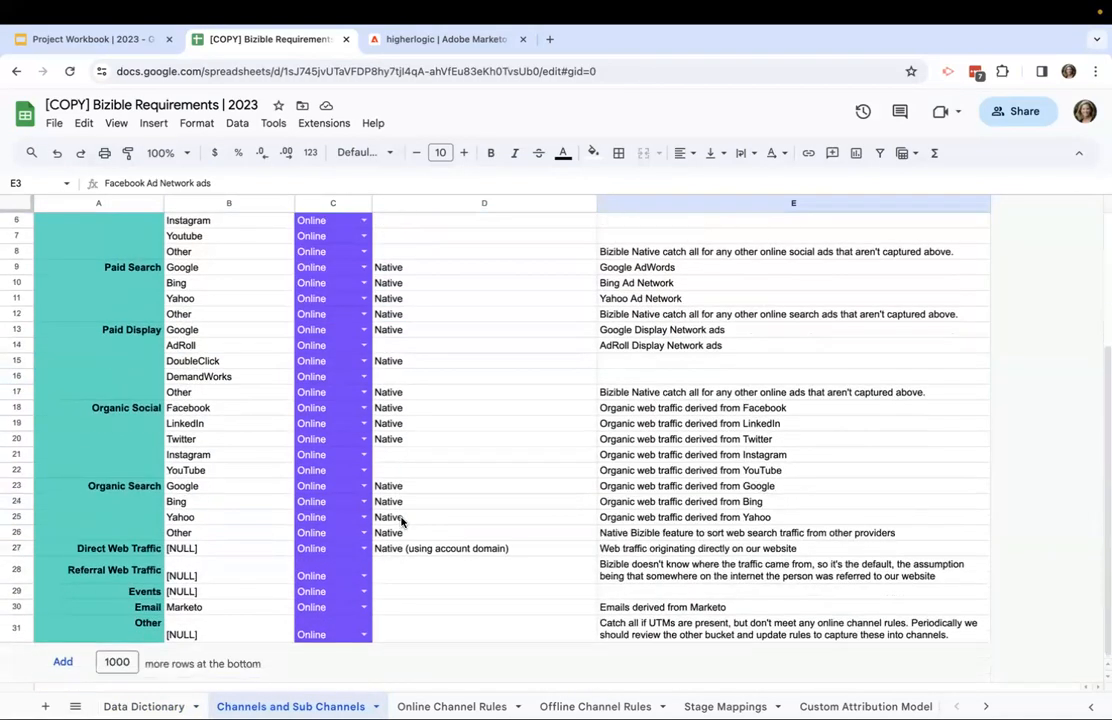
{"action": "left_click", "coordinate": [454, 706]}
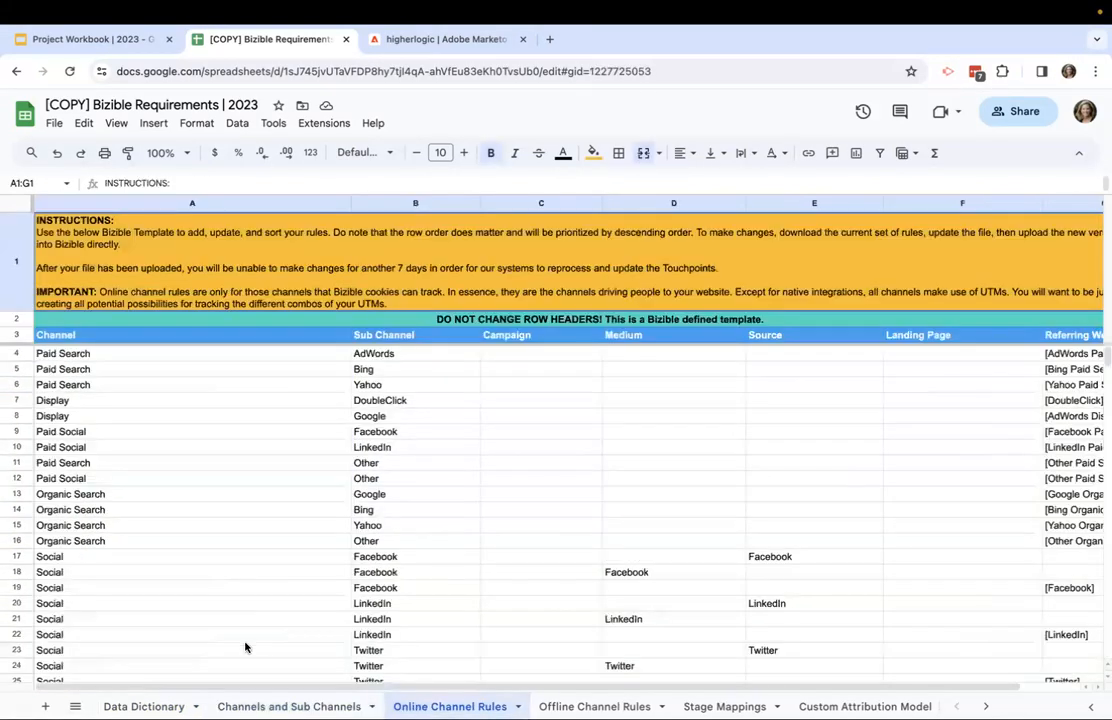
{"action": "mouse_move", "coordinate": [282, 648]}
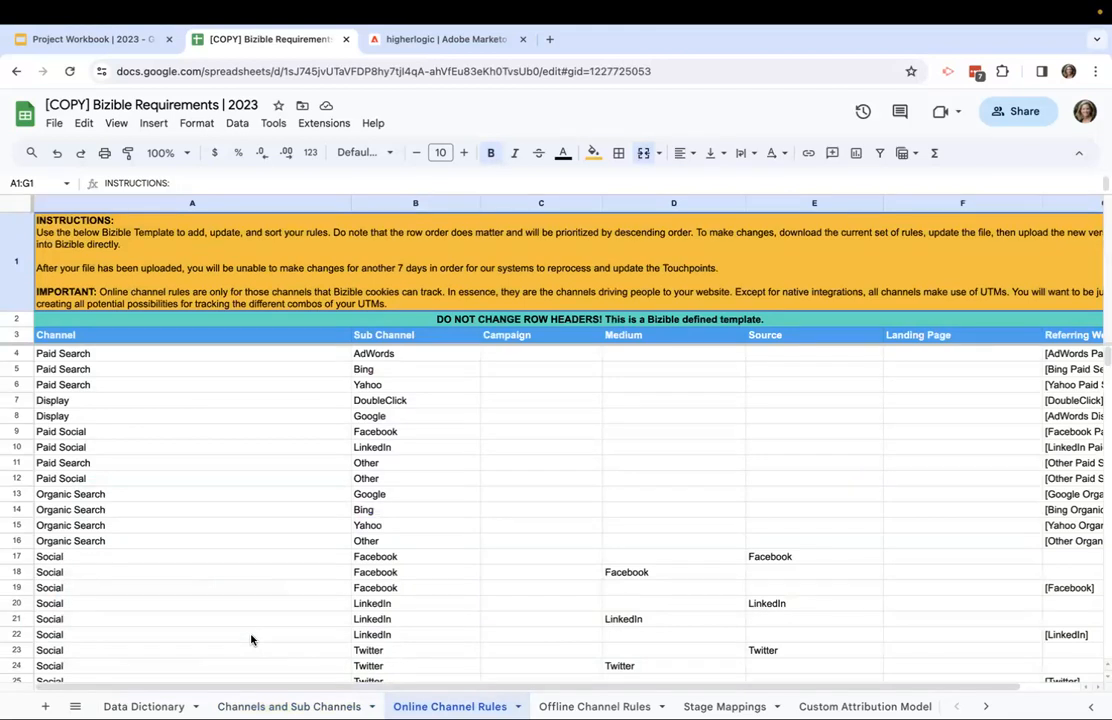
{"action": "mouse_move", "coordinate": [265, 536]}
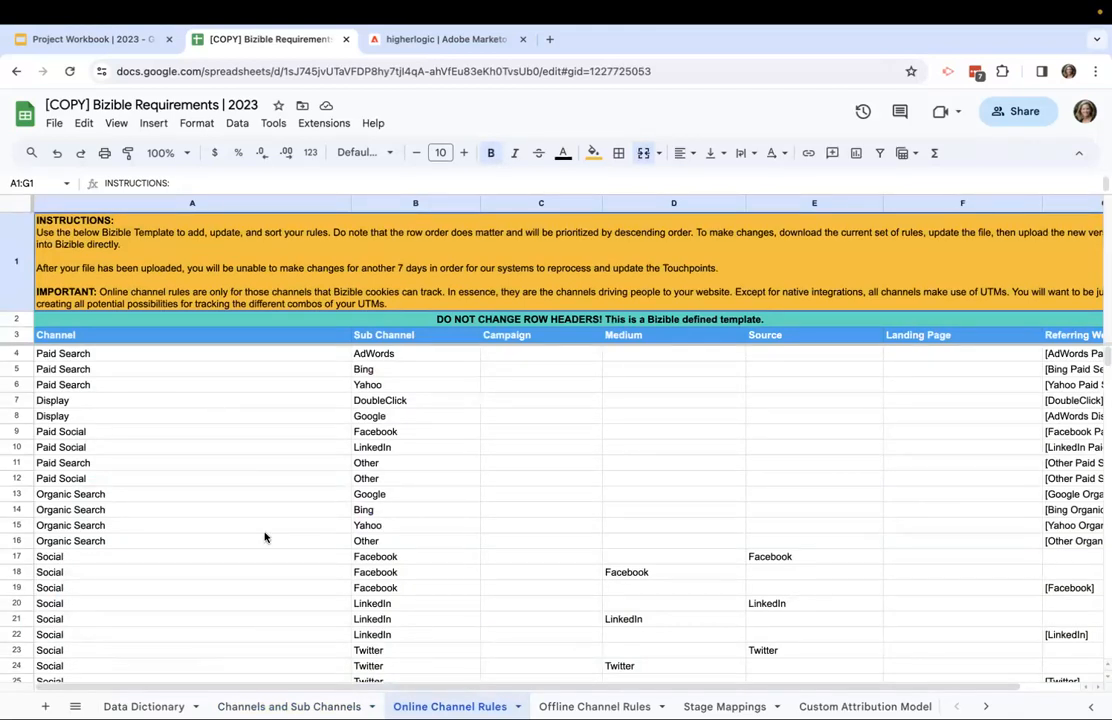
{"action": "mouse_move", "coordinate": [270, 534]}
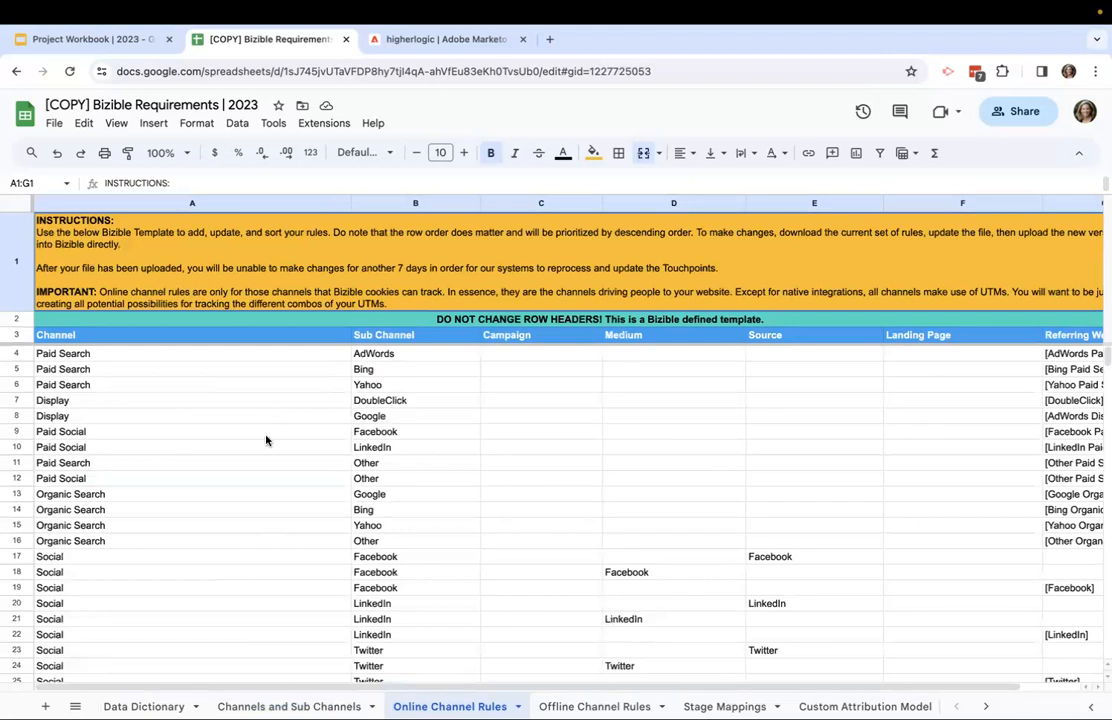
{"action": "mouse_move", "coordinate": [156, 390]}
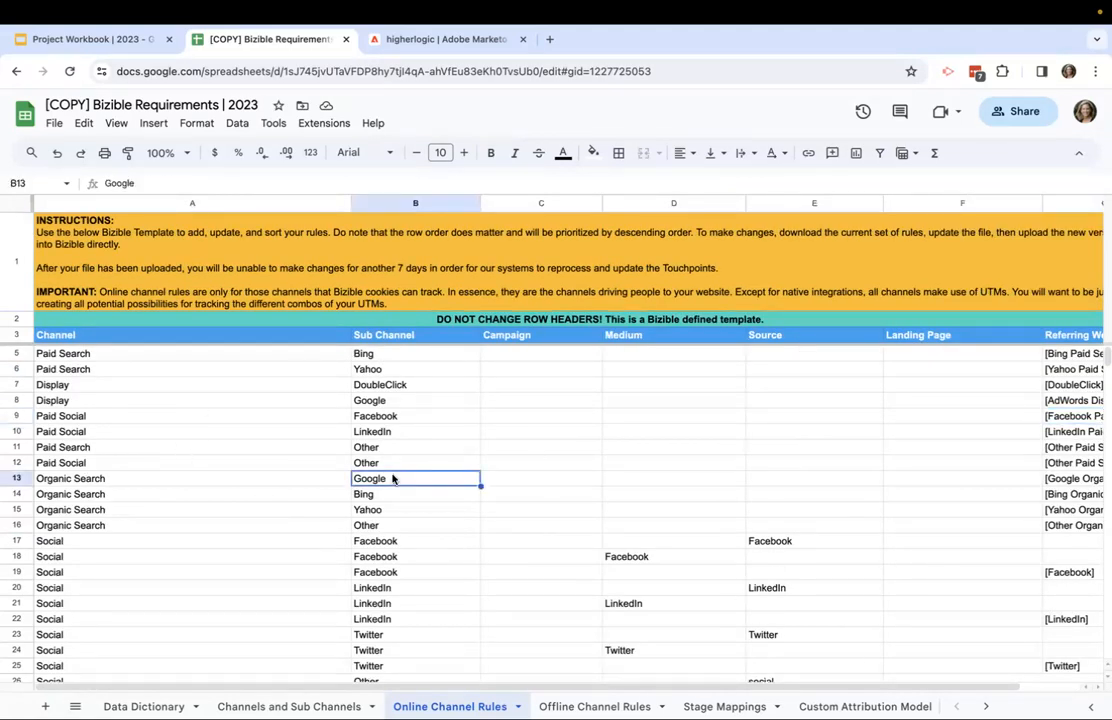
{"action": "mouse_move", "coordinate": [387, 490]}
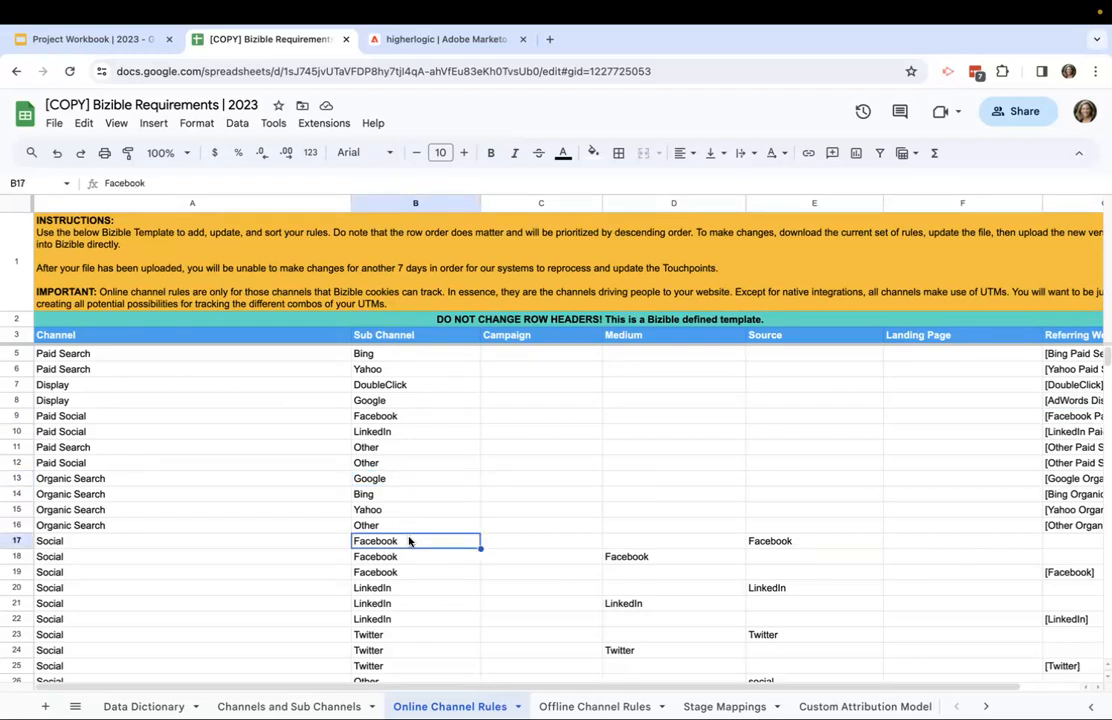
{"action": "scroll", "scroll_direction": "down", "scroll_amount": 3}
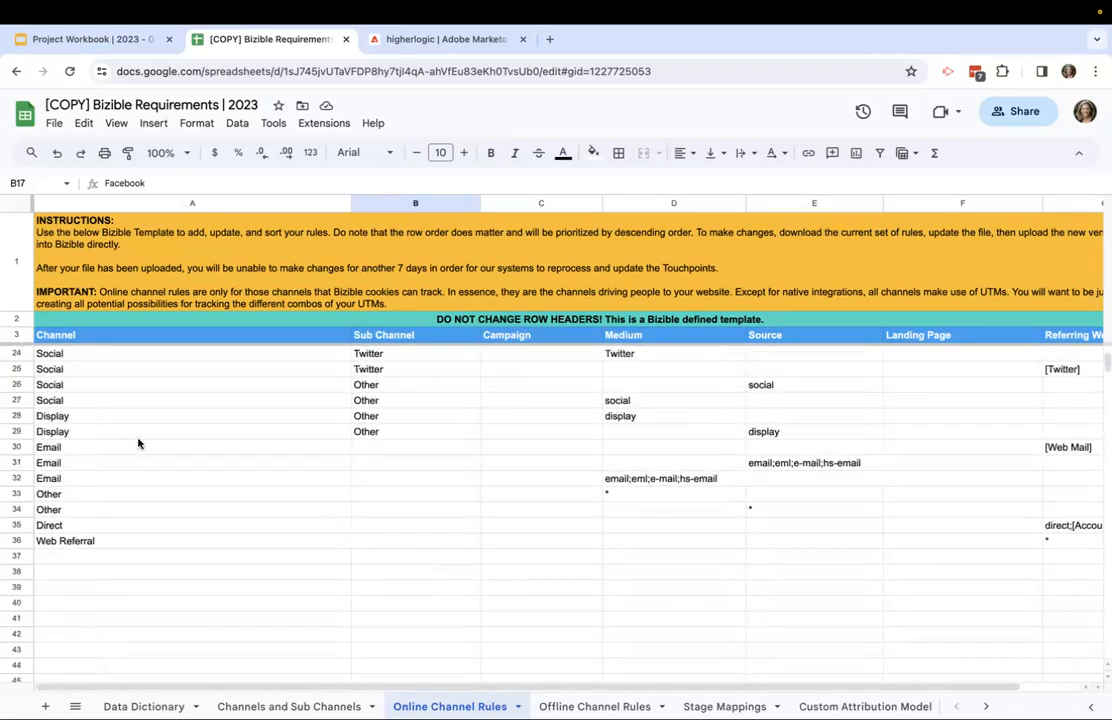
{"action": "left_click", "coordinate": [415, 447]}
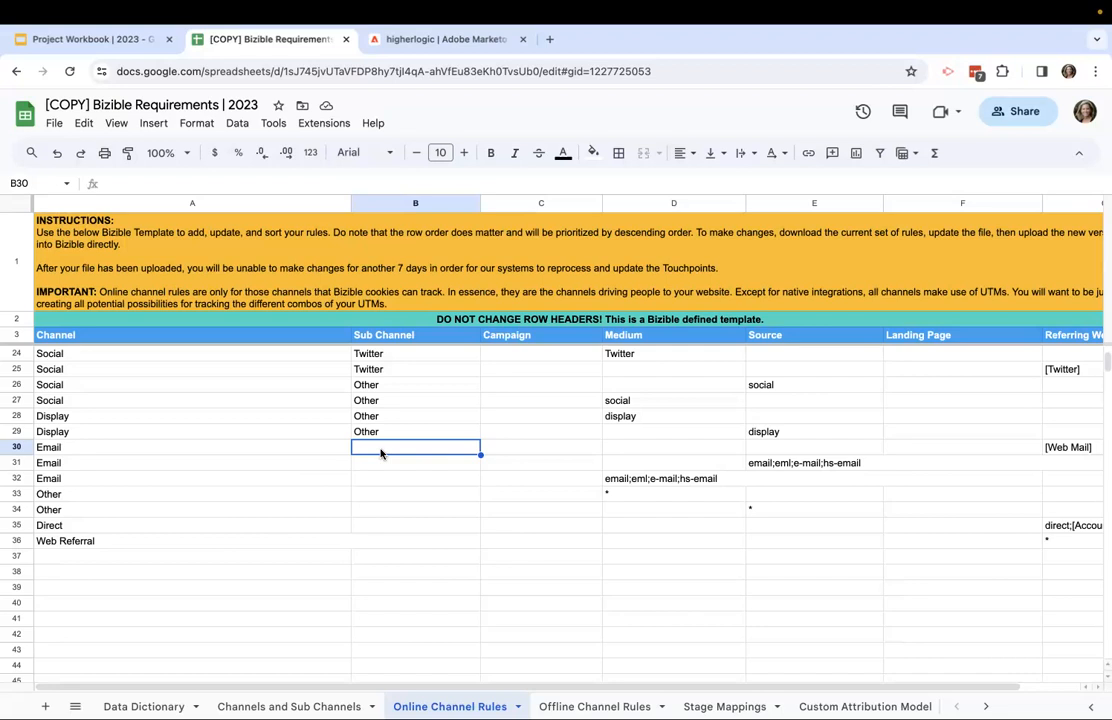
{"action": "mouse_move", "coordinate": [514, 468]}
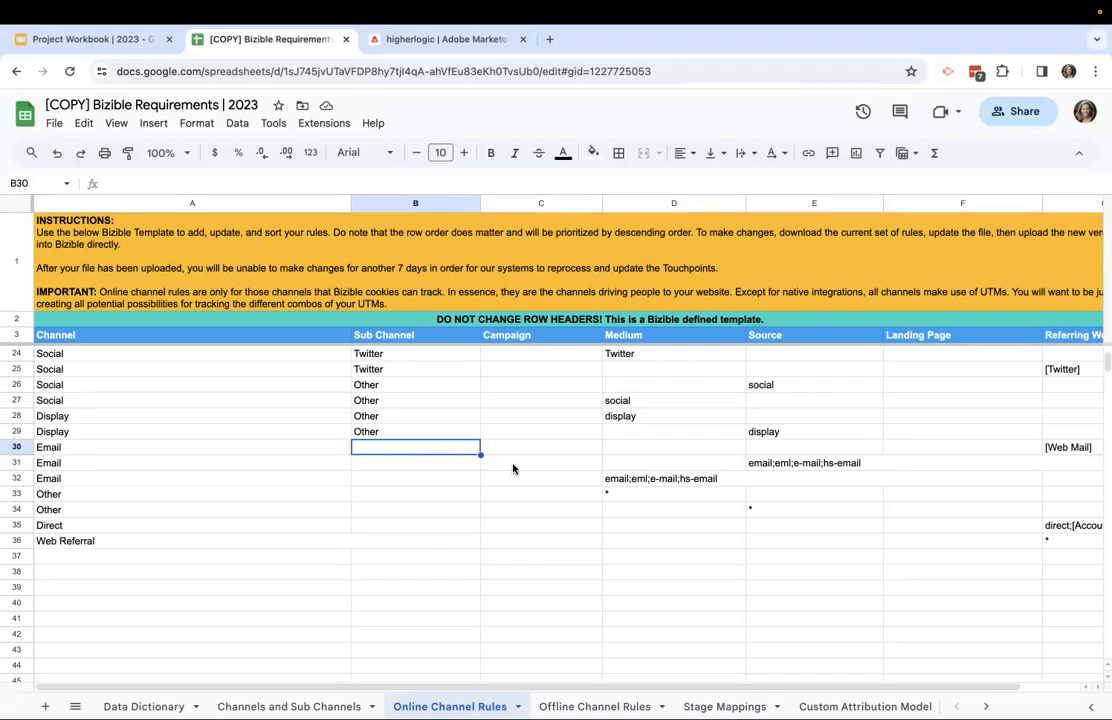
{"action": "mouse_move", "coordinate": [517, 470]}
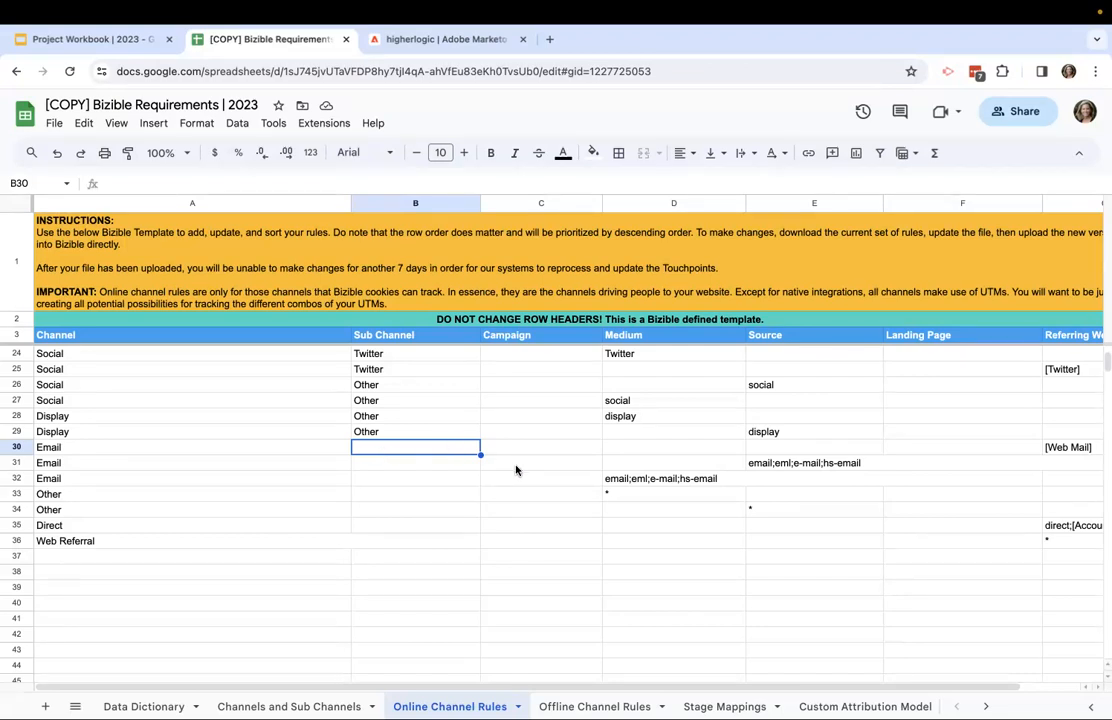
{"action": "mouse_move", "coordinate": [538, 450]}
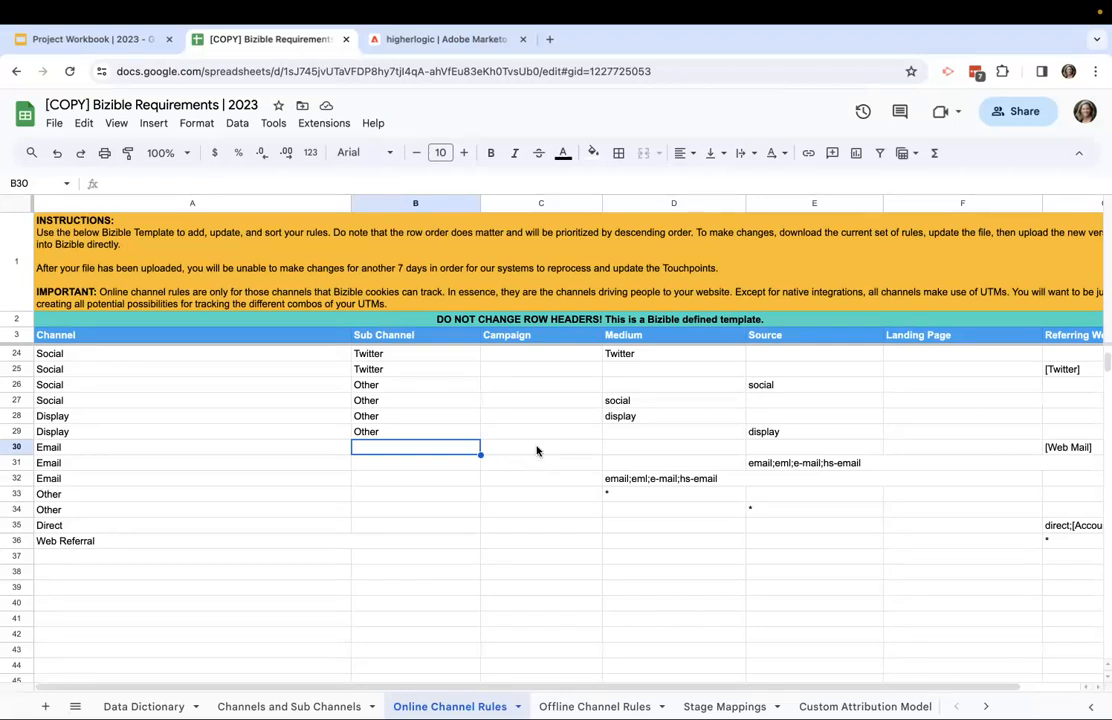
{"action": "mouse_move", "coordinate": [582, 560]}
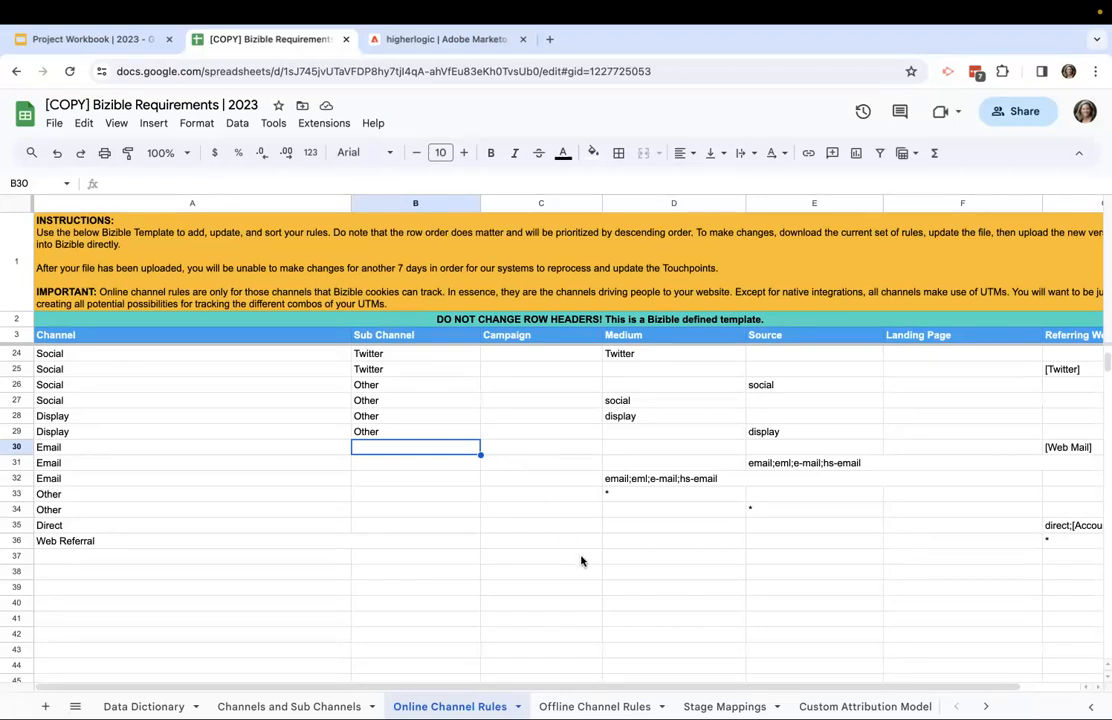
{"action": "mouse_move", "coordinate": [407, 557]}
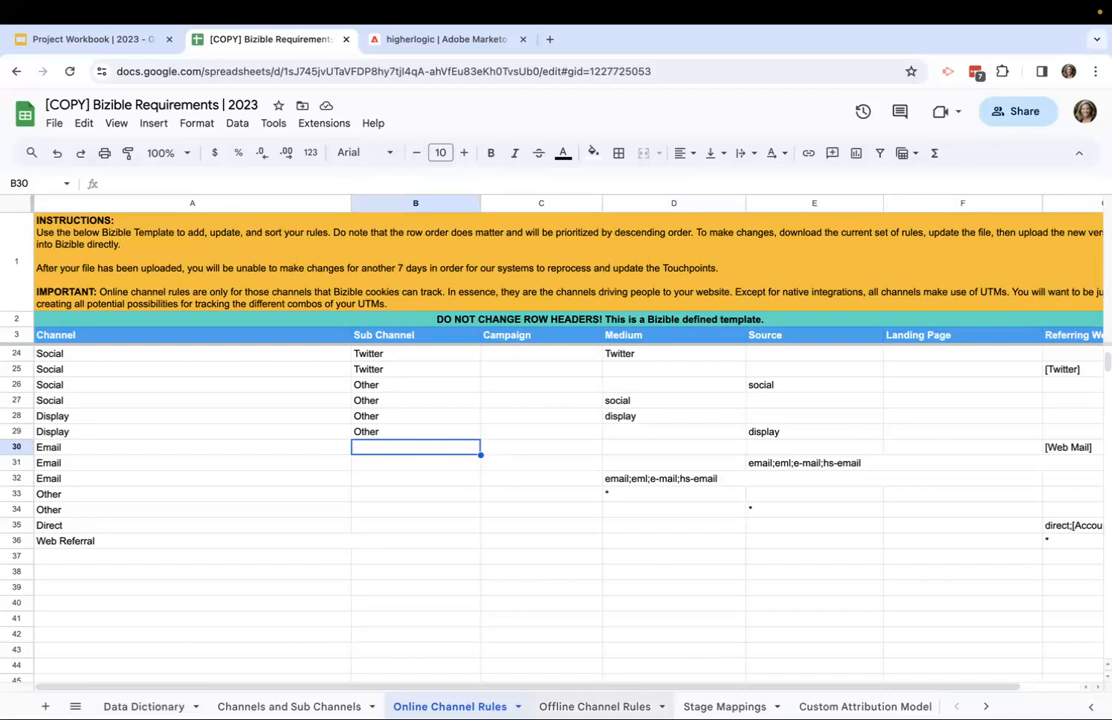
- On Offline Channel Rules, walk the webinar rule's campaign name, CRM type, Events channel and Virtual subchannel
{"action": "left_click", "coordinate": [591, 707]}
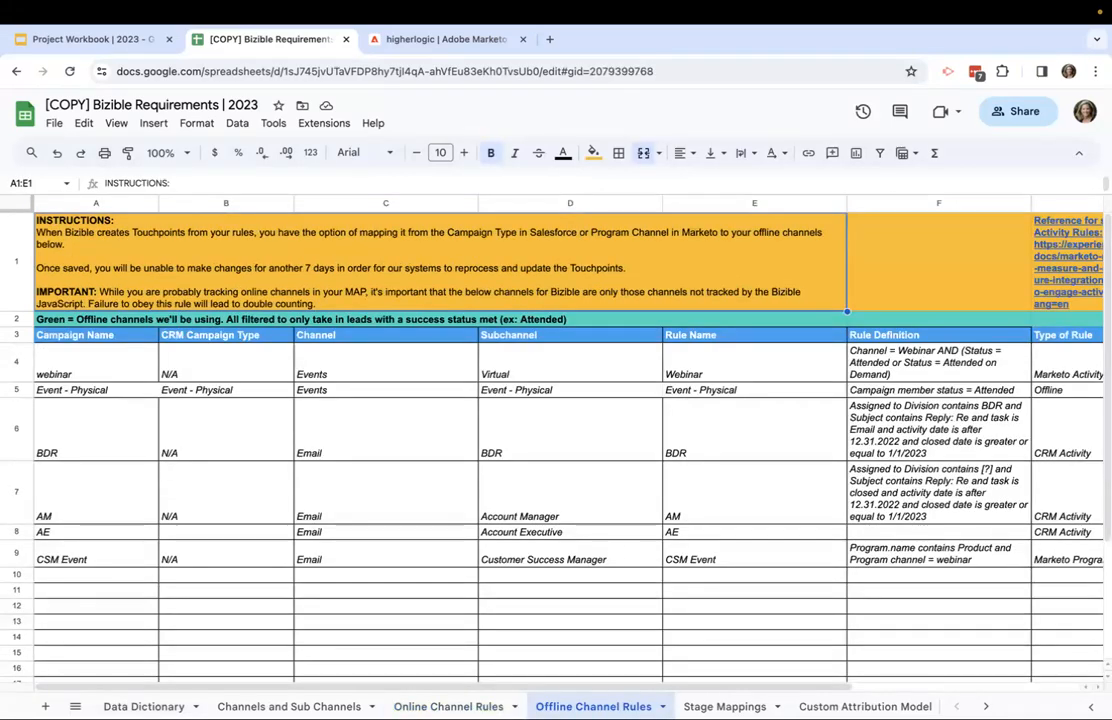
{"action": "left_click", "coordinate": [95, 373]}
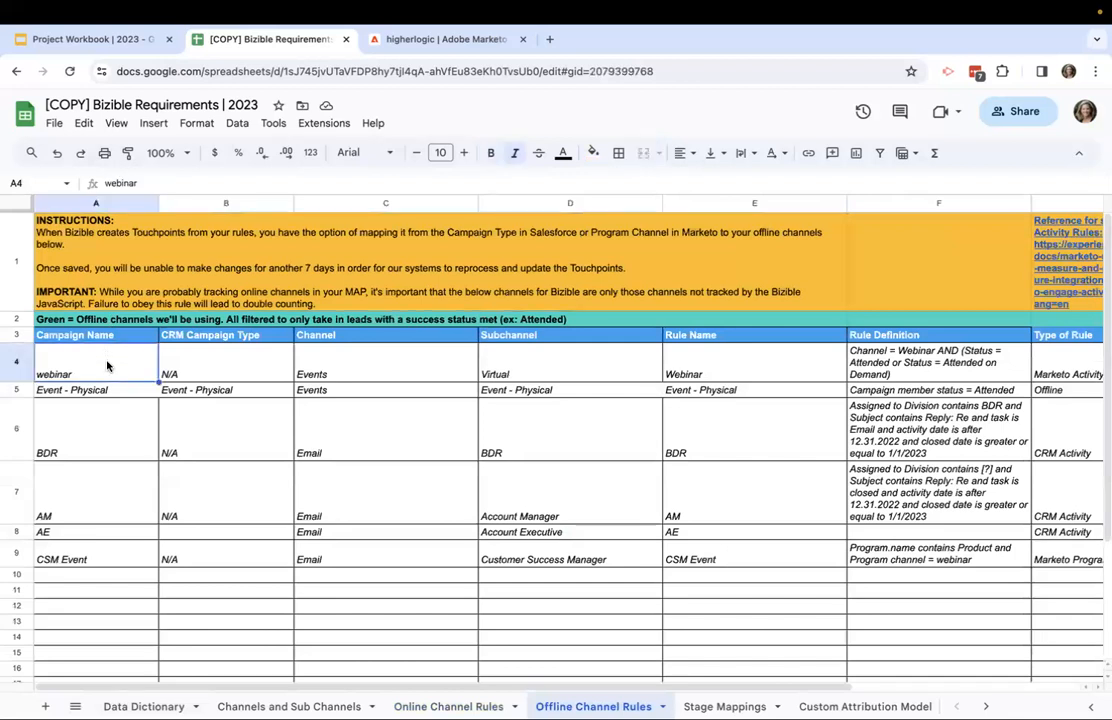
{"action": "left_click", "coordinate": [225, 368]}
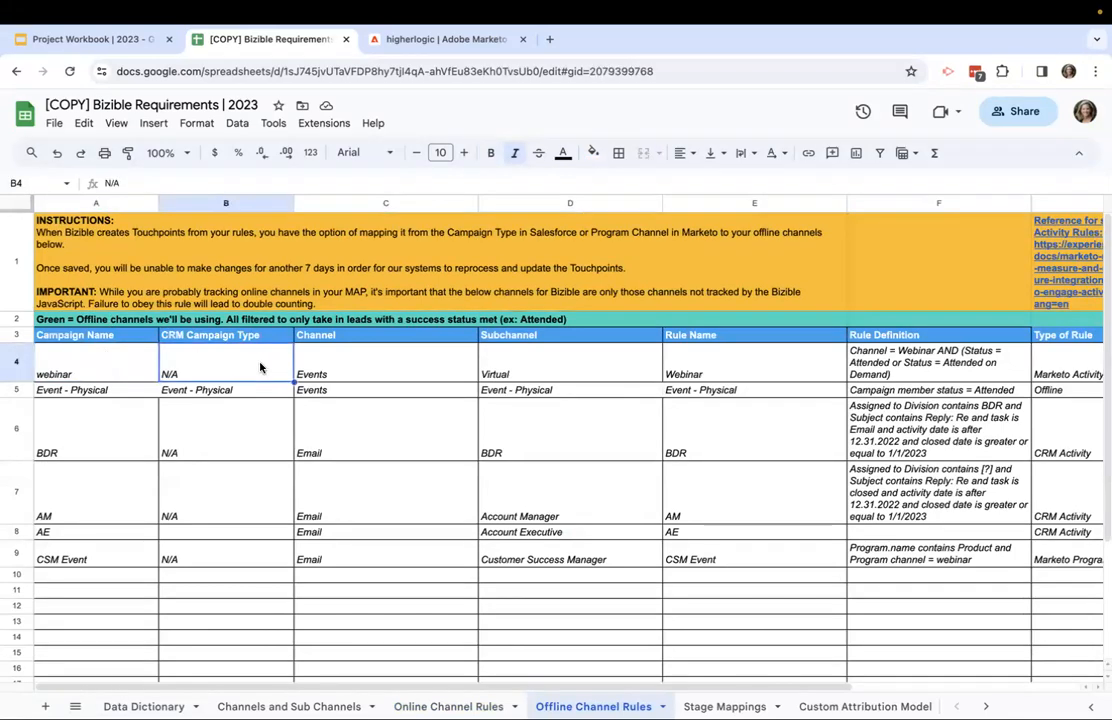
{"action": "mouse_move", "coordinate": [379, 372]}
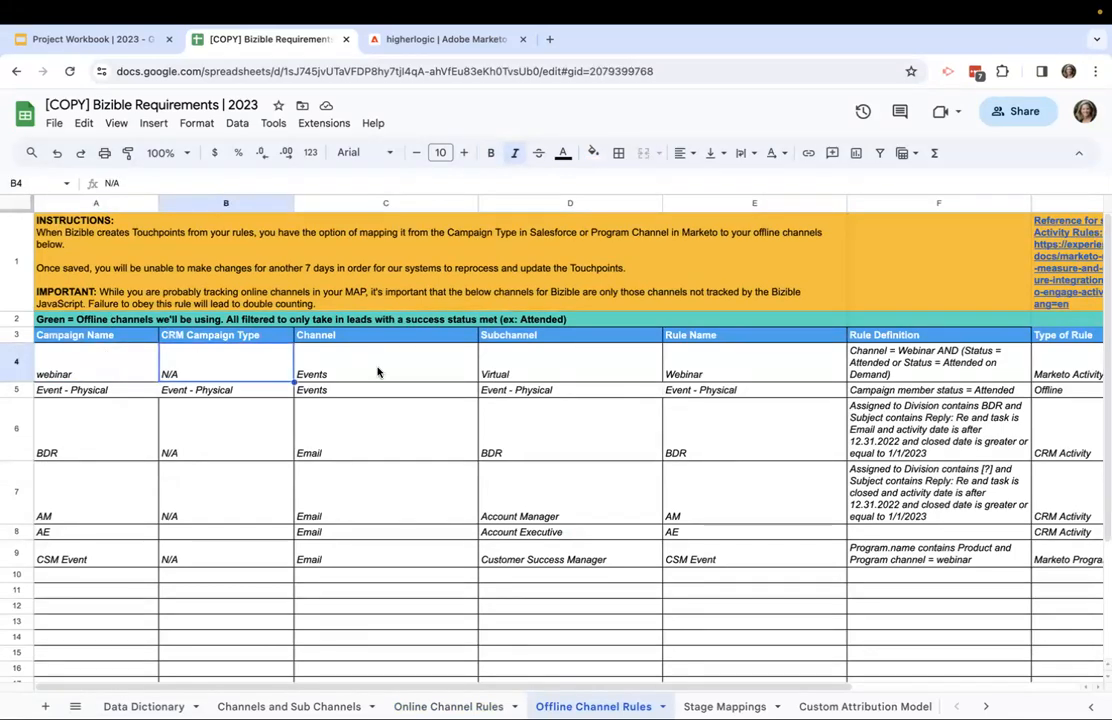
{"action": "left_click", "coordinate": [385, 364]}
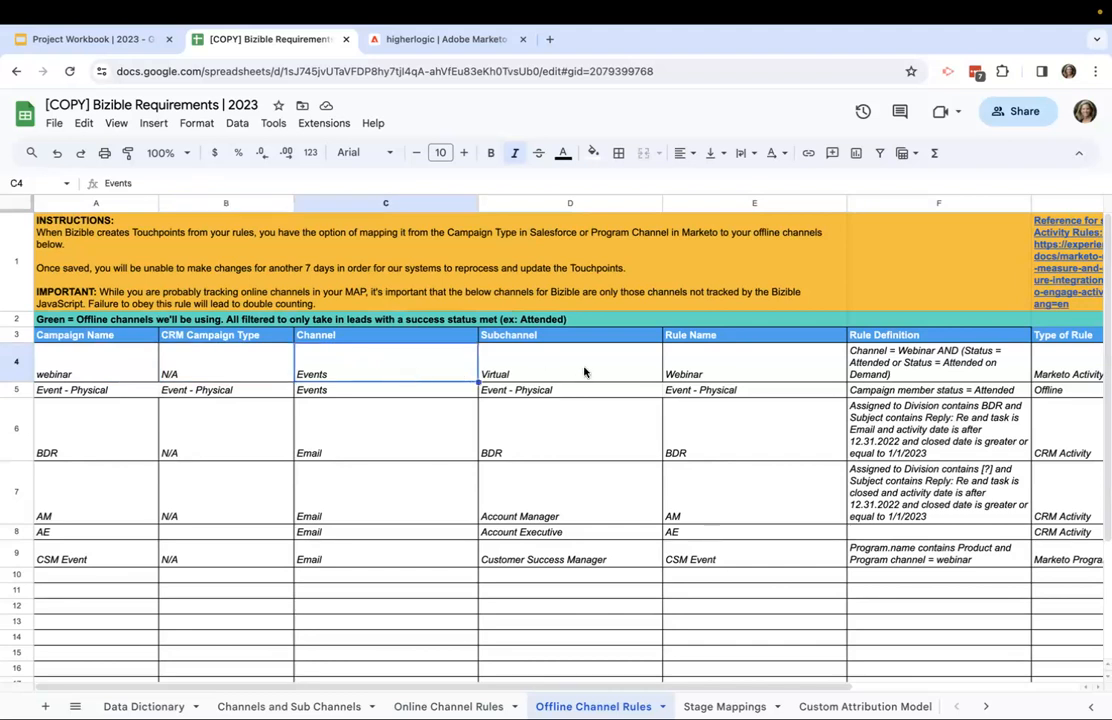
{"action": "left_click", "coordinate": [585, 372]}
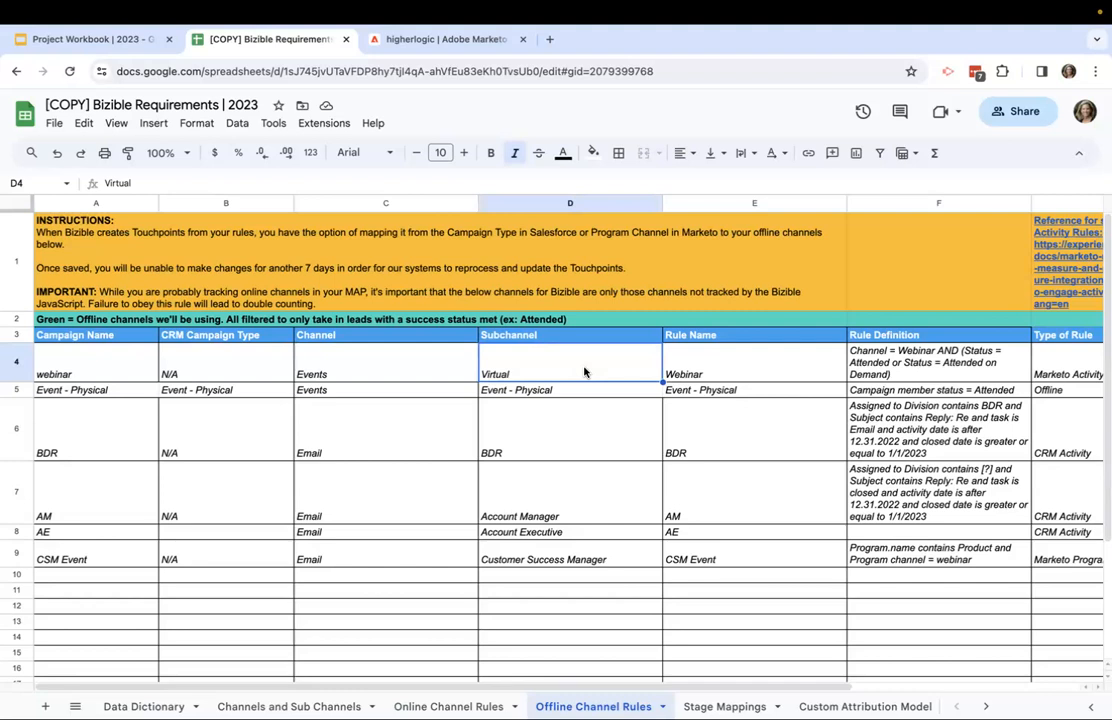
- Read the Webinar rule name and definition, then the Event - Physical rule's Offline type and attended-status condition
{"action": "left_click", "coordinate": [754, 363]}
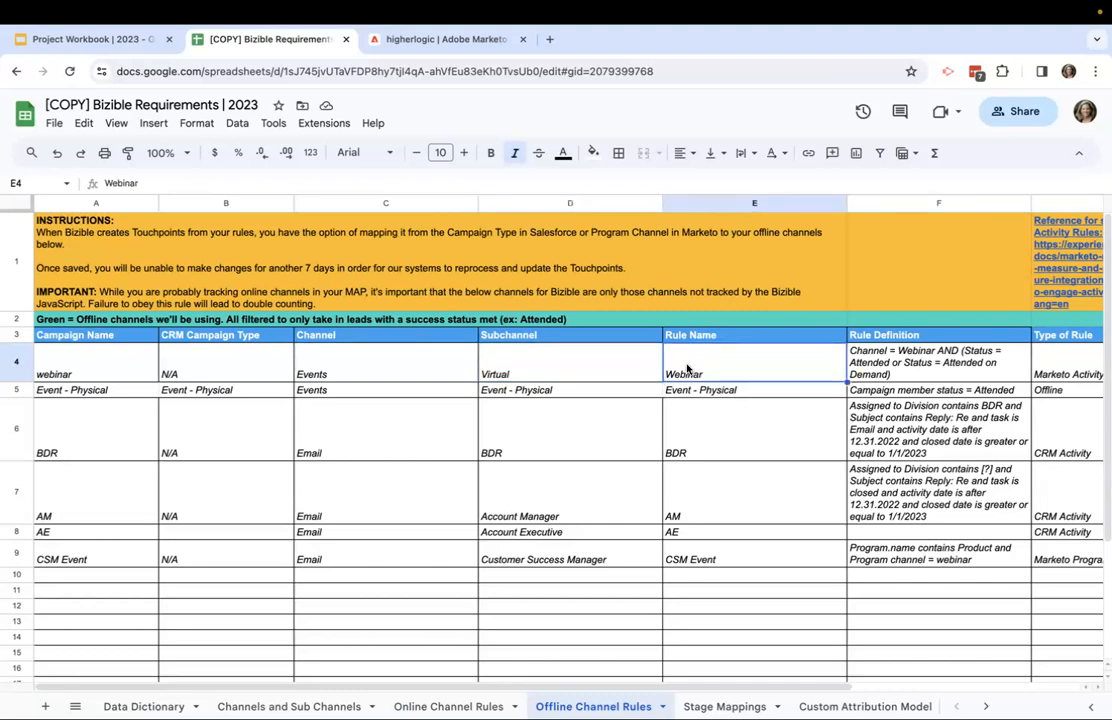
{"action": "left_click", "coordinate": [938, 362]}
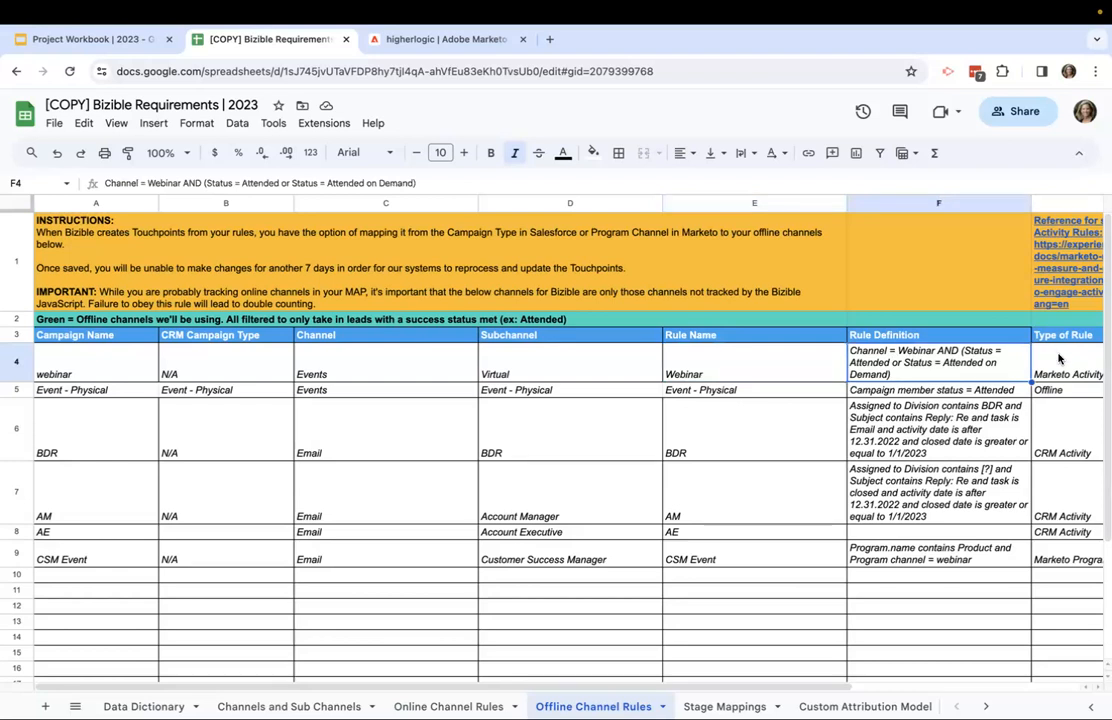
{"action": "left_click", "coordinate": [1065, 364]}
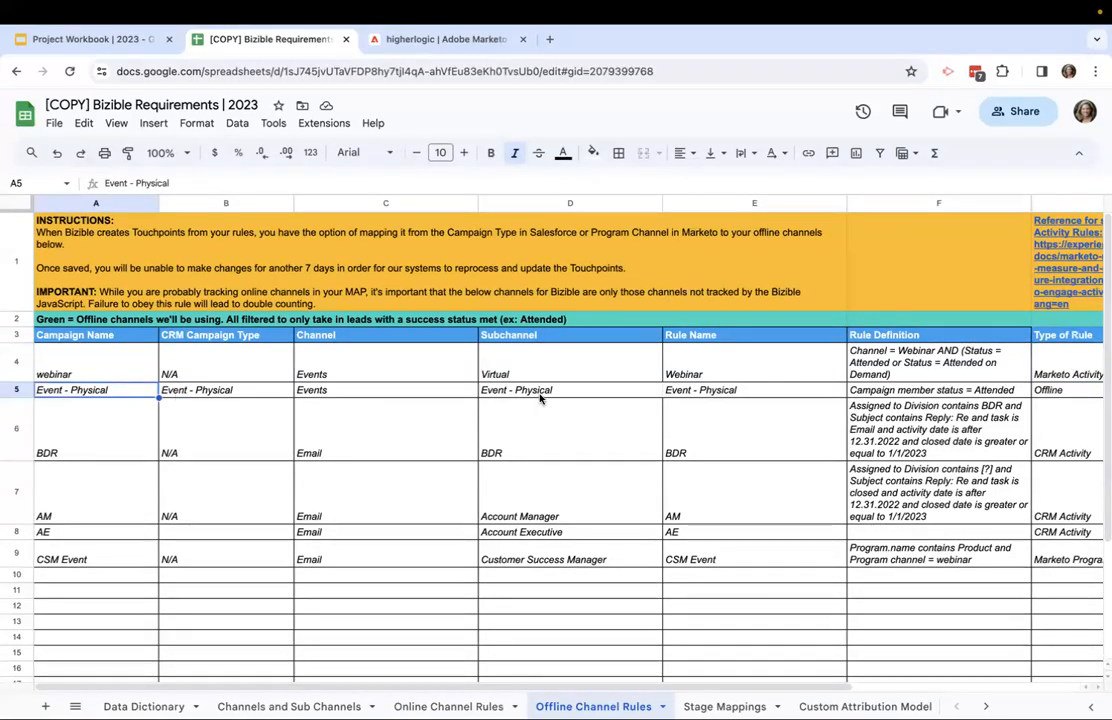
{"action": "left_click", "coordinate": [1060, 388]}
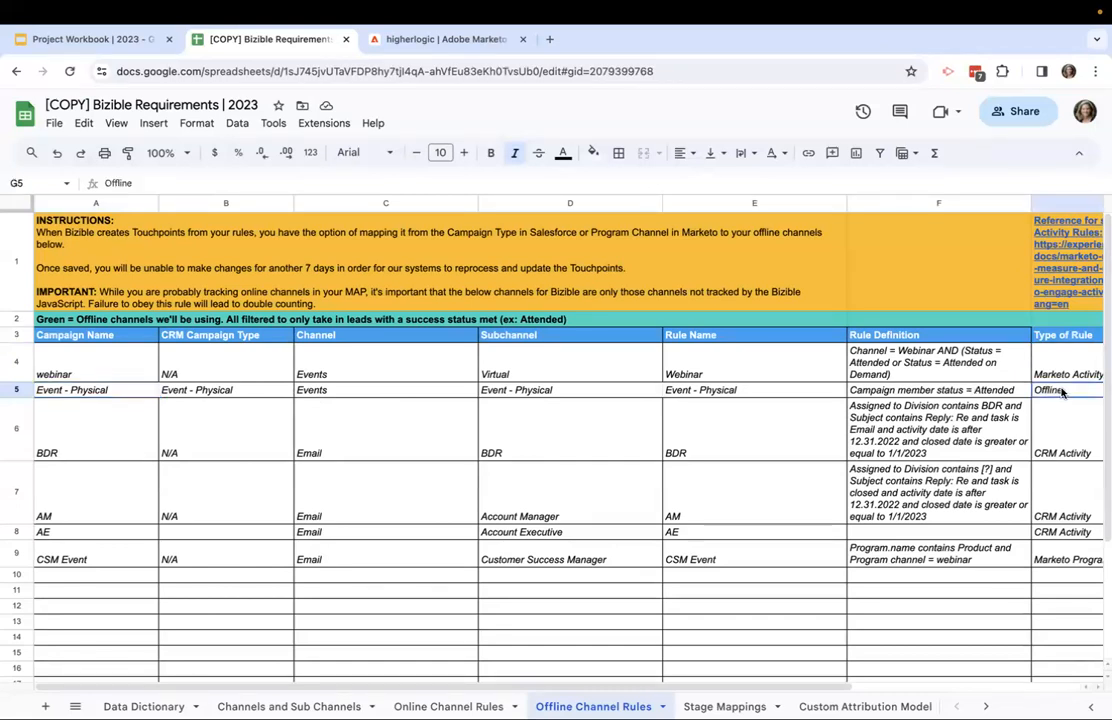
{"action": "left_click", "coordinate": [971, 390]}
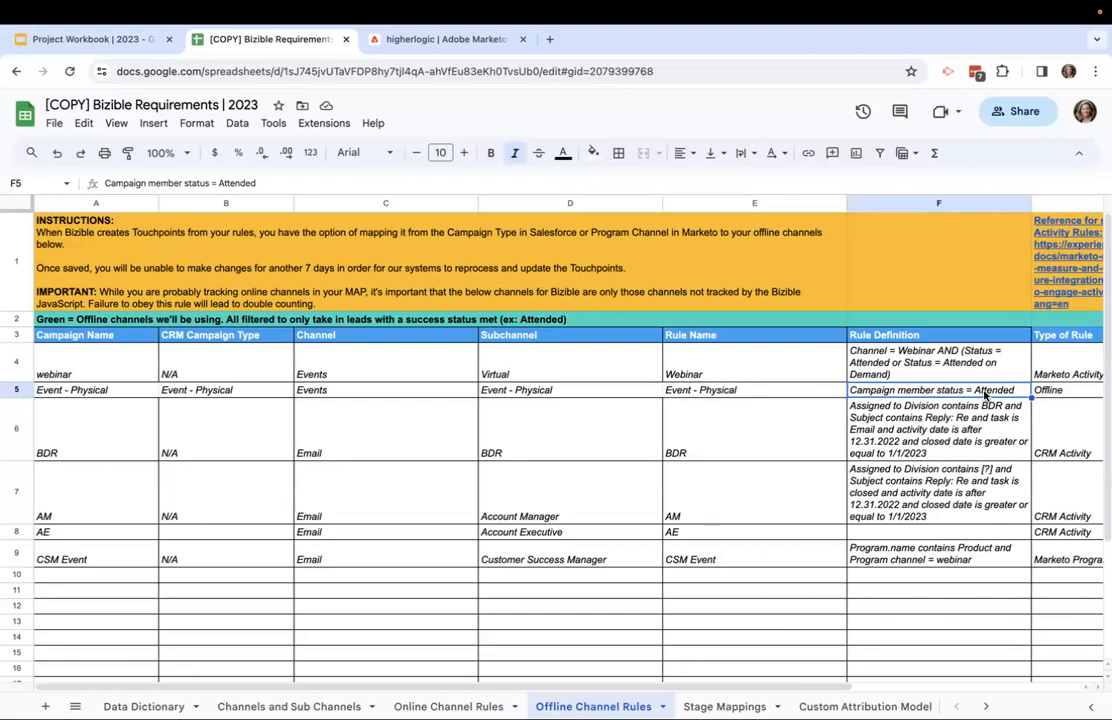
{"action": "mouse_move", "coordinate": [1053, 453]}
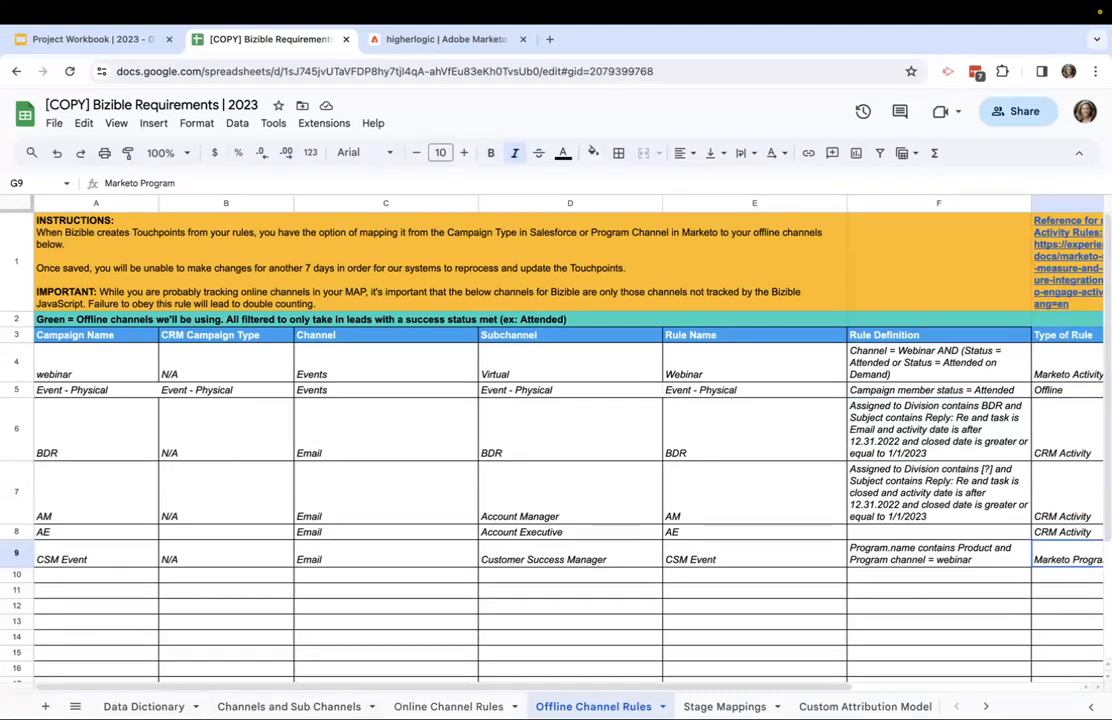
{"action": "mouse_move", "coordinate": [377, 608]}
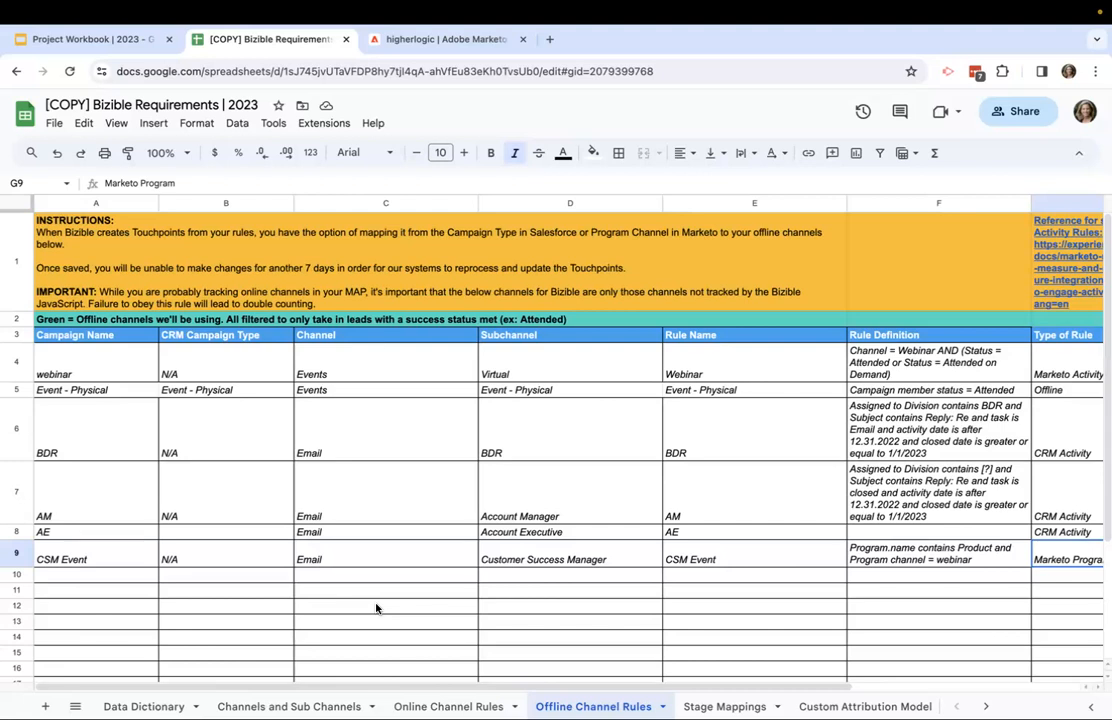
{"action": "mouse_move", "coordinate": [711, 689]}
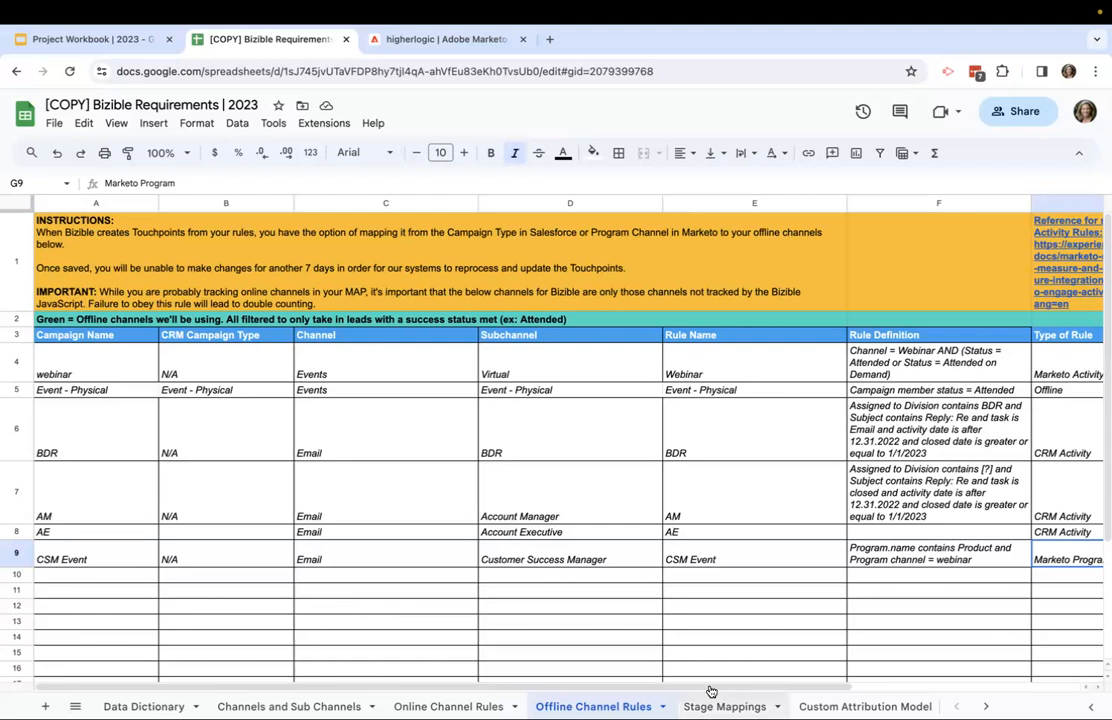
- Show the Stage Mappings and Custom Attribution Model sheets, then land on Channels and Sub Channels
{"action": "left_click", "coordinate": [719, 706]}
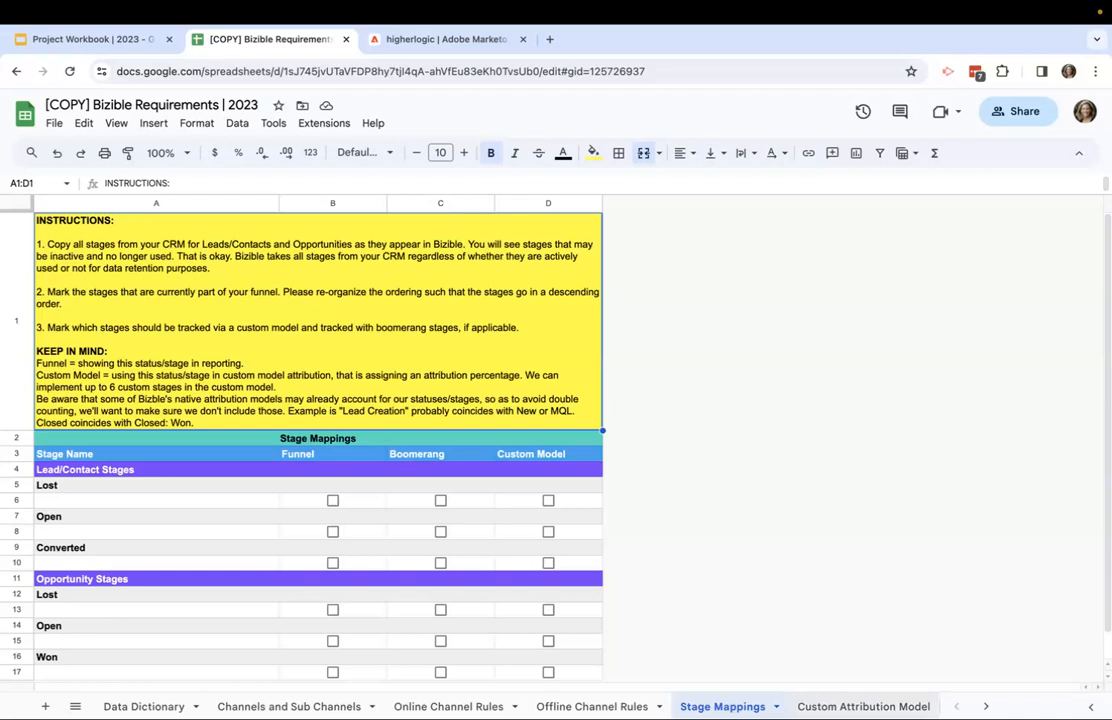
{"action": "left_click", "coordinate": [852, 706]}
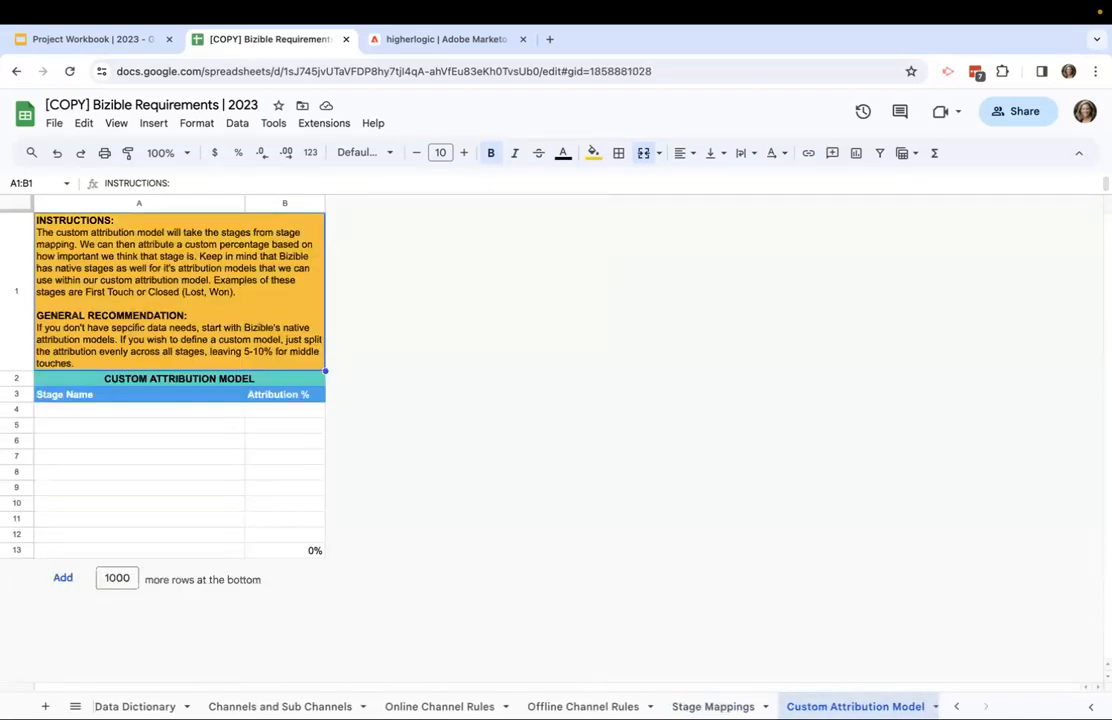
{"action": "mouse_move", "coordinate": [717, 512]}
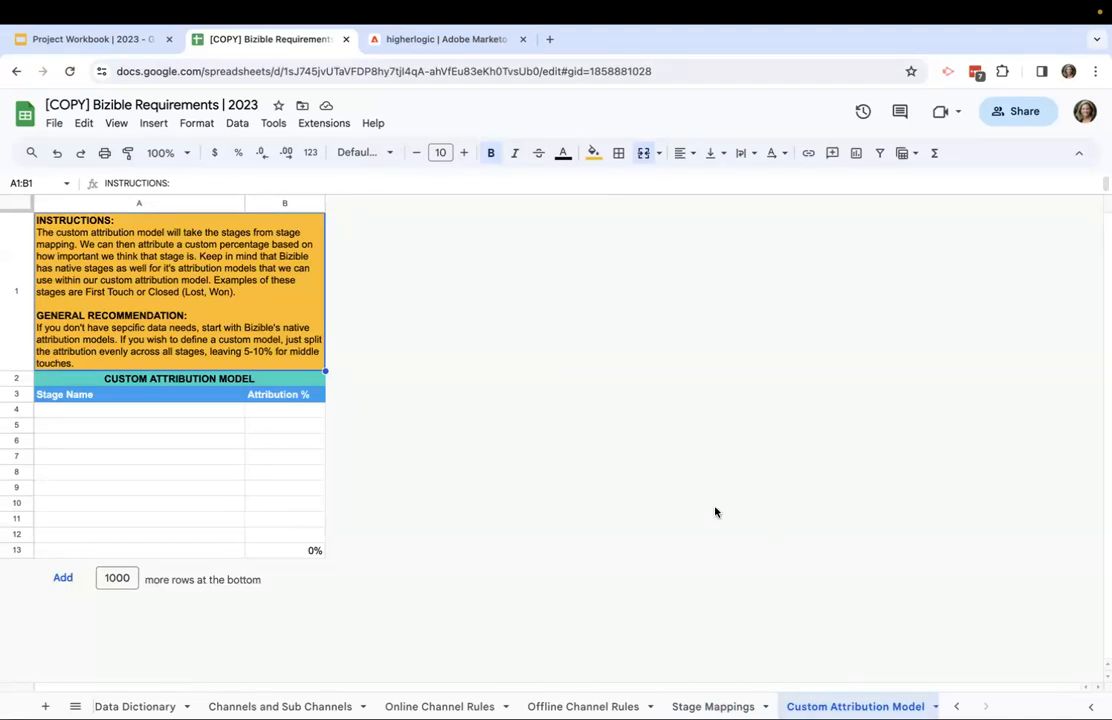
{"action": "mouse_move", "coordinate": [330, 427]}
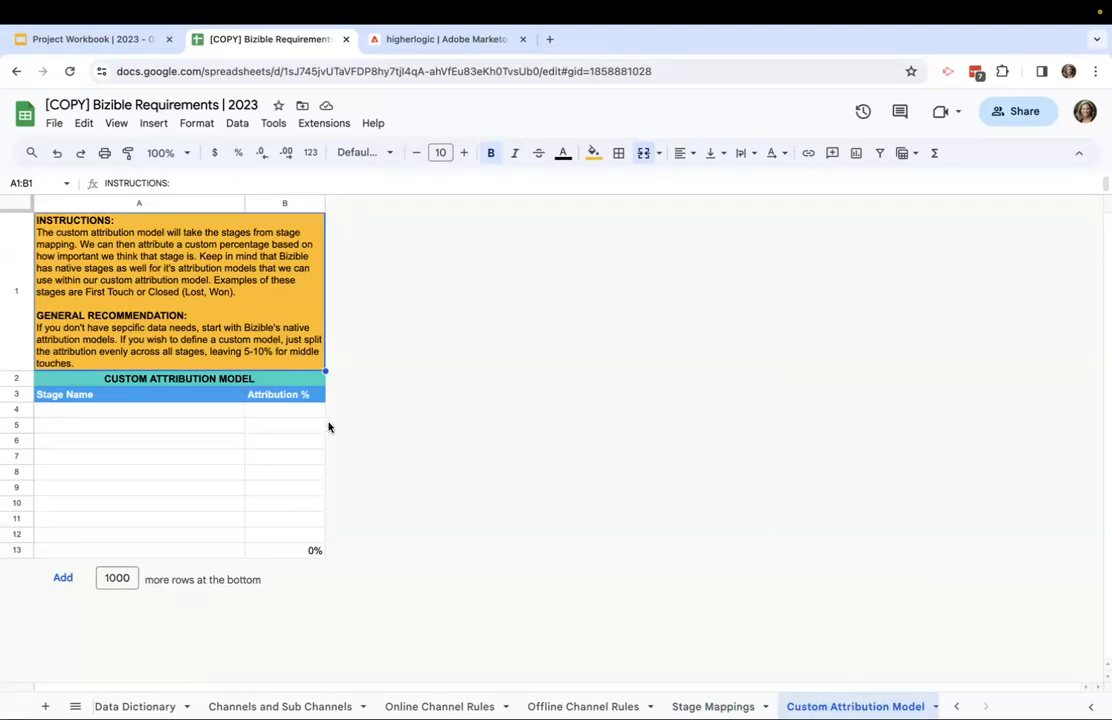
{"action": "left_click", "coordinate": [144, 706]}
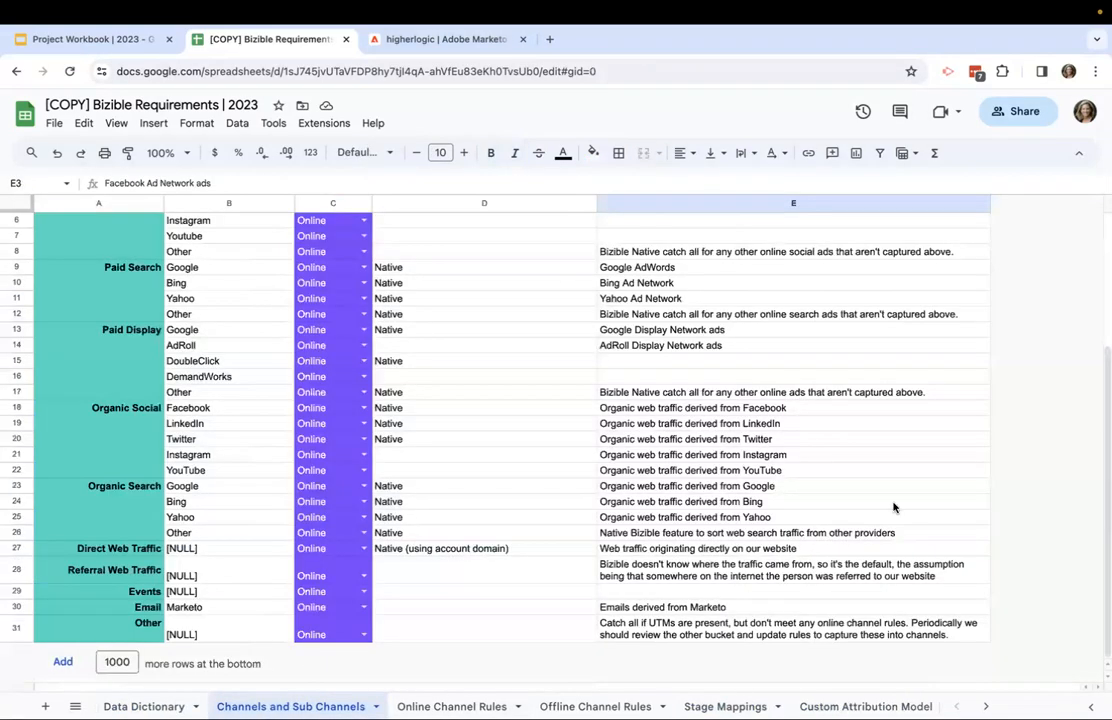
- In Marketo Measure settings, view Create Channels and review its 18 channels and 59 sub channels
{"action": "left_click", "coordinate": [438, 39]}
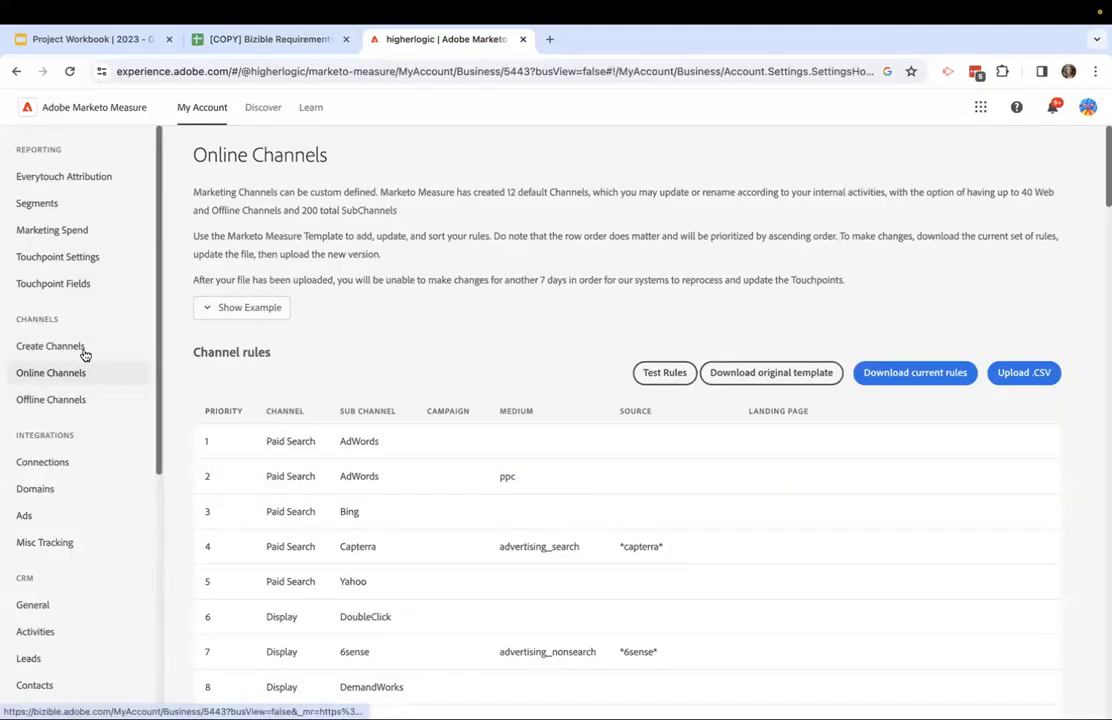
{"action": "left_click", "coordinate": [50, 346]}
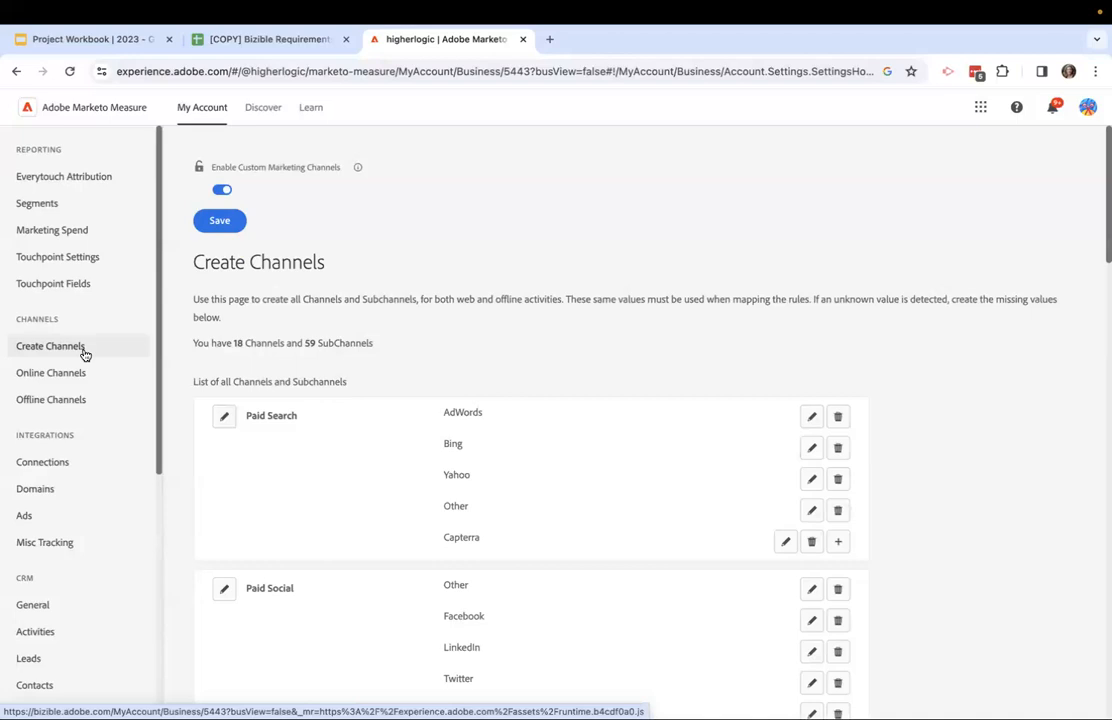
{"action": "scroll", "scroll_direction": "down", "scroll_amount": 3}
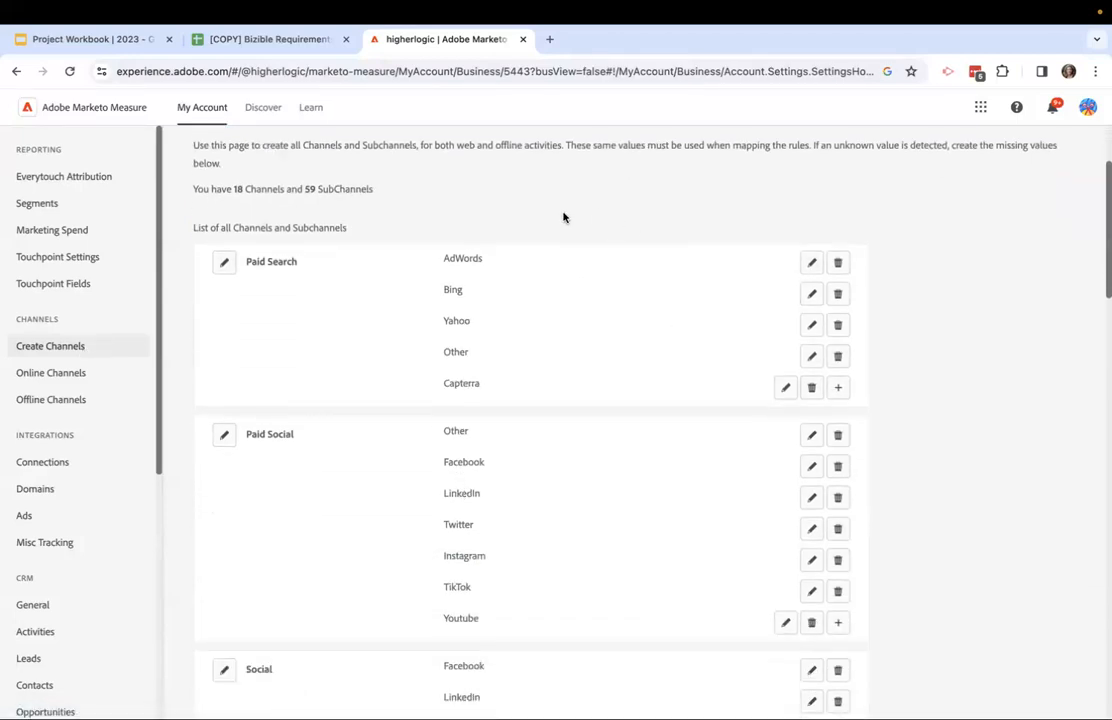
{"action": "mouse_move", "coordinate": [425, 344]}
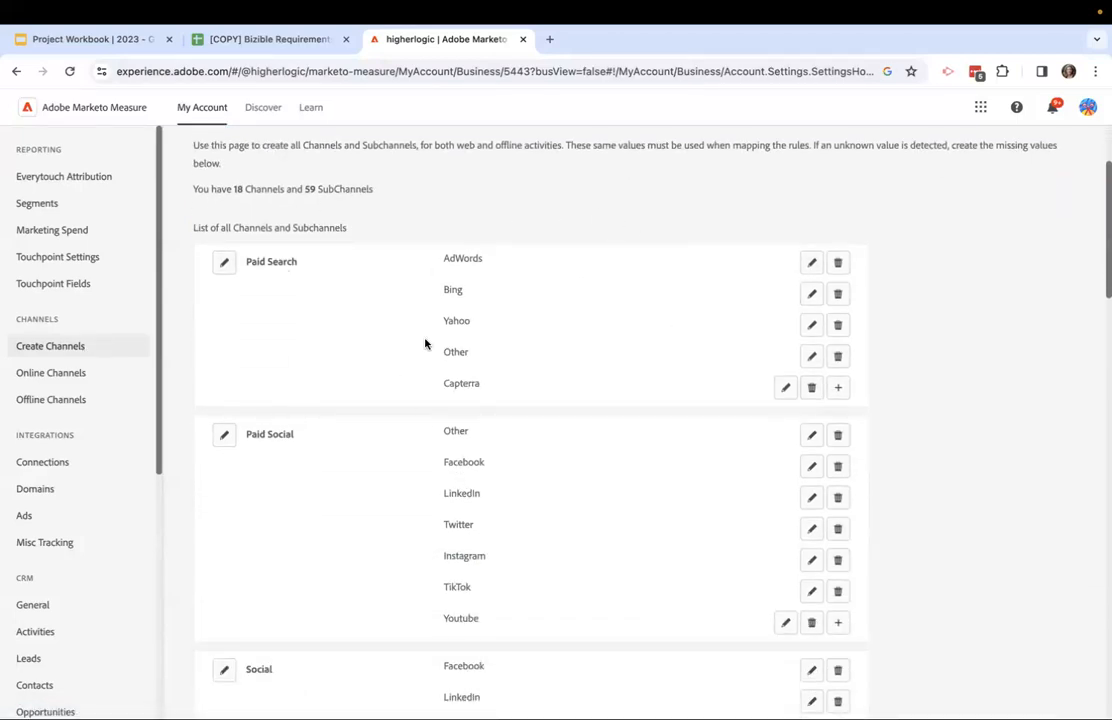
{"action": "scroll", "scroll_direction": "down", "scroll_amount": 3}
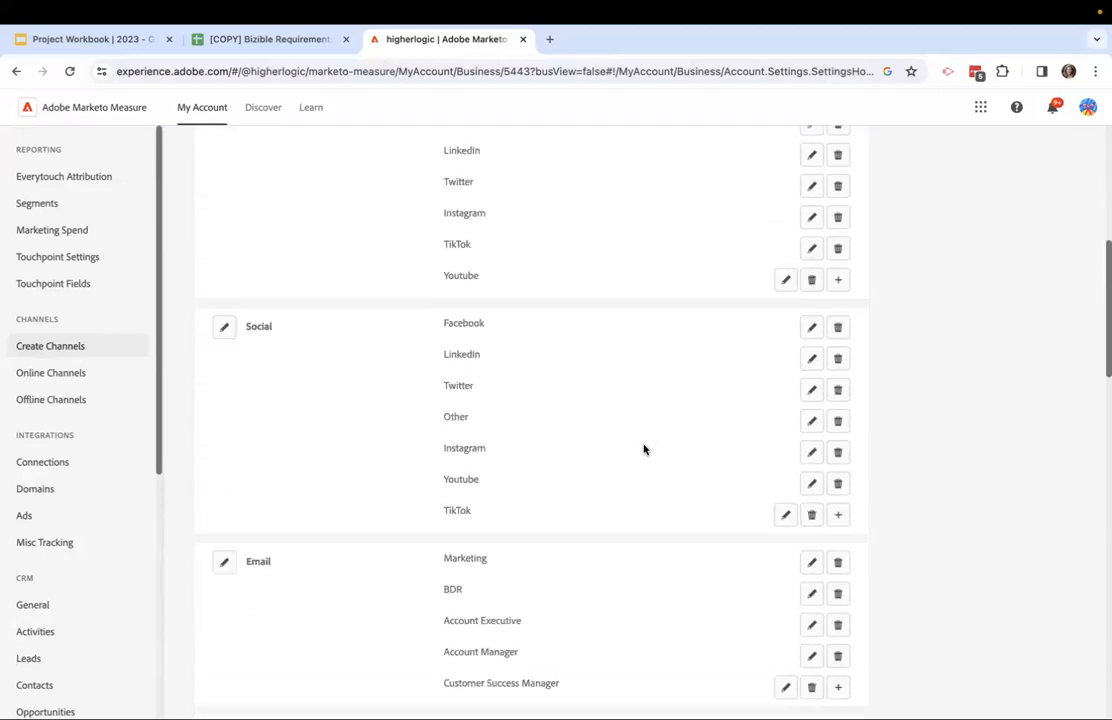
{"action": "scroll", "scroll_direction": "down", "scroll_amount": 3}
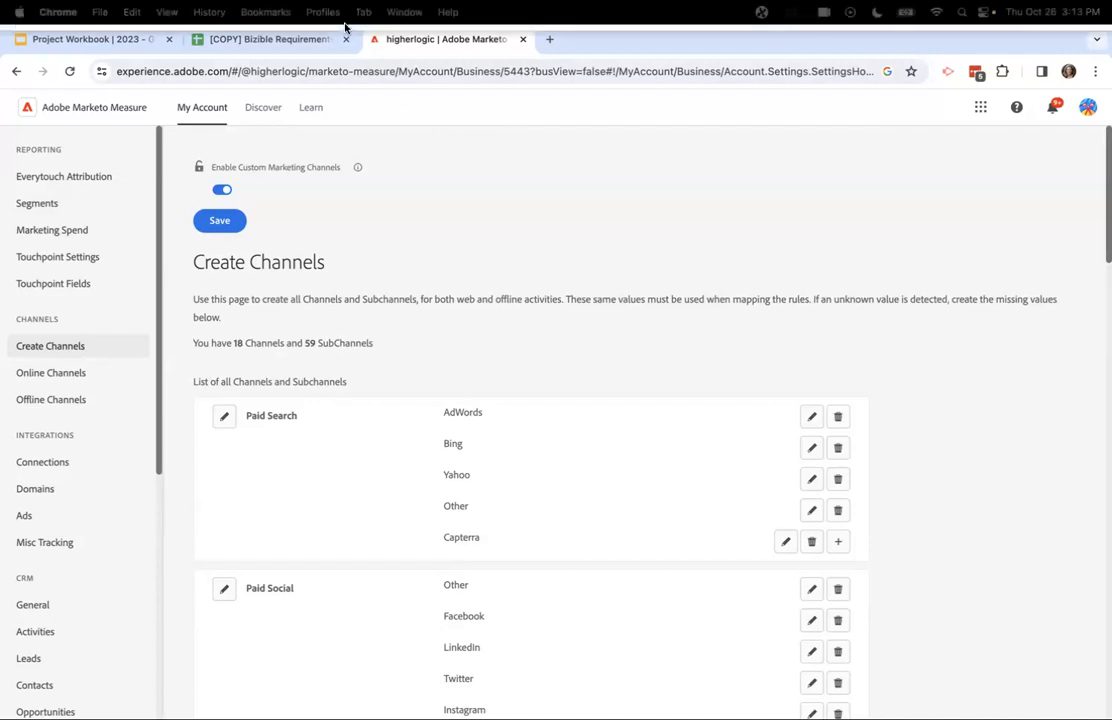
{"action": "mouse_move", "coordinate": [523, 247]}
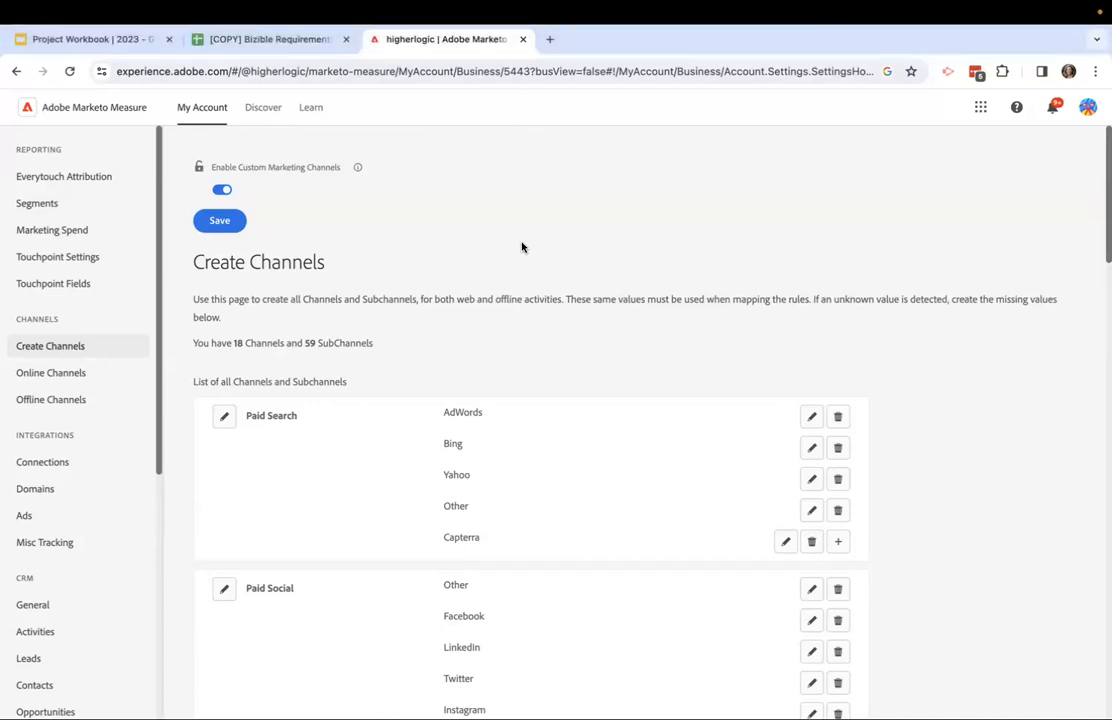
{"action": "mouse_move", "coordinate": [564, 138]}
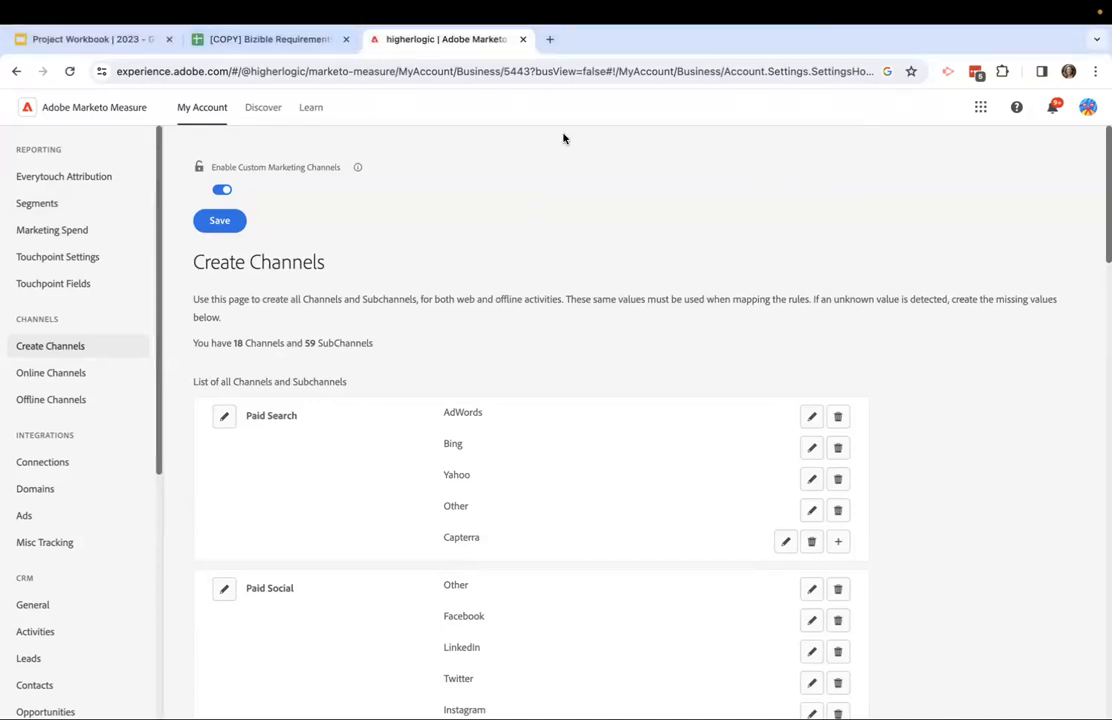
- In the Project Workbook deck, show the Bizible Working Session 2 title slide, then the [Company] TouchPoints slide
{"action": "left_click", "coordinate": [85, 33]}
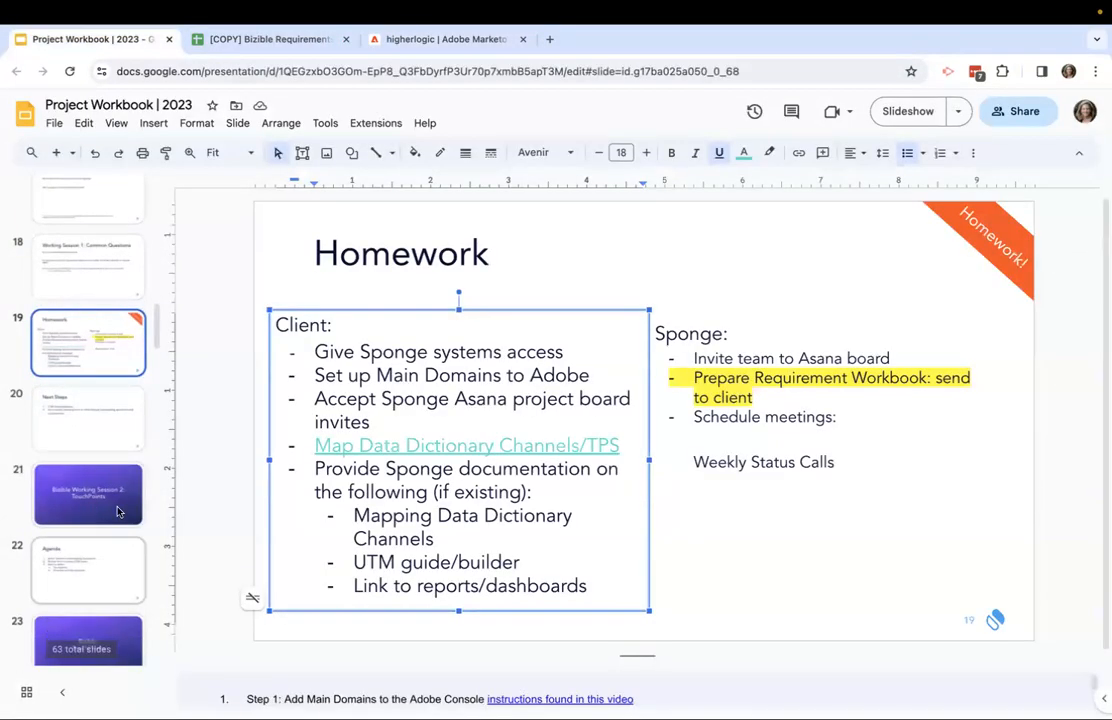
{"action": "left_click", "coordinate": [88, 495]}
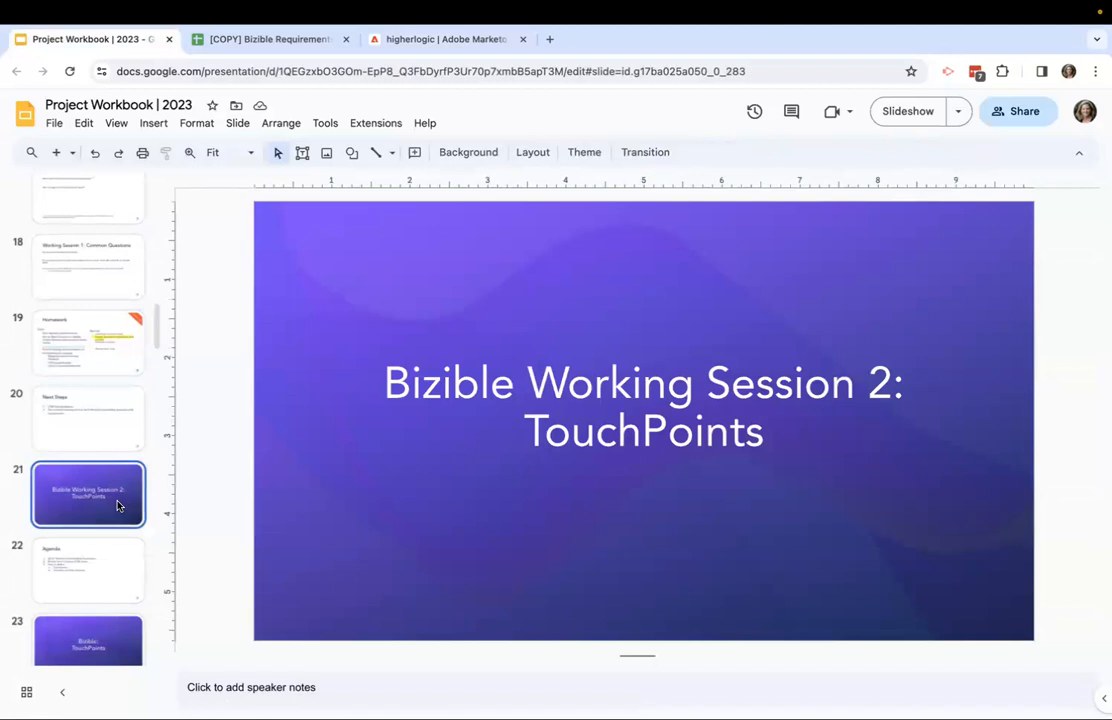
{"action": "left_click", "coordinate": [88, 600]}
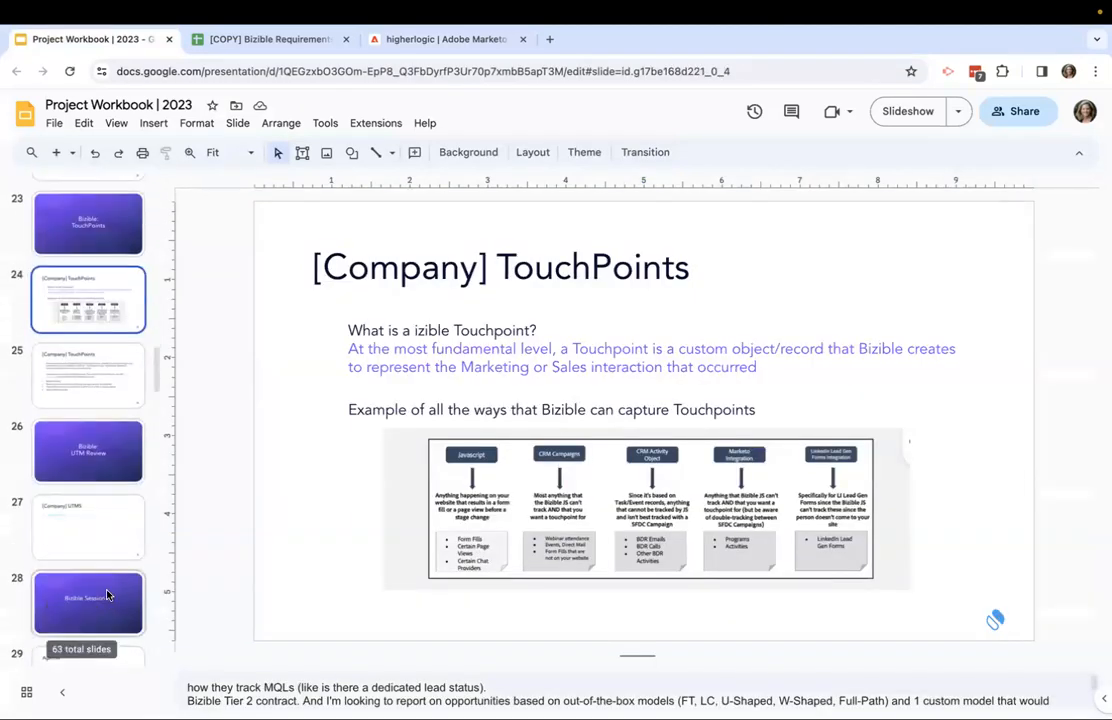
{"action": "scroll", "scroll_direction": "down", "scroll_amount": 3}
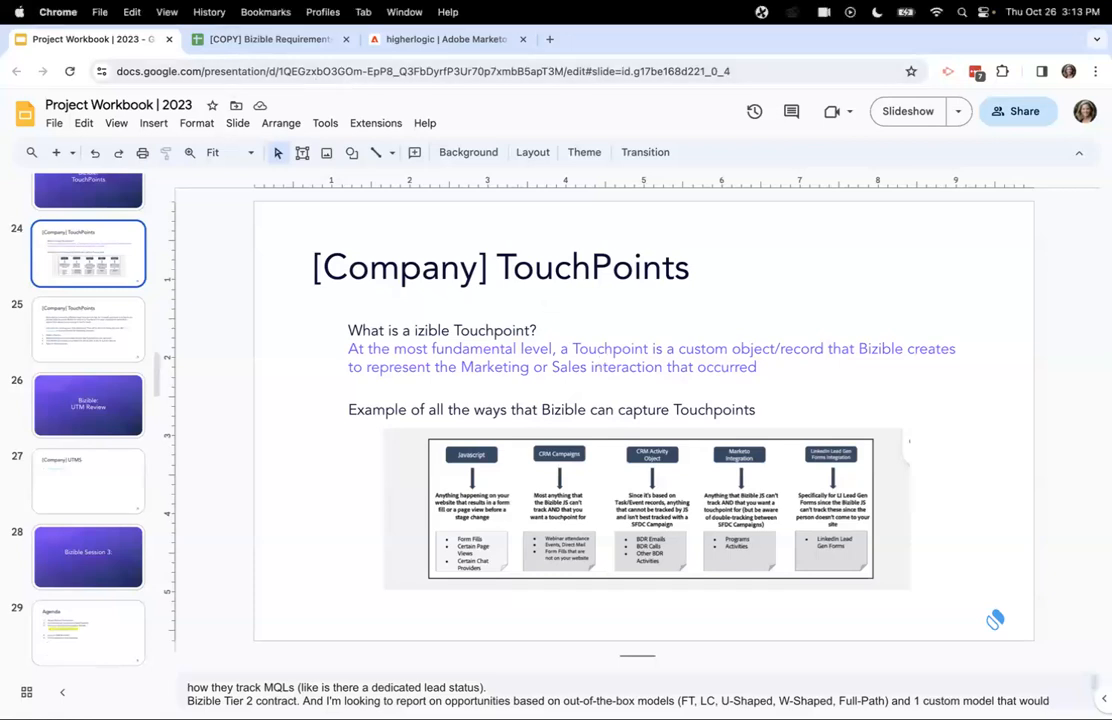
- In Marketo Measure settings, view CRM Campaigns with campaign sync enabled and the campaign member sync rule
{"action": "left_click", "coordinate": [440, 39]}
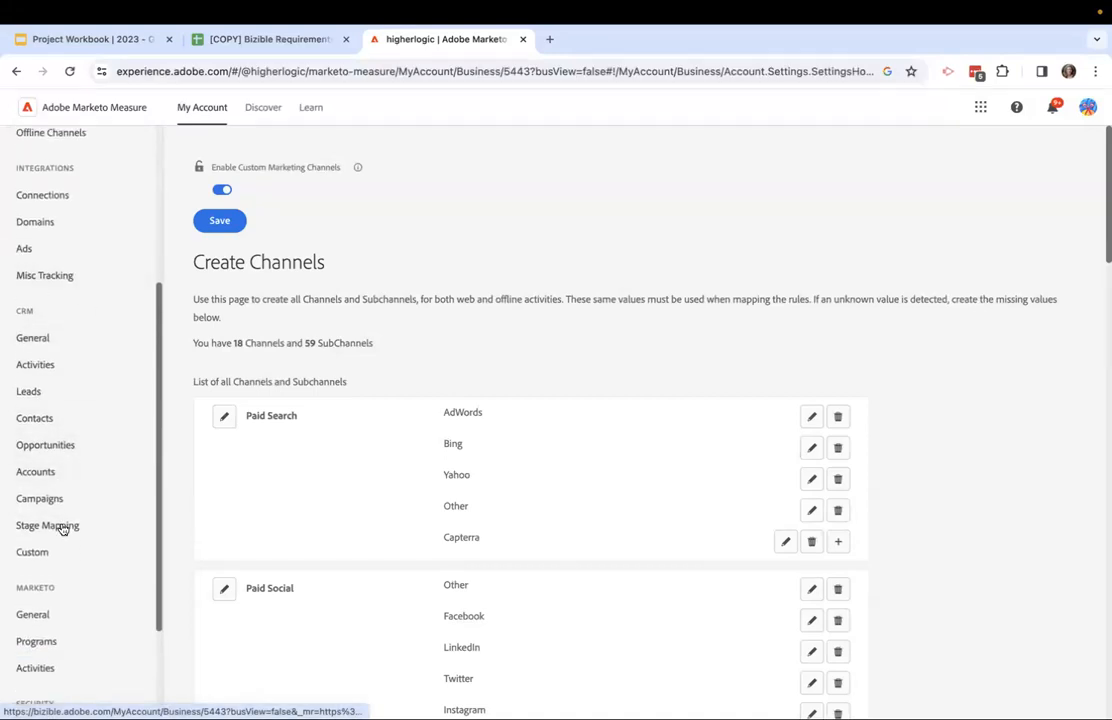
{"action": "left_click", "coordinate": [40, 493]}
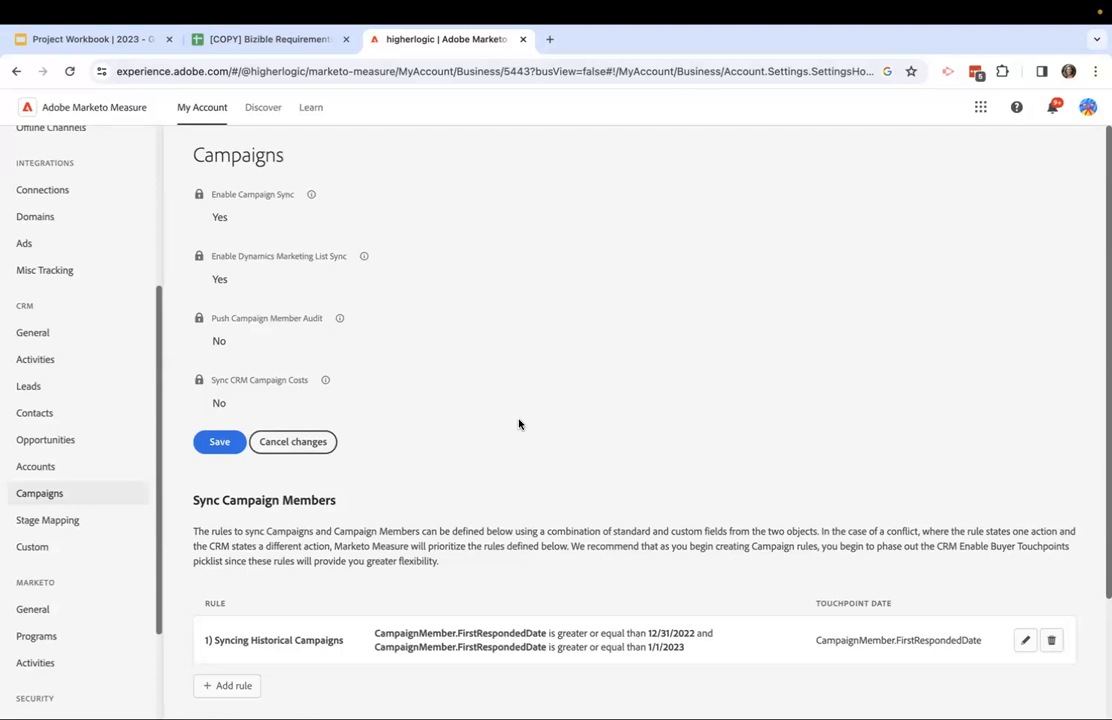
{"action": "mouse_move", "coordinate": [461, 449]}
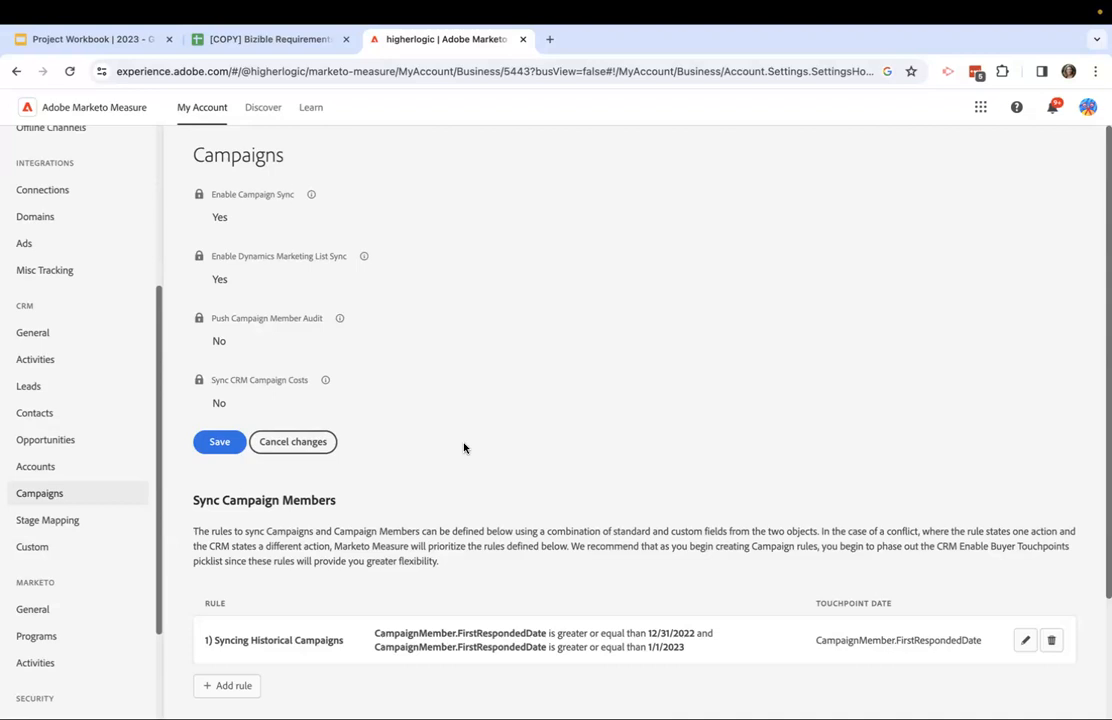
{"action": "mouse_move", "coordinate": [297, 585]}
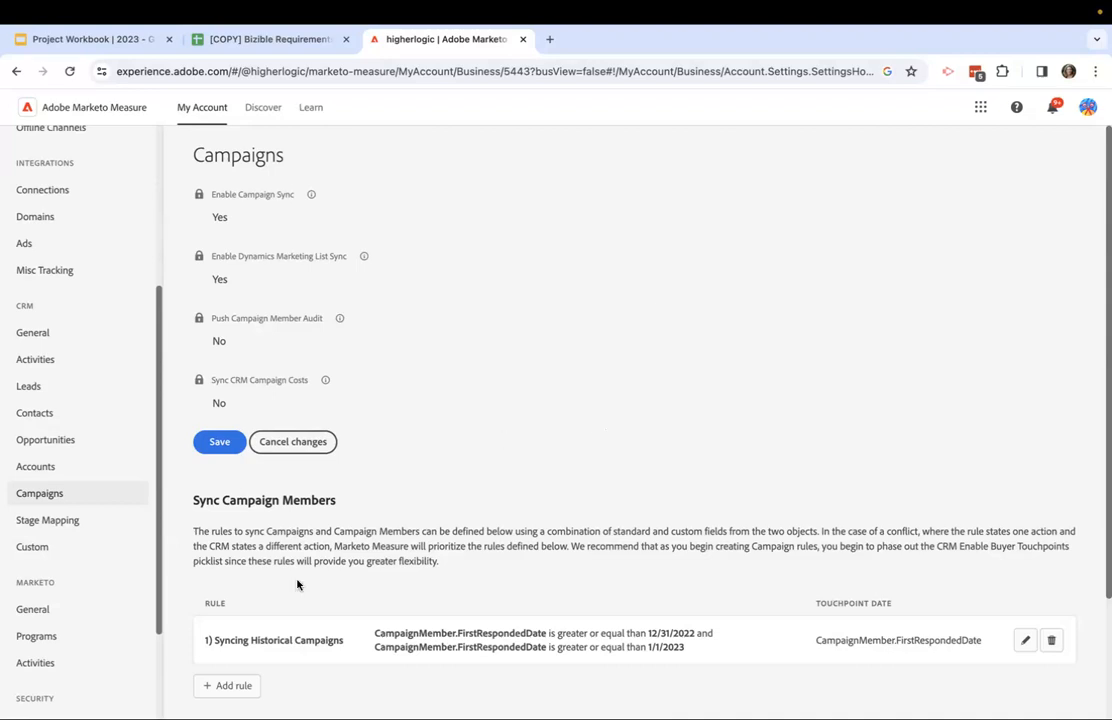
{"action": "mouse_move", "coordinate": [651, 431]}
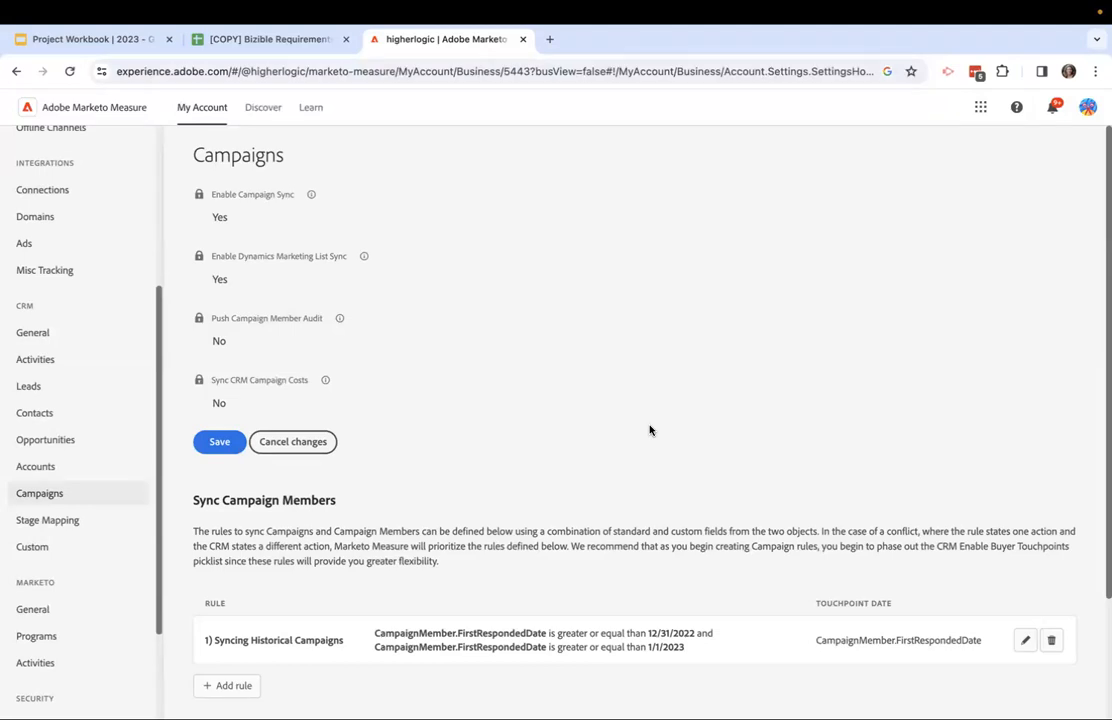
{"action": "mouse_move", "coordinate": [658, 422]}
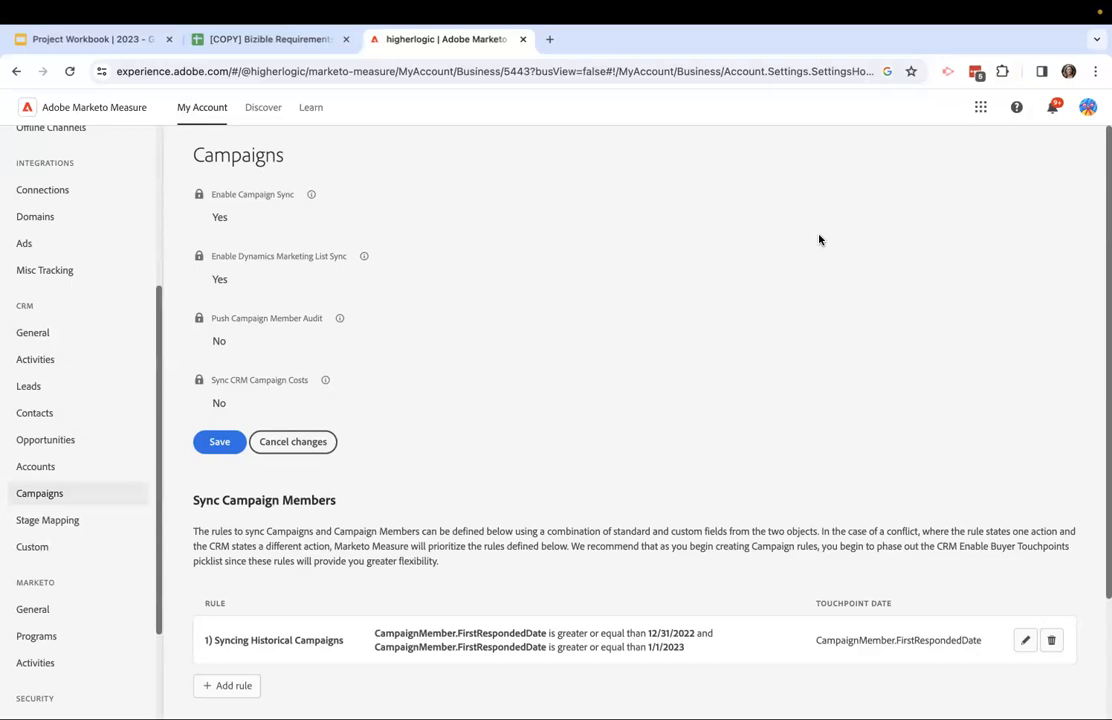
{"action": "mouse_move", "coordinate": [715, 387]}
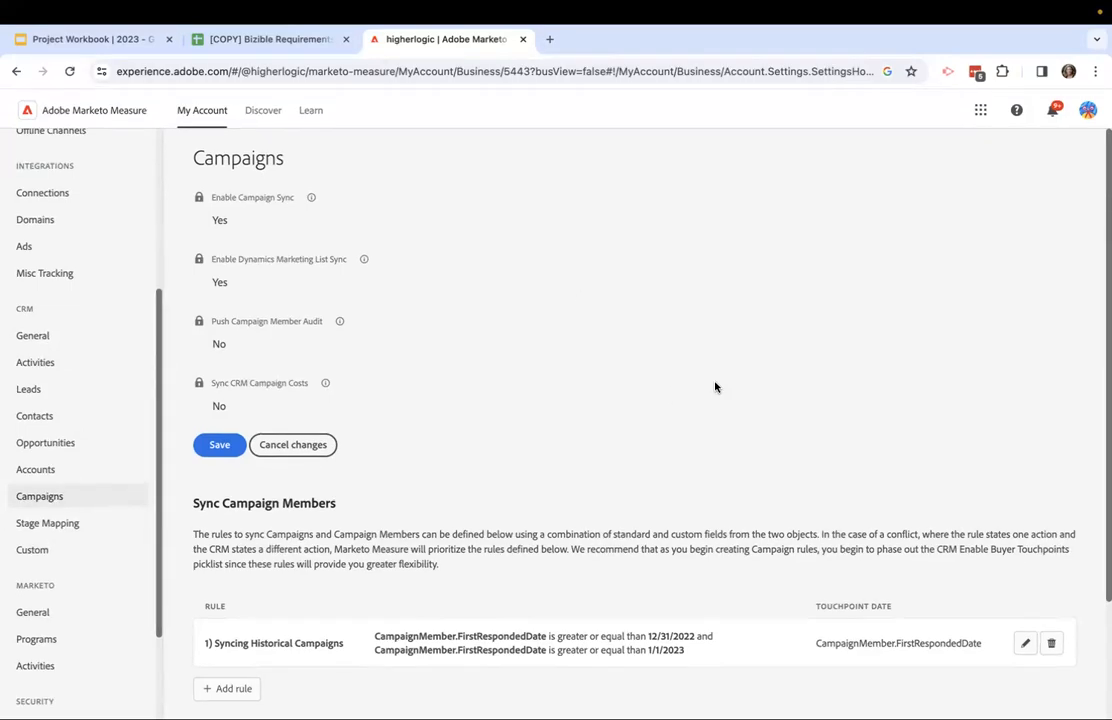
{"action": "scroll", "scroll_direction": "down", "scroll_amount": 3}
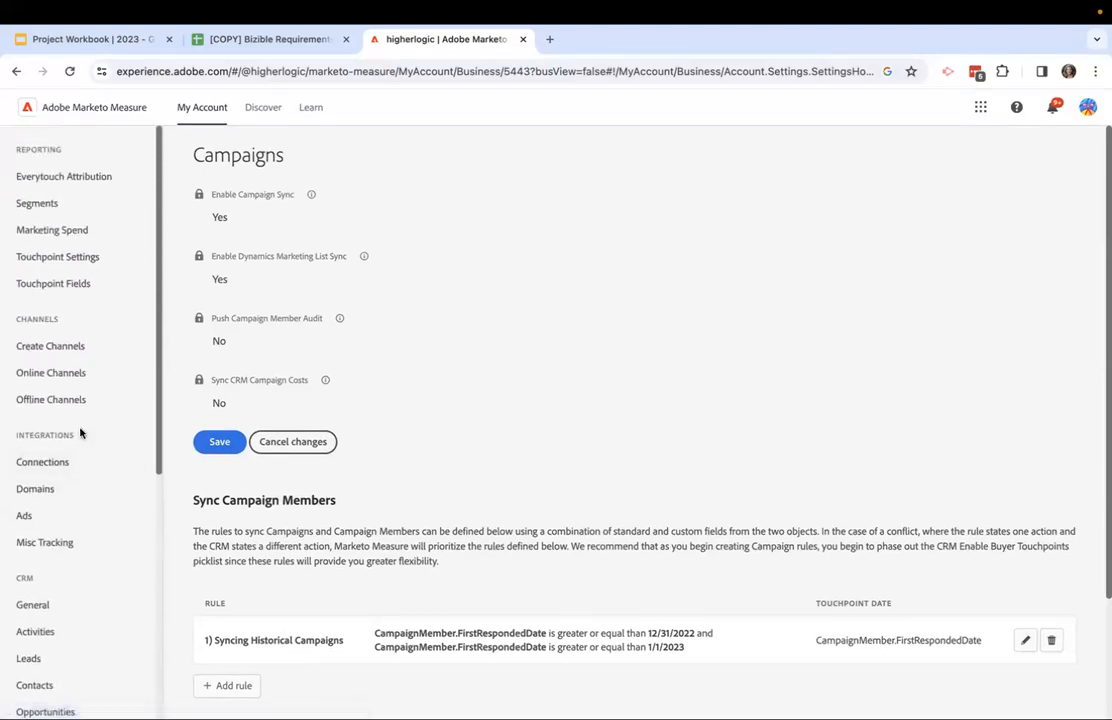
{"action": "mouse_move", "coordinate": [16, 246]}
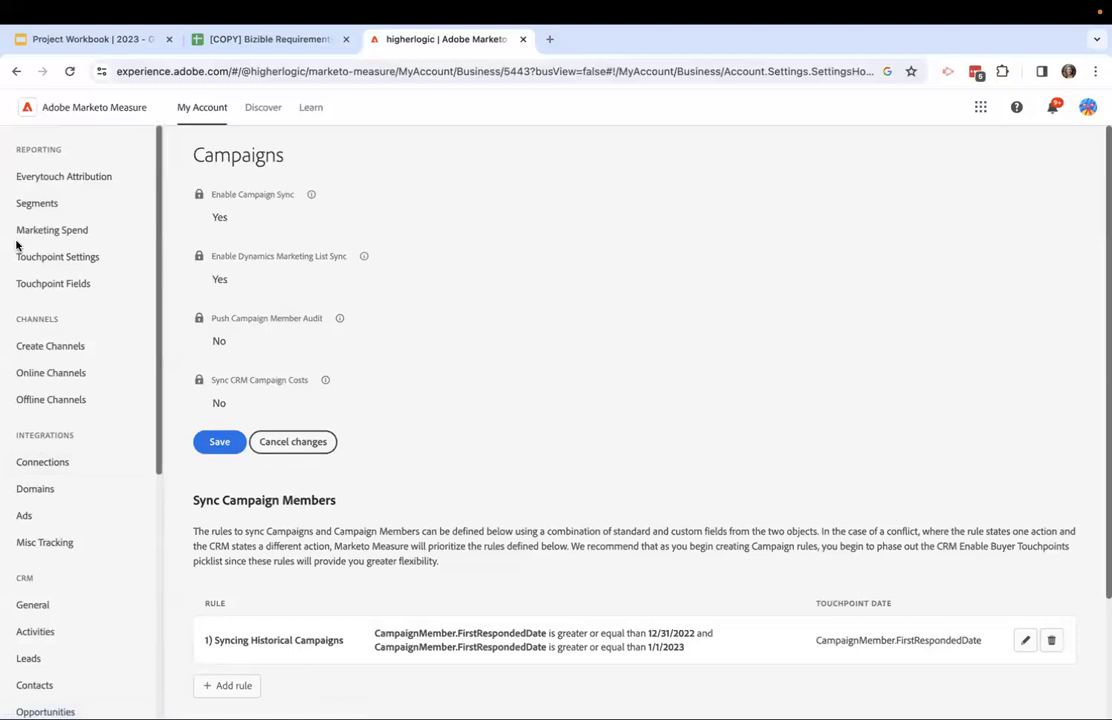